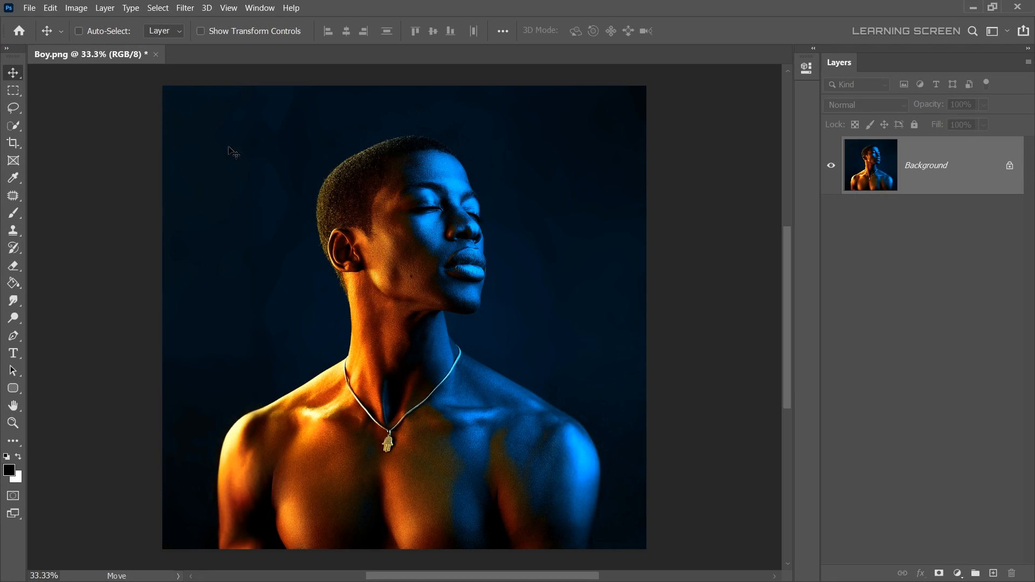
mouse_move(874, 285)
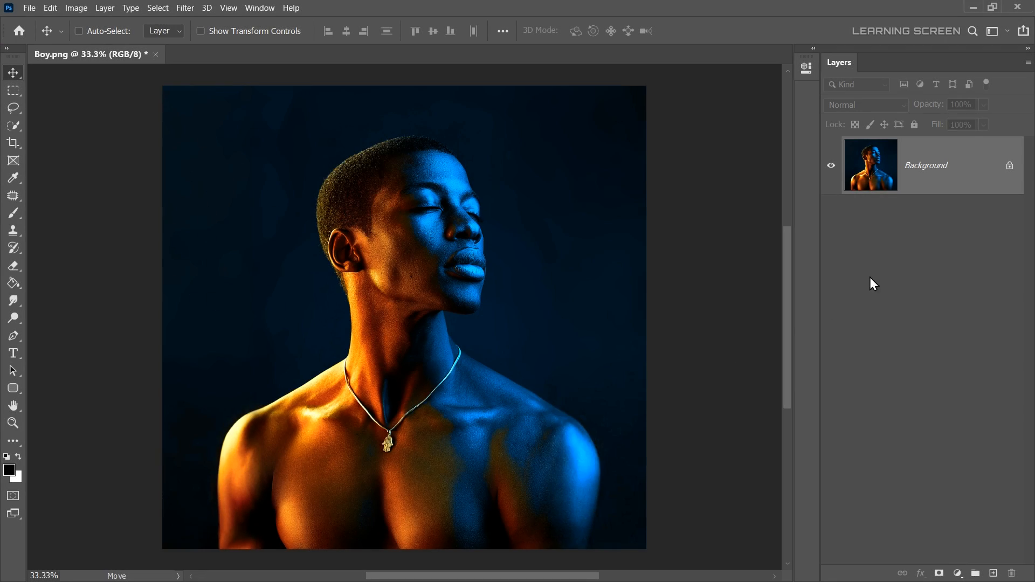
mouse_move(938, 521)
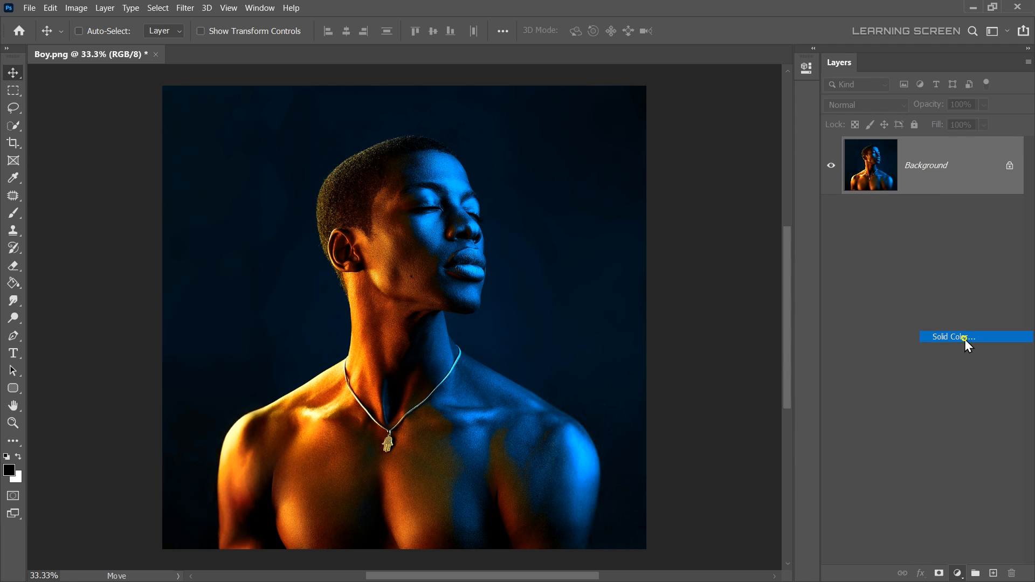
Add a black (#000000) Solid Color fill layer over the Boy.png photo.
left_click(951, 337)
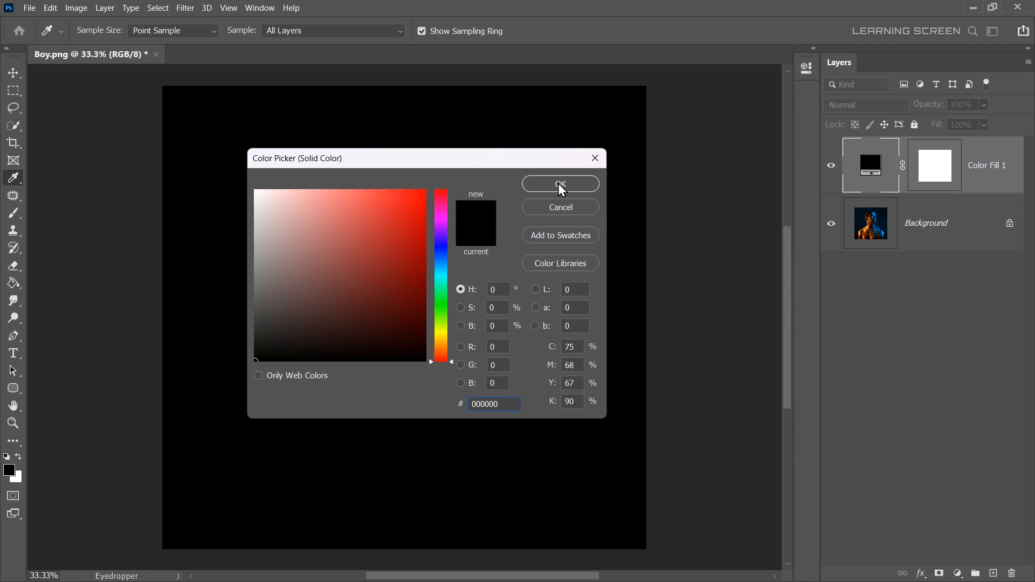
Confirm the black fill and add a clipped Color Balance toward red-yellow for all tones.
left_click(559, 183)
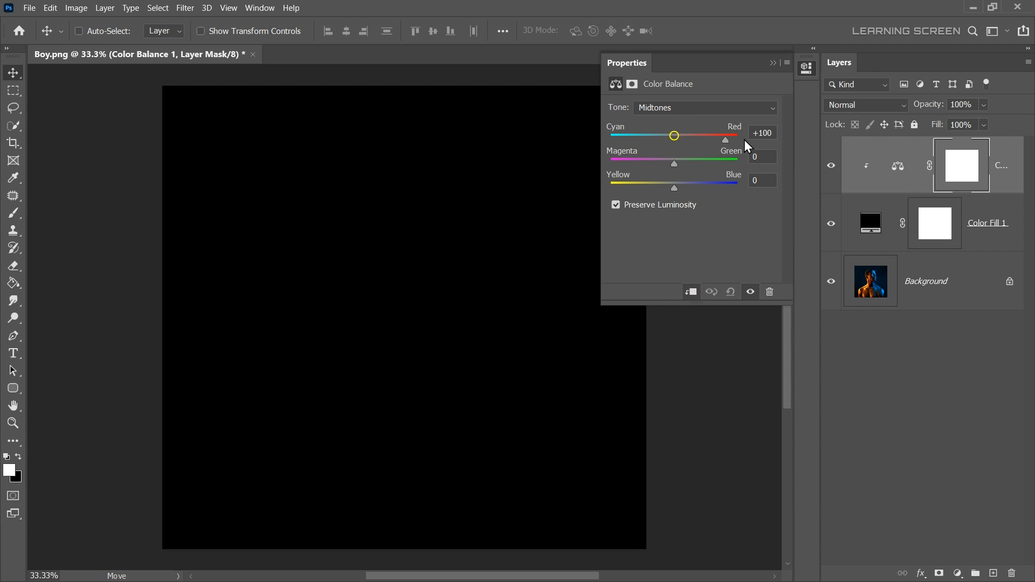
left_click_drag(673, 187, 610, 187)
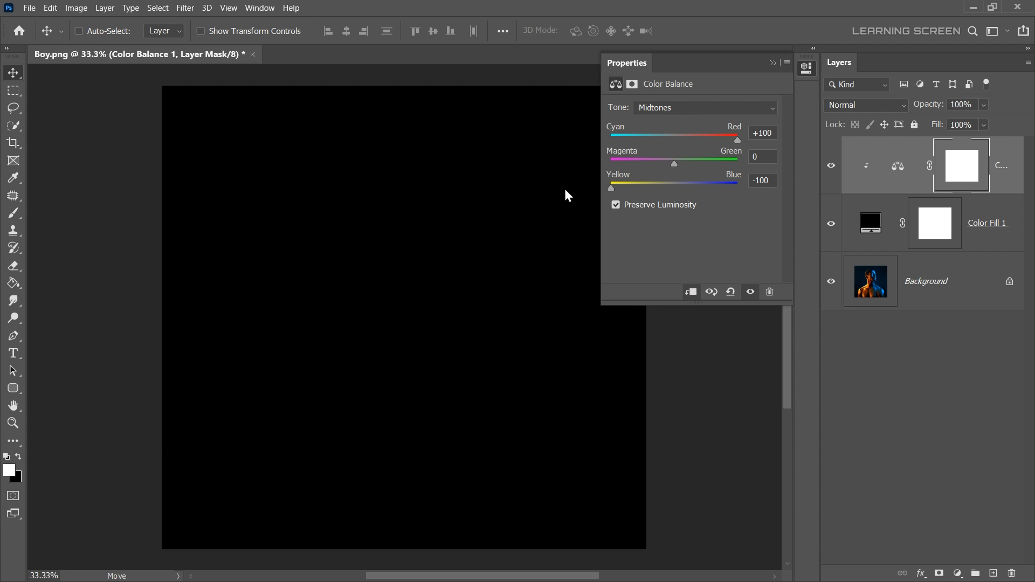
left_click(703, 107)
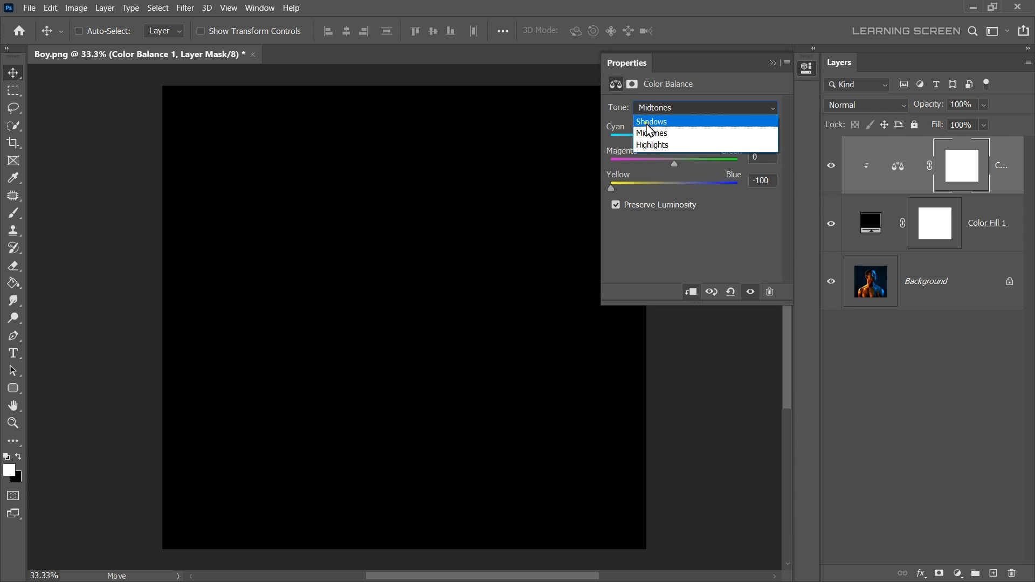
left_click(651, 122)
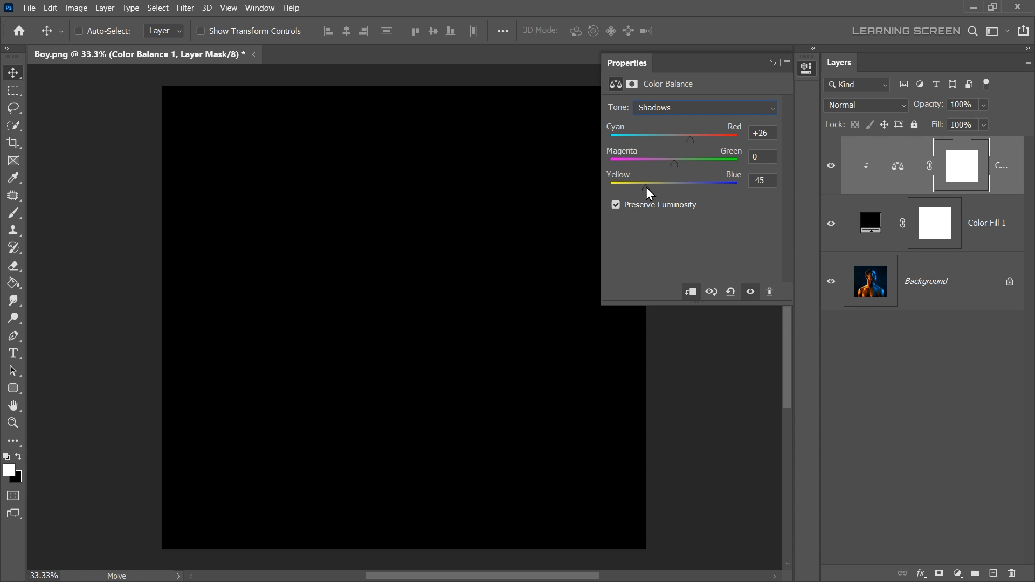
left_click(704, 108)
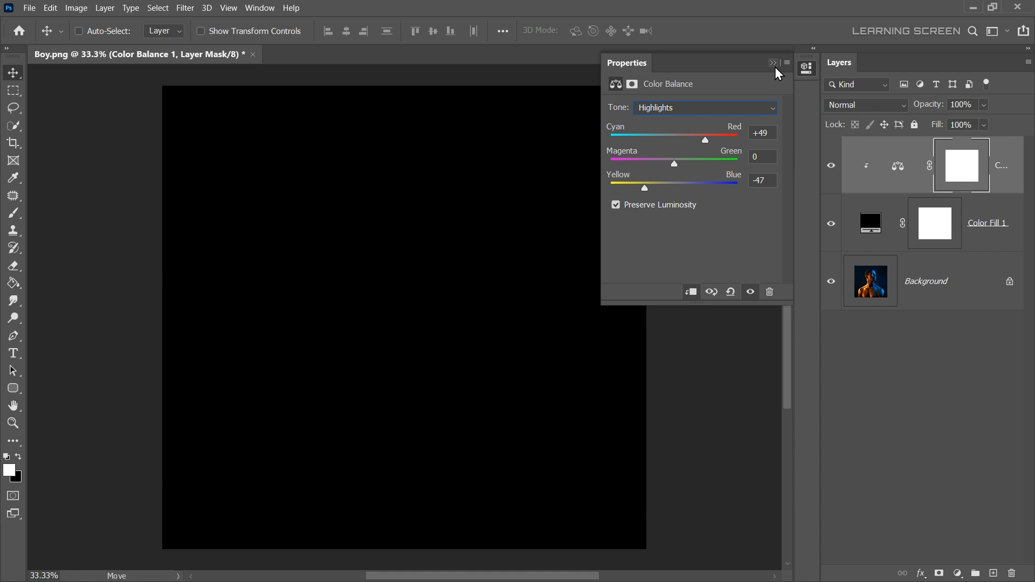
left_click(772, 62)
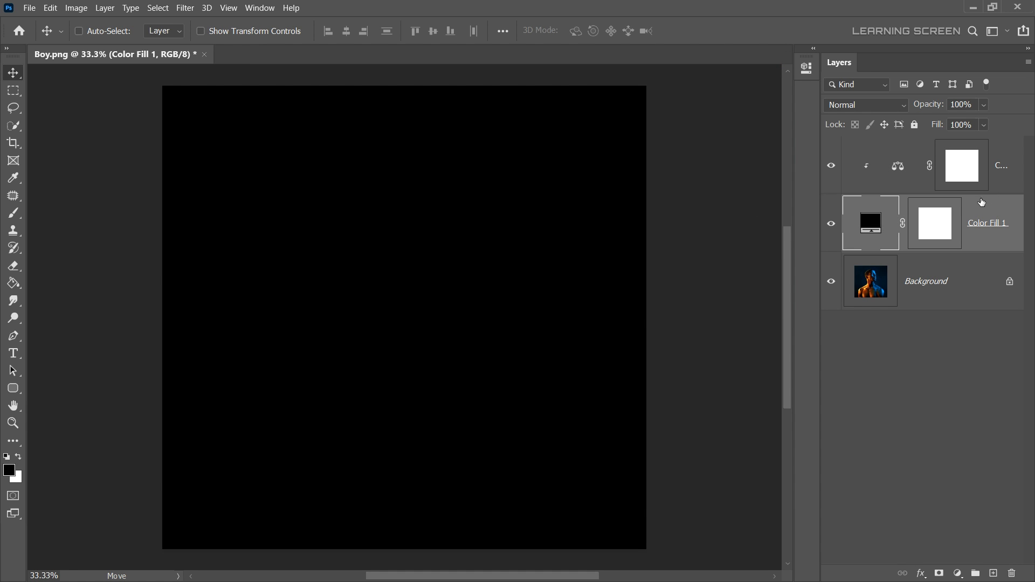
Add a new empty layer named 'Glow_Paint'.
left_click(993, 573)
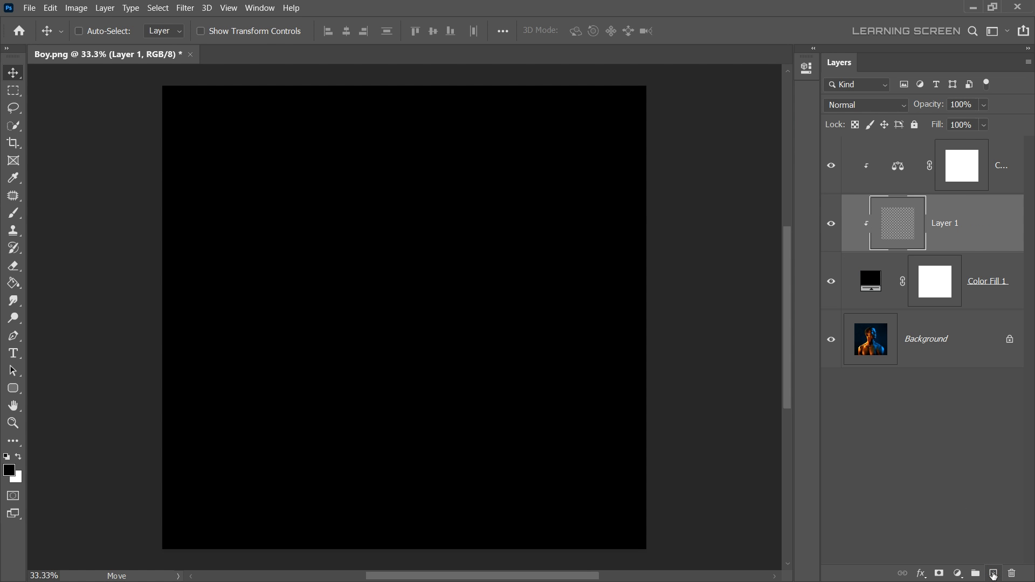
double_click(944, 223)
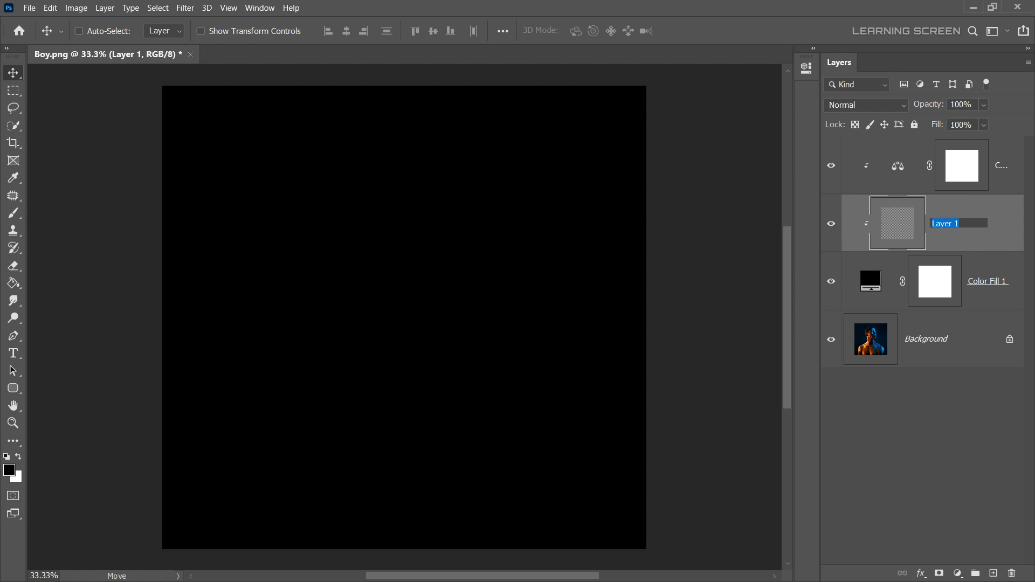
type("Glow_Paint")
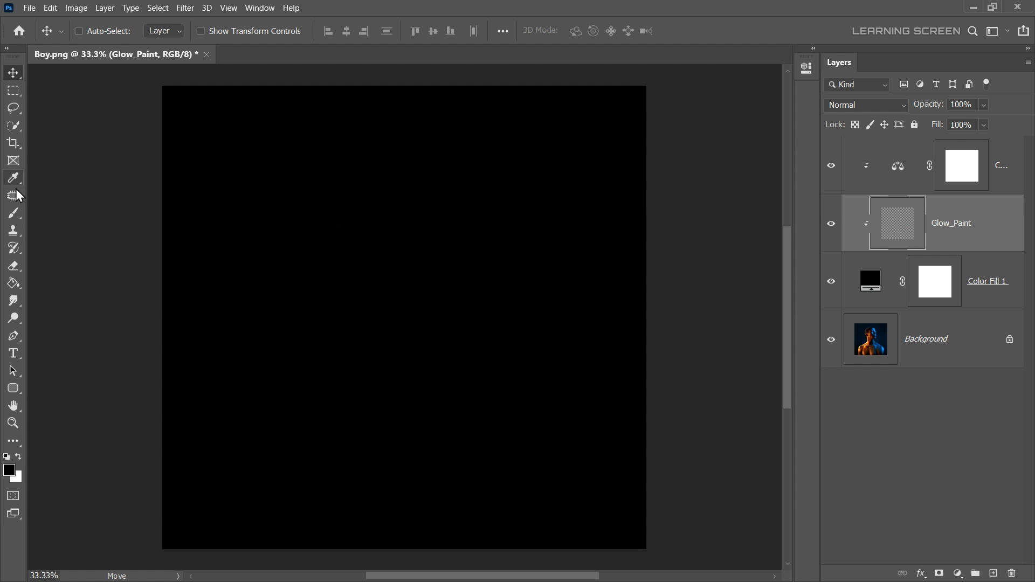
Brush a white glow and set the black fill's blend mode to Screen.
left_click(12, 212)
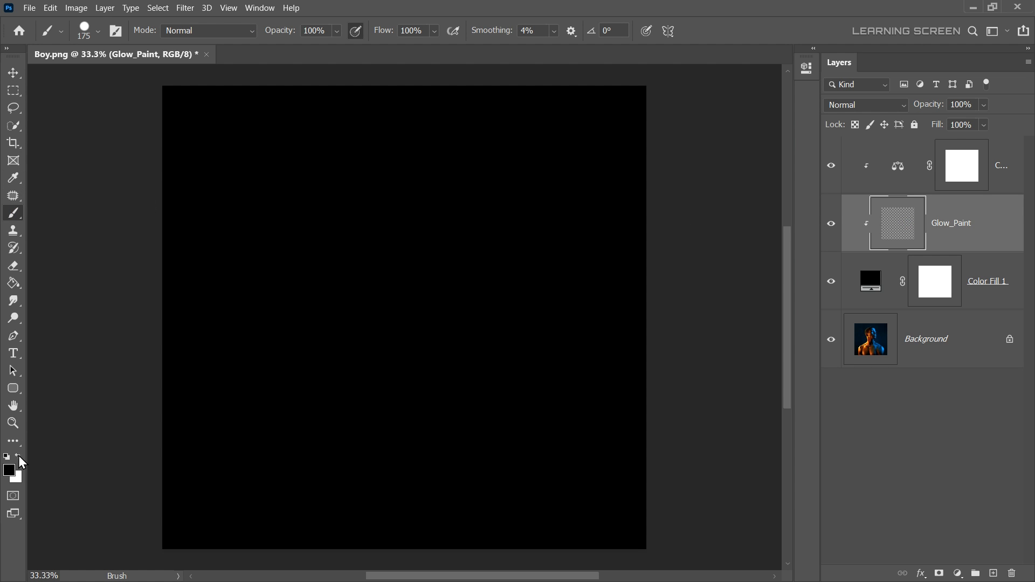
left_click(433, 31)
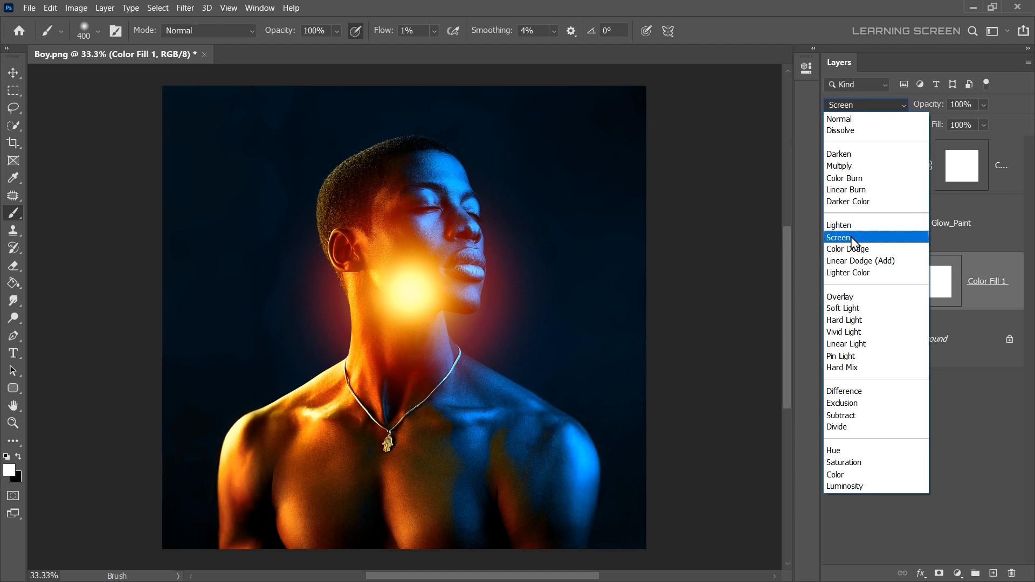
left_click(840, 238)
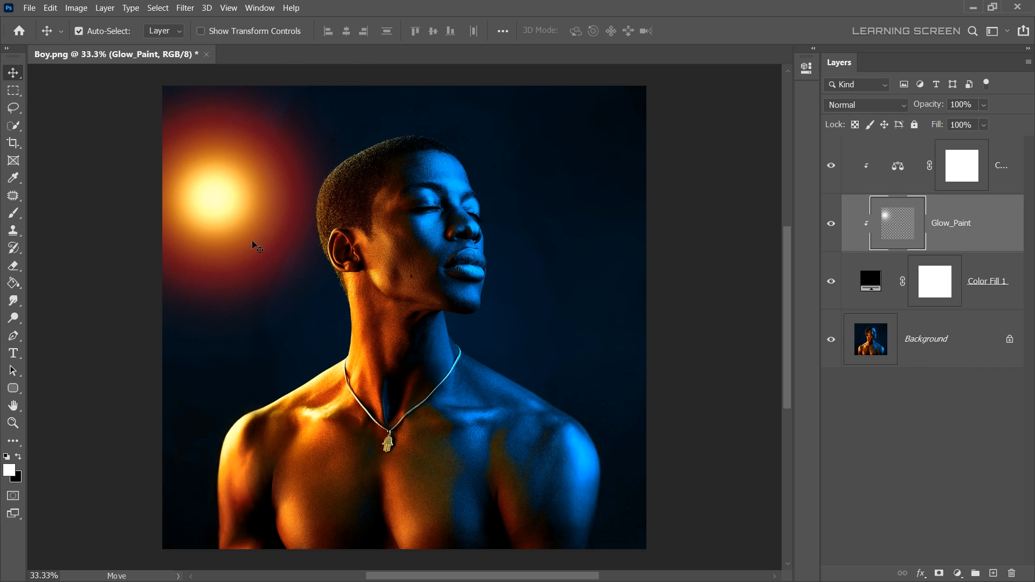
Free-transform the Glow_Paint glow into position at the top right.
key("ctrl+t")
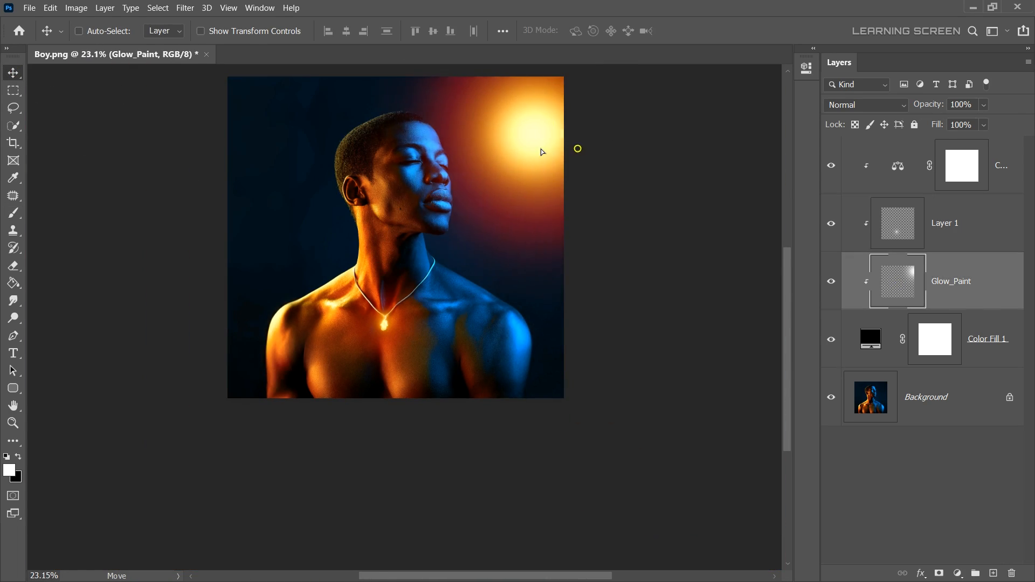
Pull the Color Balance shadows slider back toward neutral, then transform the glow layer.
left_click(898, 165)
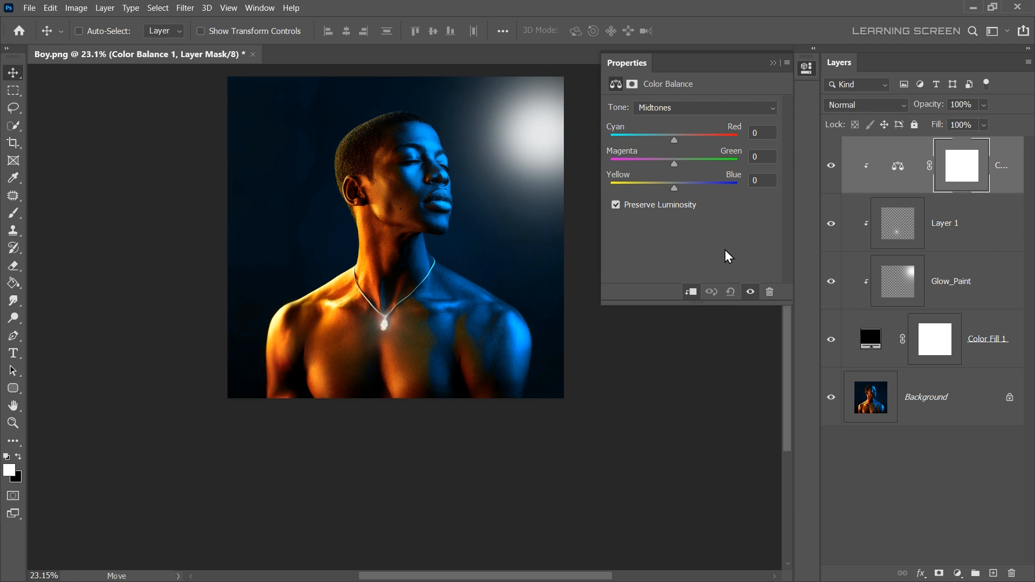
left_click(703, 108)
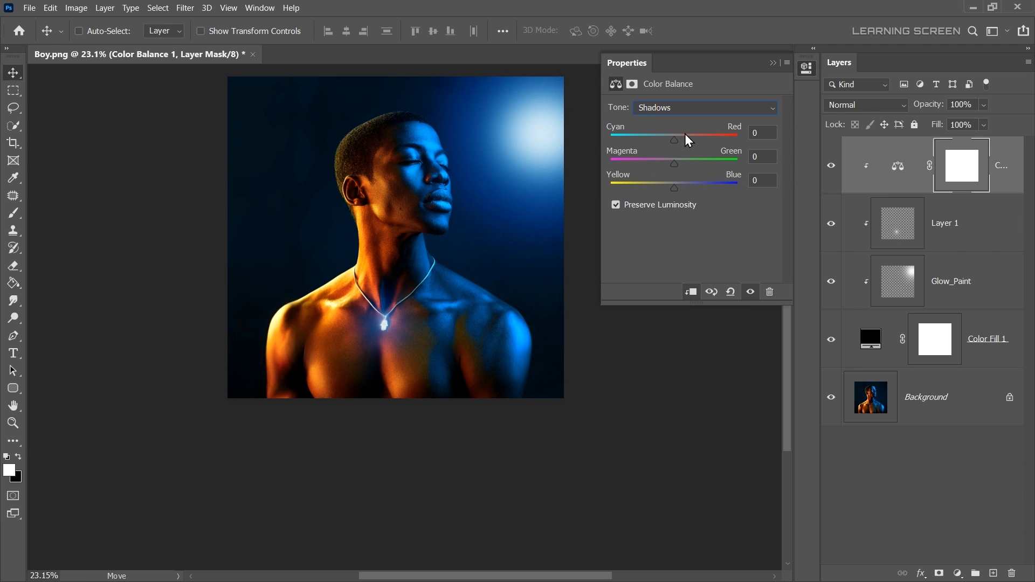
left_click_drag(673, 135, 636, 136)
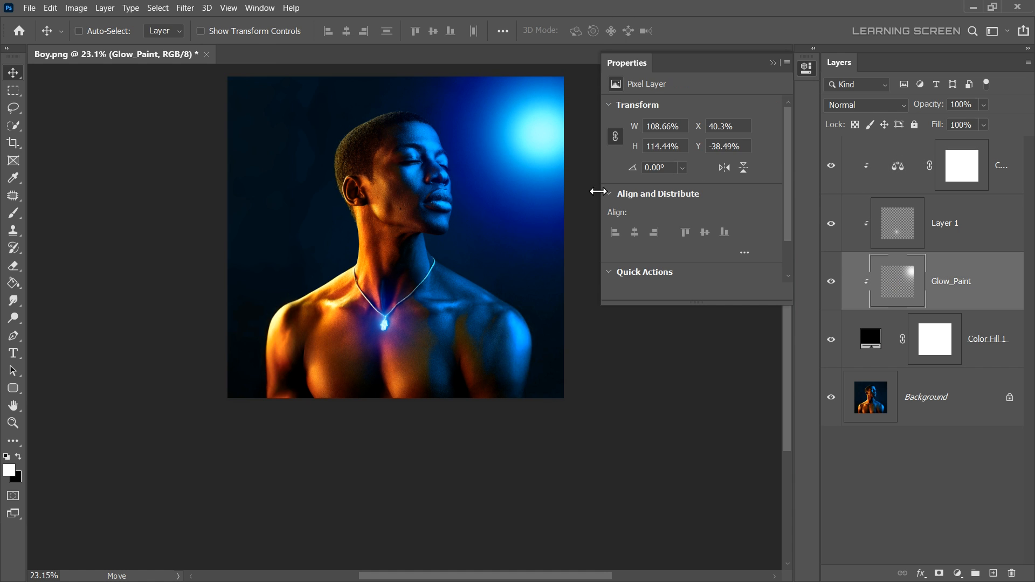
key("Ctrl+t")
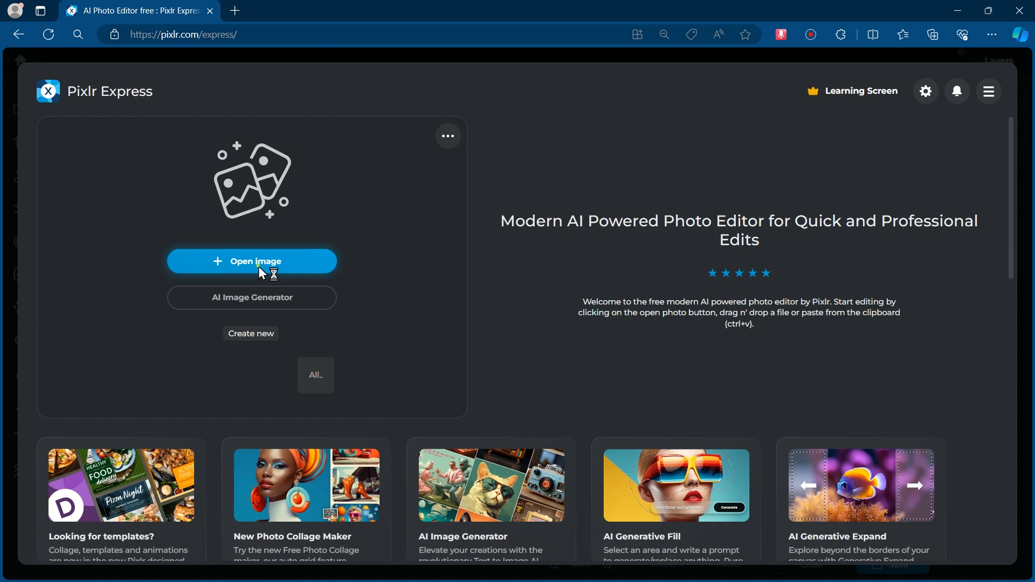
Open the lake photo and generate a 'Sailboat' fill in a lassoed water area.
left_click(251, 261)
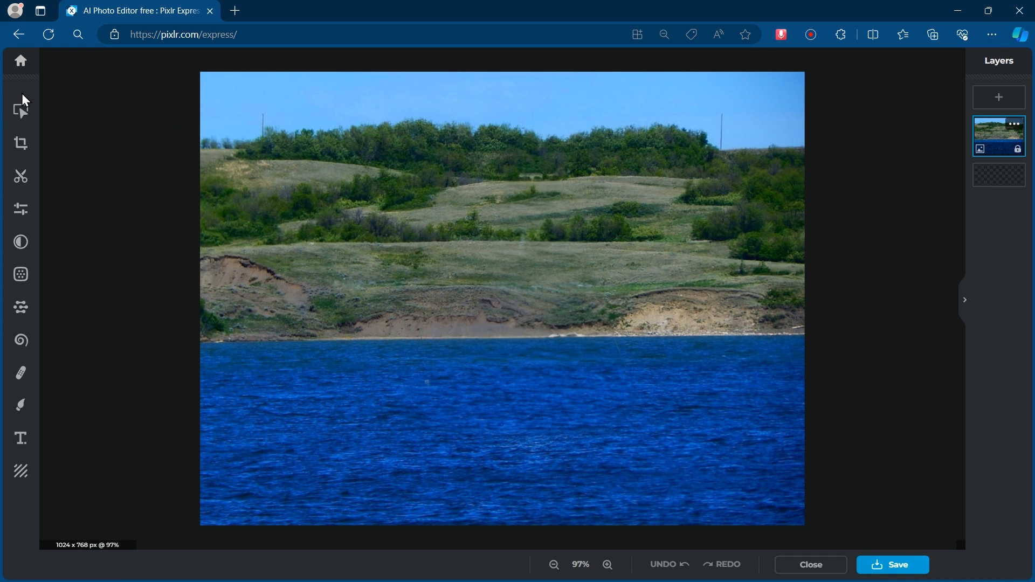
left_click(20, 308)
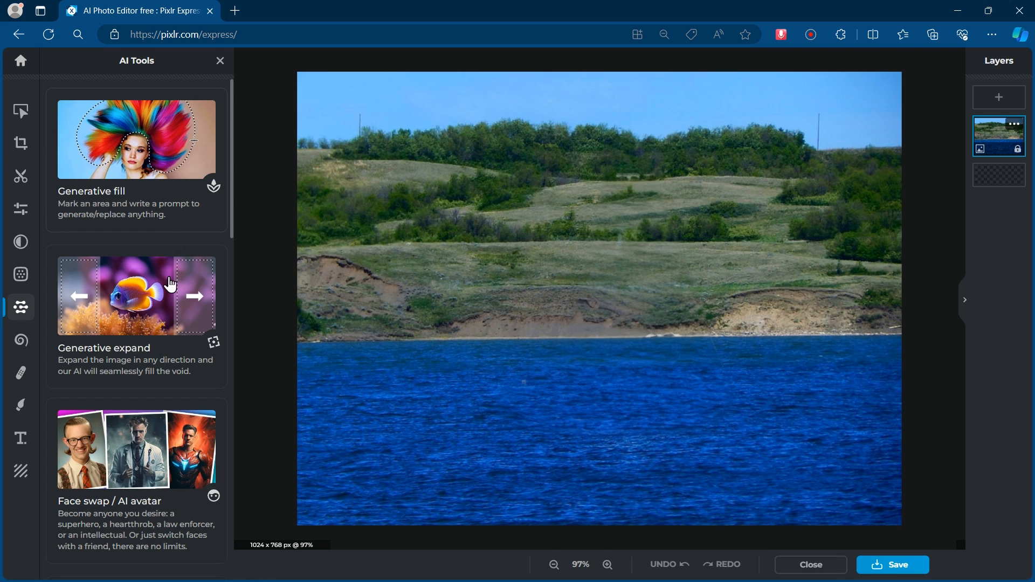
mouse_move(130, 146)
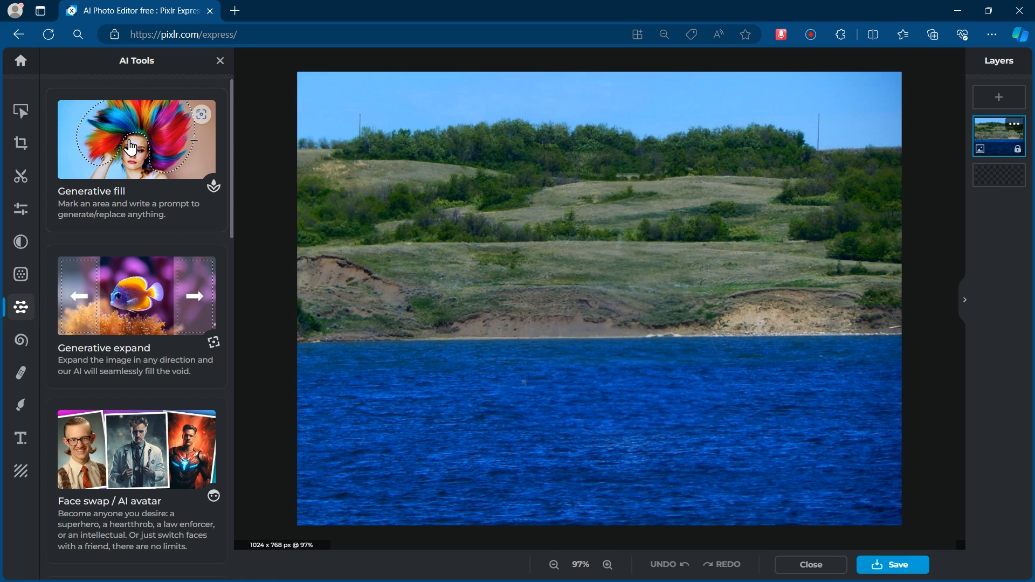
left_click(136, 139)
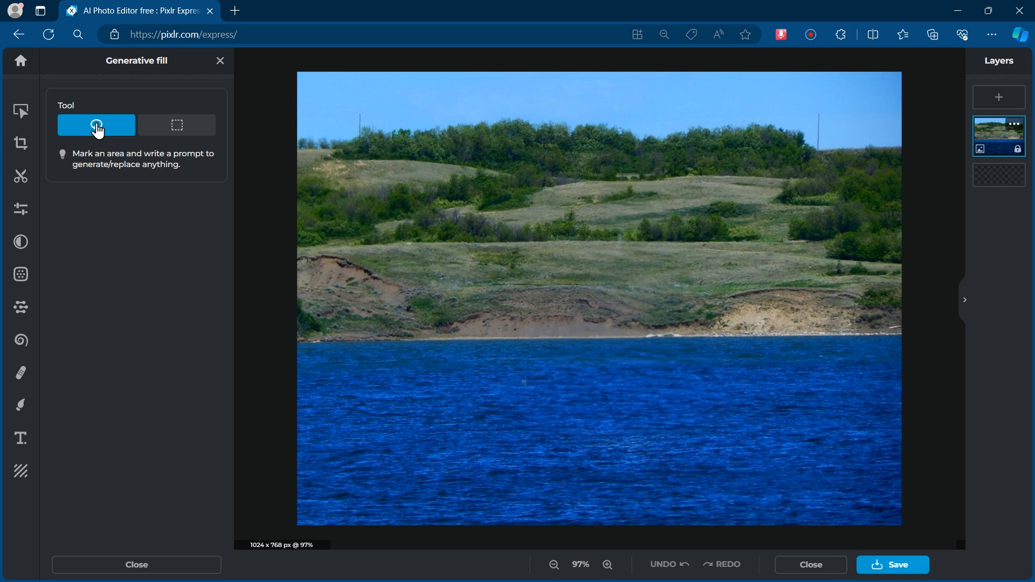
left_click_drag(621, 126, 765, 406)
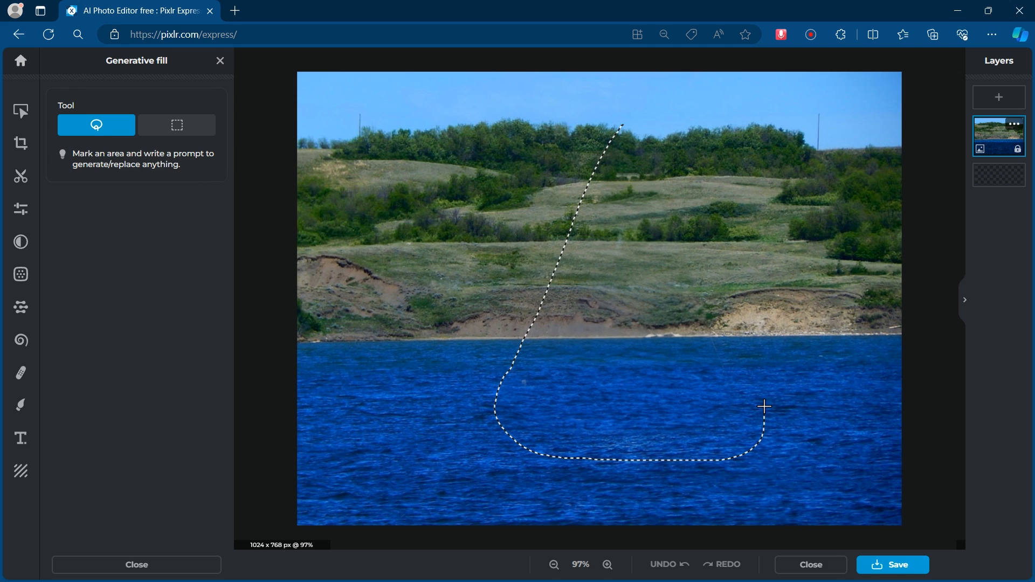
left_click(765, 406)
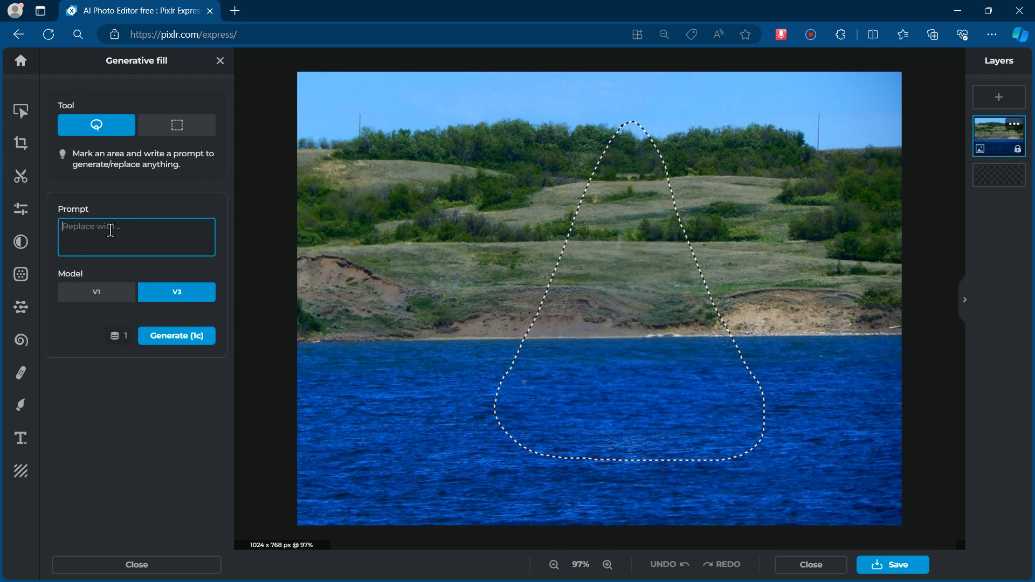
type("Sailboat")
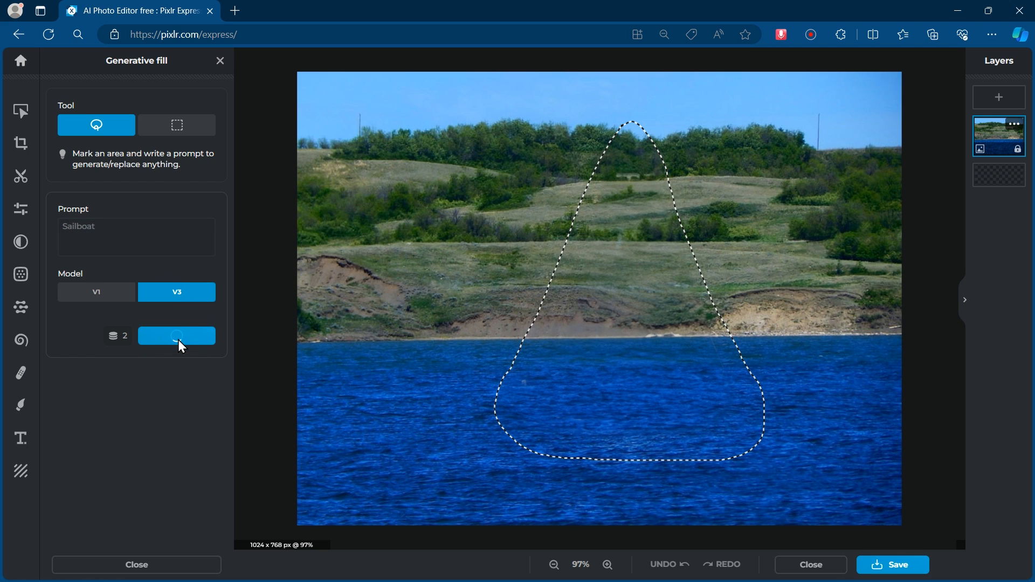
left_click(176, 336)
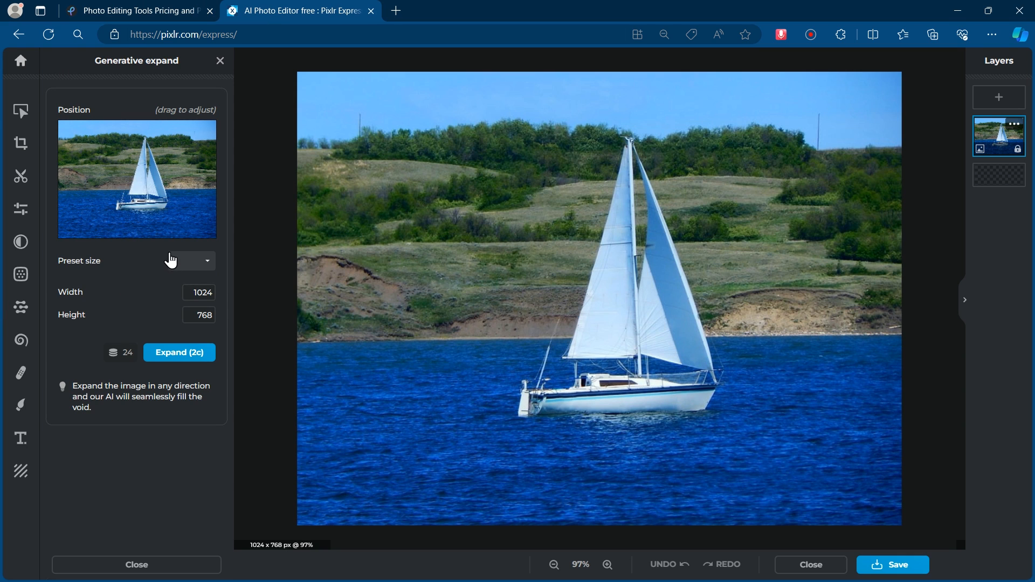
Expand the sailboat photo with the 1.5x Wide preset to 1536×768.
left_click(188, 260)
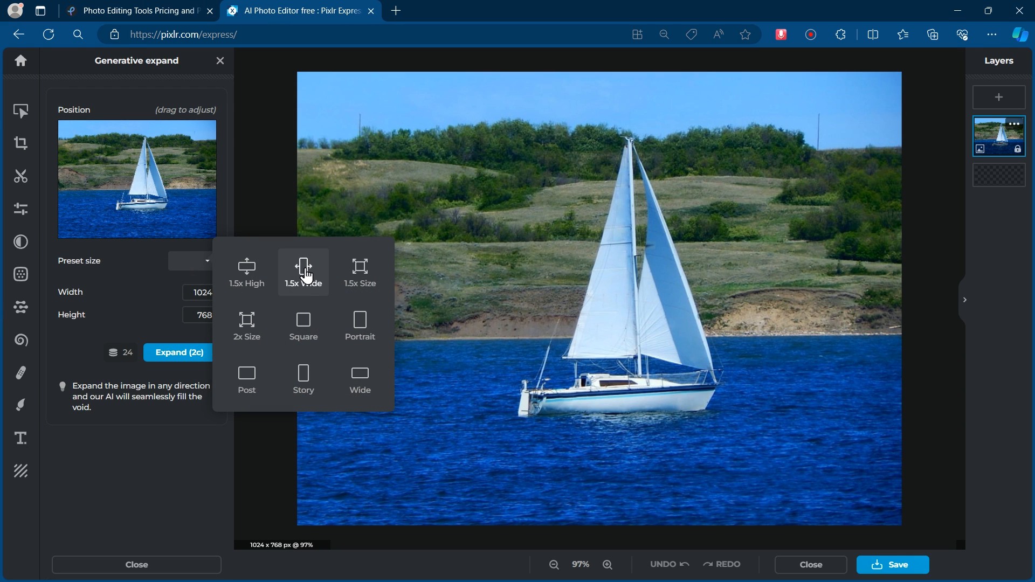
left_click(303, 266)
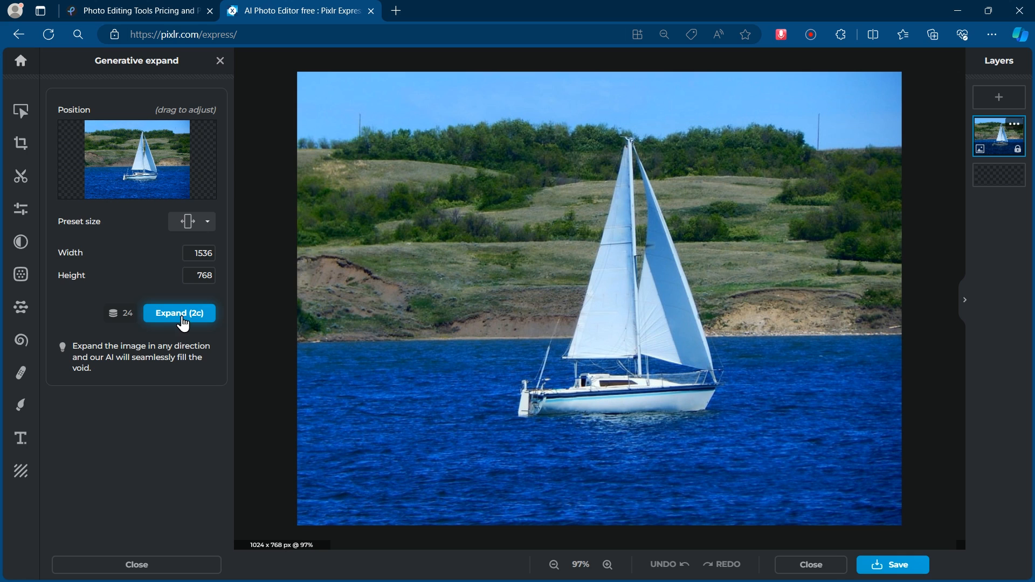
left_click(179, 312)
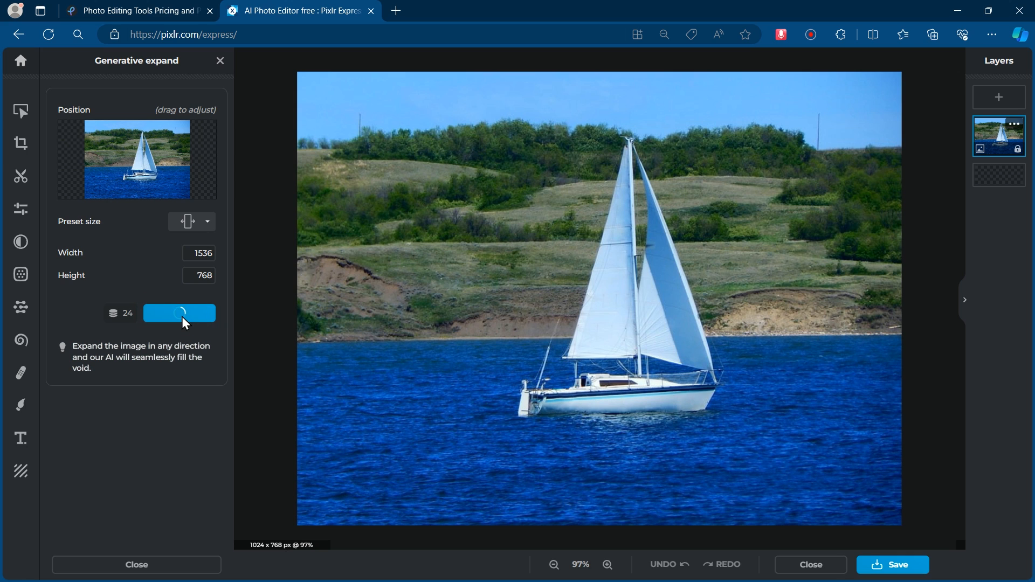
left_click(179, 313)
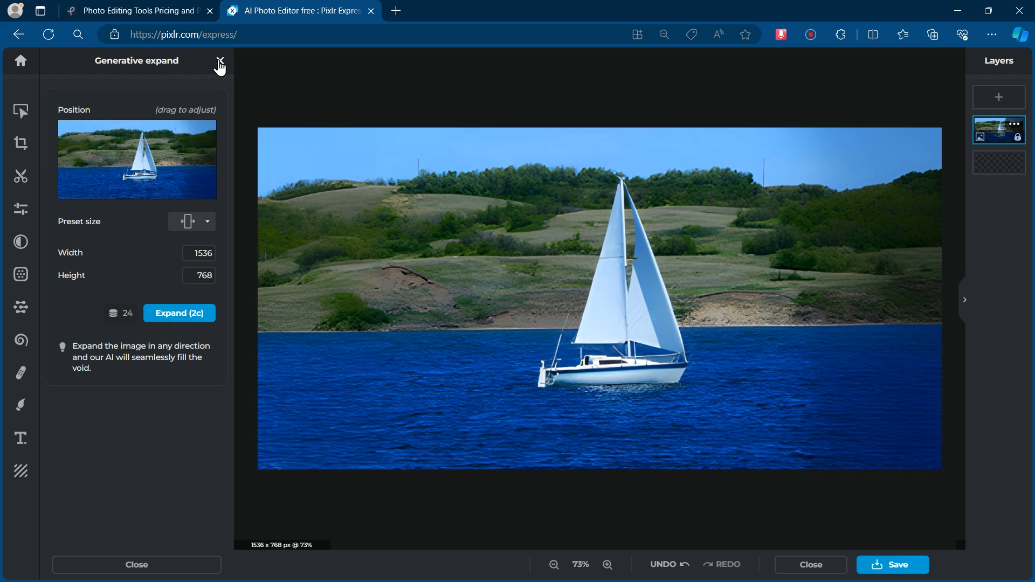
Face-swap the girl's face onto the Superhero.jpg target image.
left_click(221, 60)
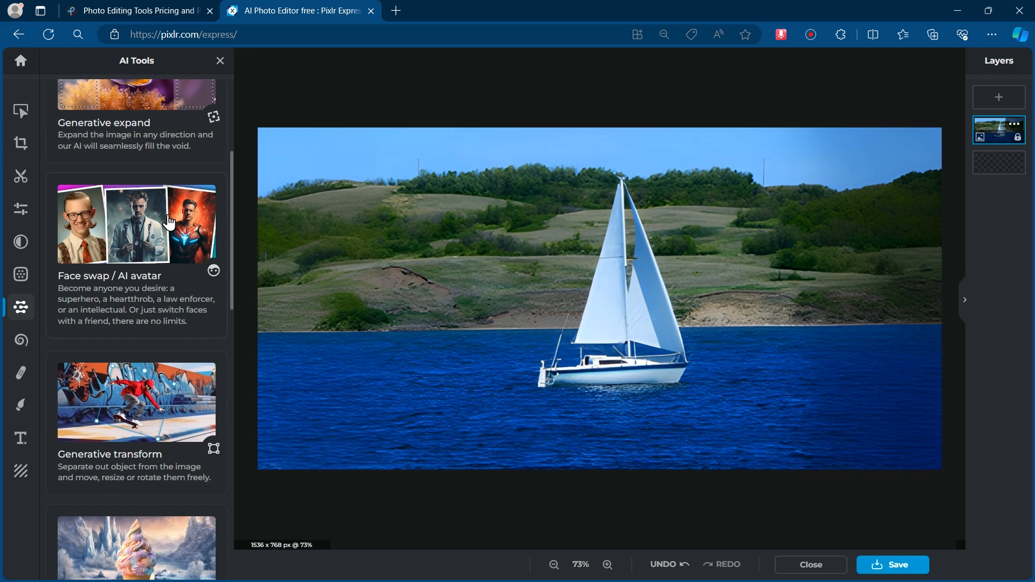
left_click(136, 223)
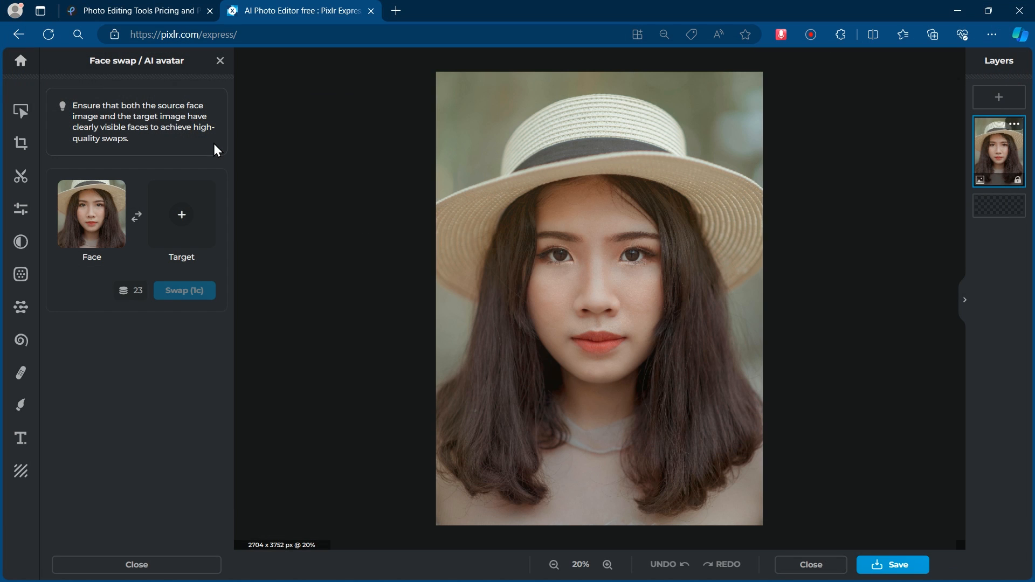
left_click(182, 214)
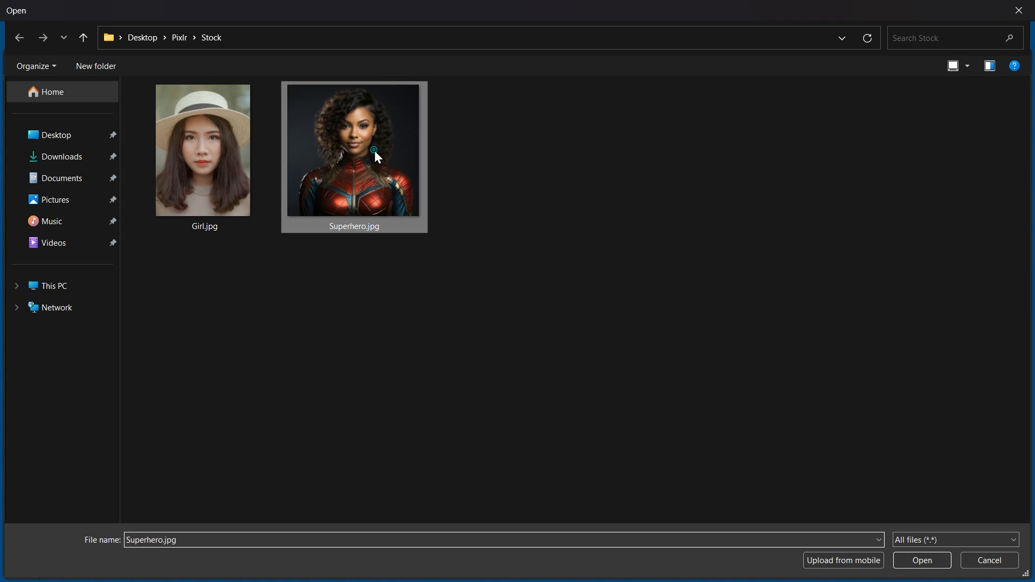
left_click(920, 560)
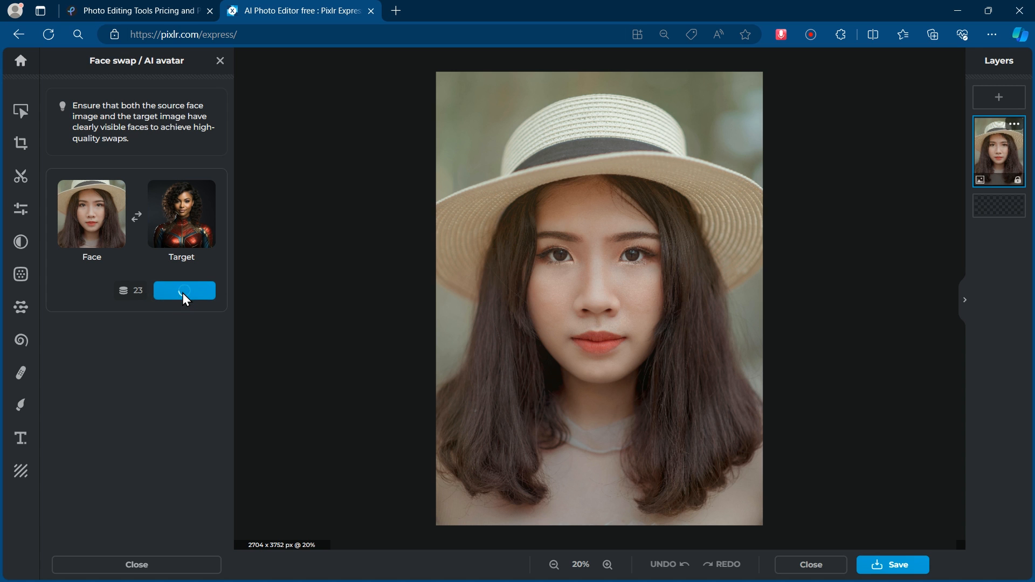
left_click(184, 291)
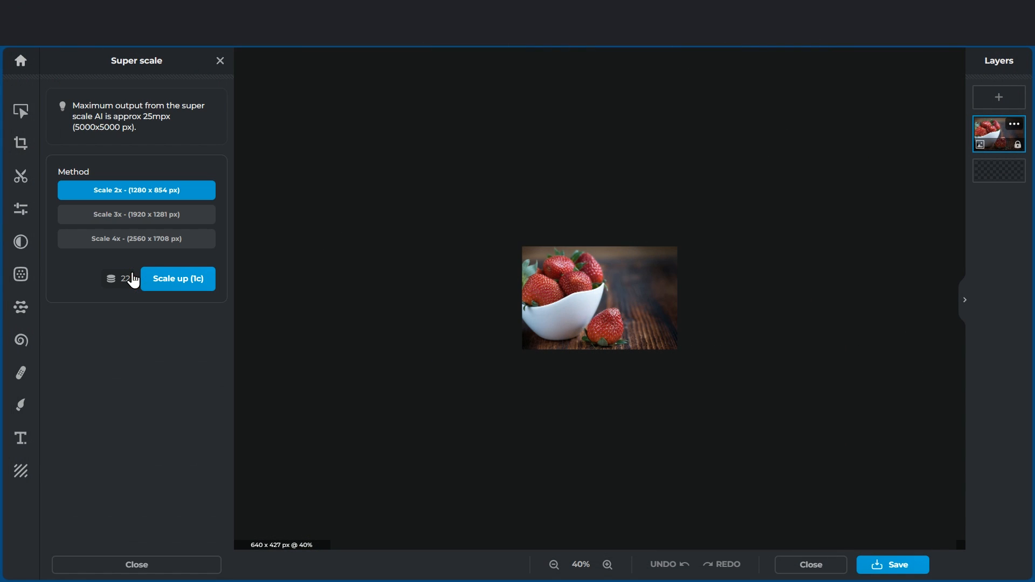
Upscale the strawberry photo 2×, Super sharp the rose, and remove noise from the portrait.
left_click(136, 238)
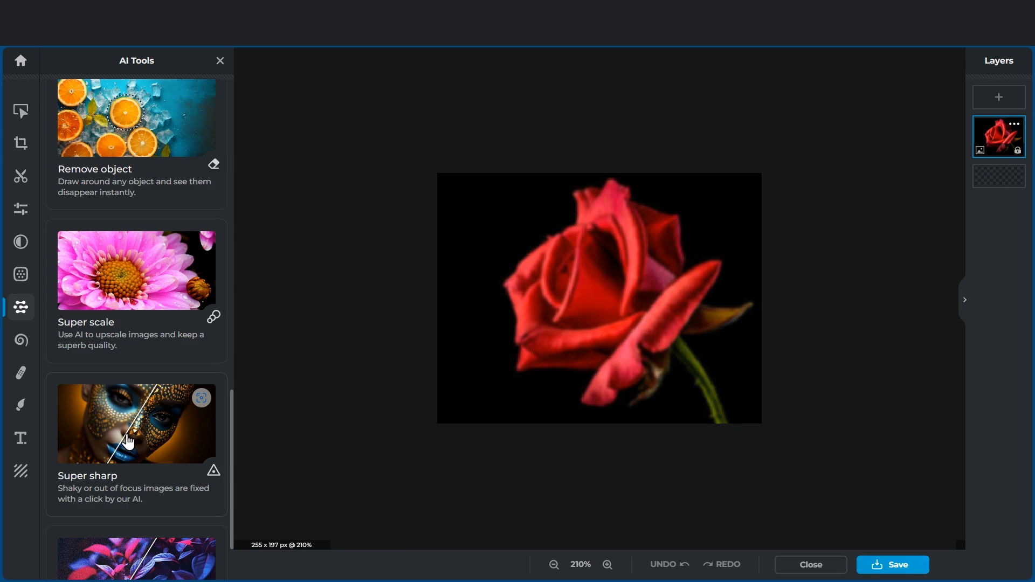
left_click(136, 423)
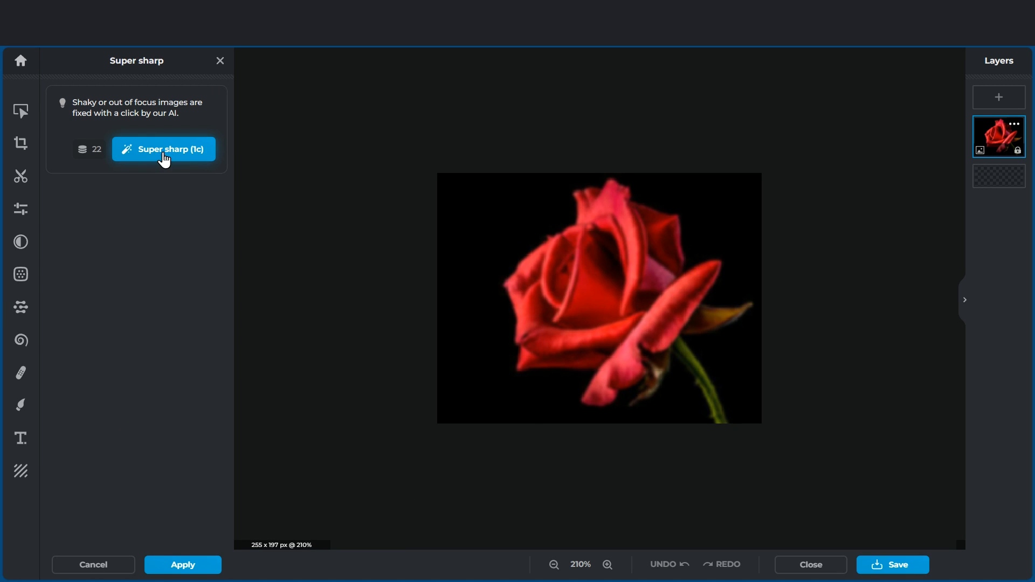
left_click(163, 149)
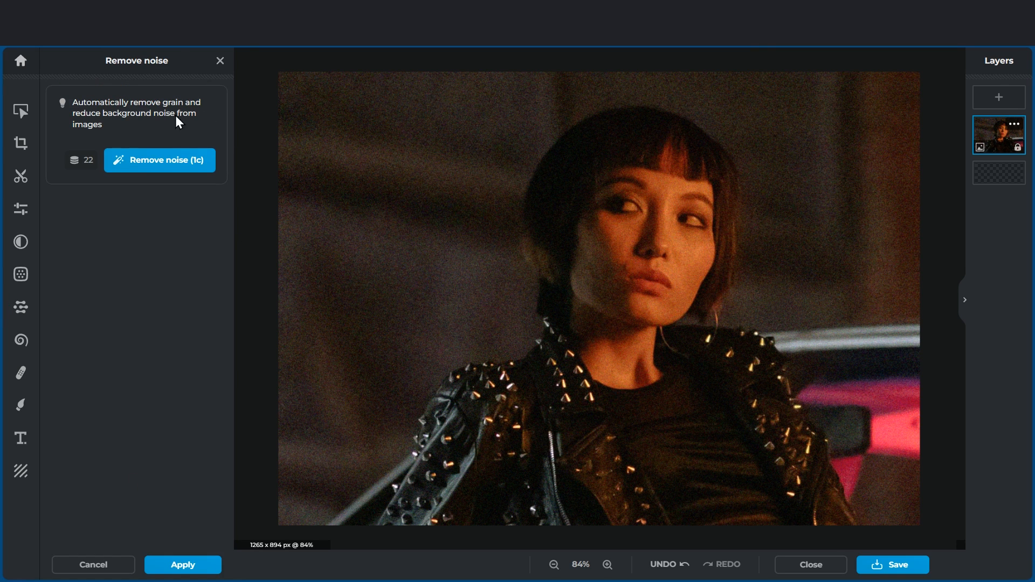
left_click(159, 160)
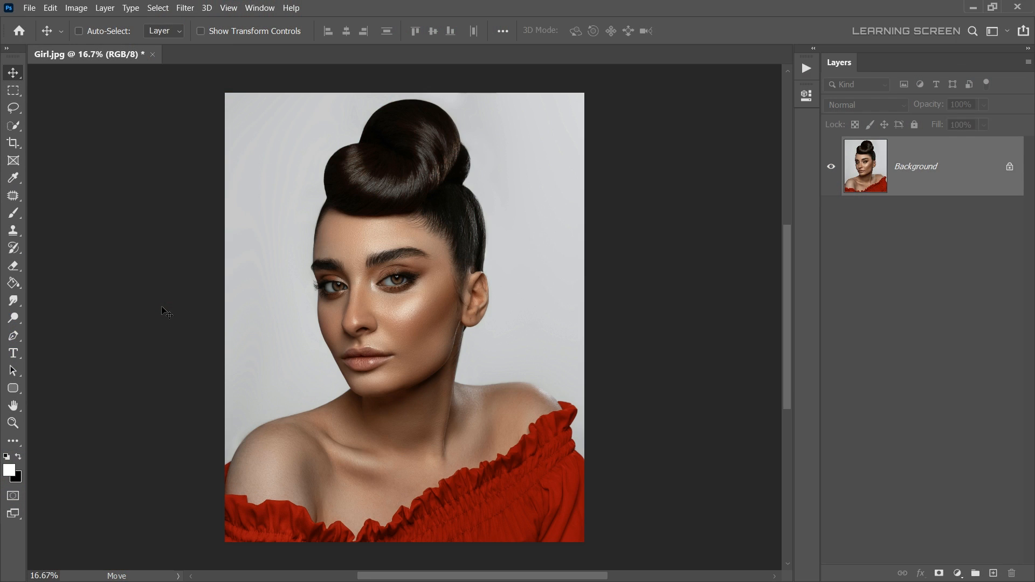
mouse_move(502, 410)
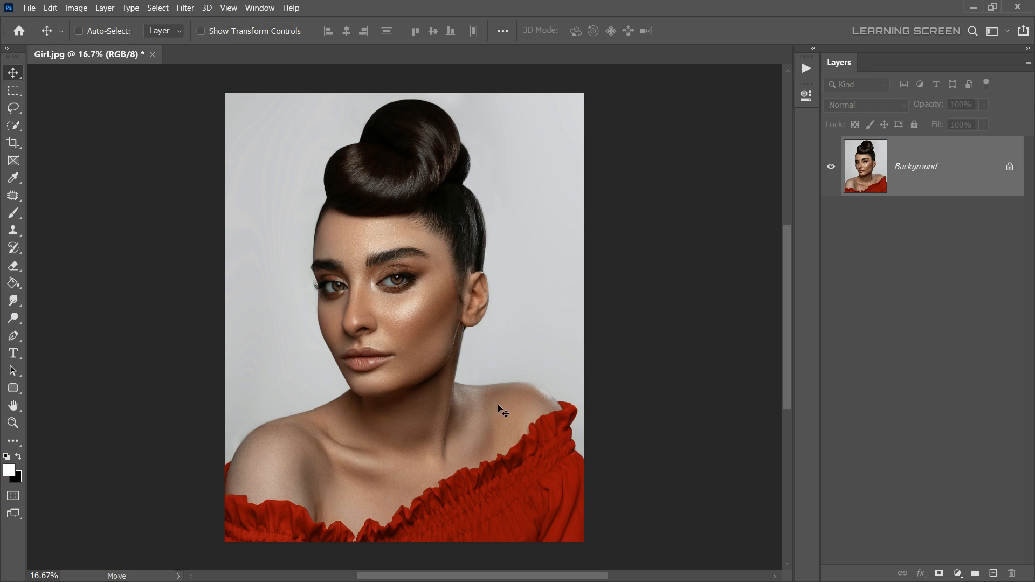
mouse_move(930, 192)
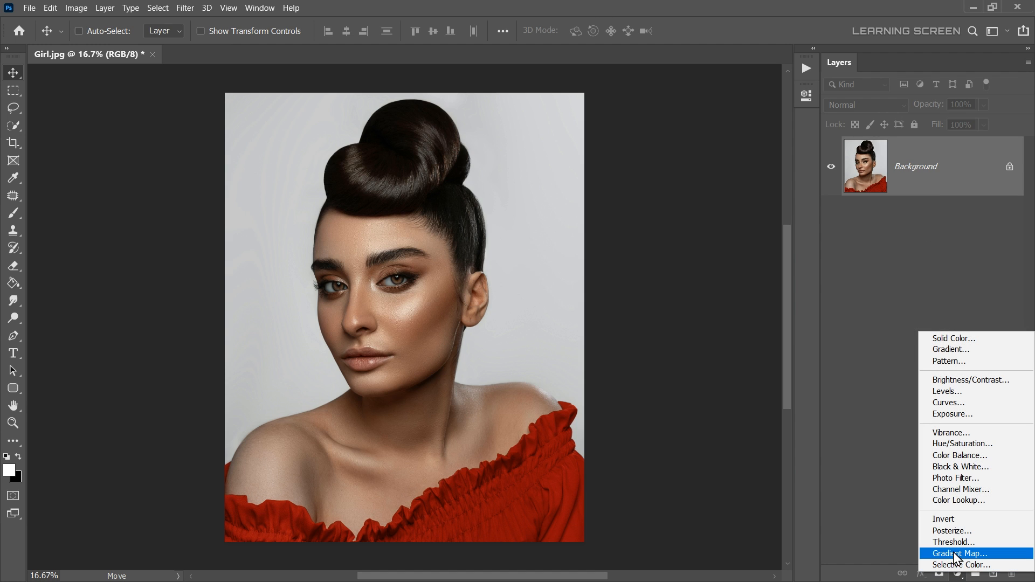
Add a Gradient Map layer using the Basics 'Black, White' gradient.
left_click(958, 553)
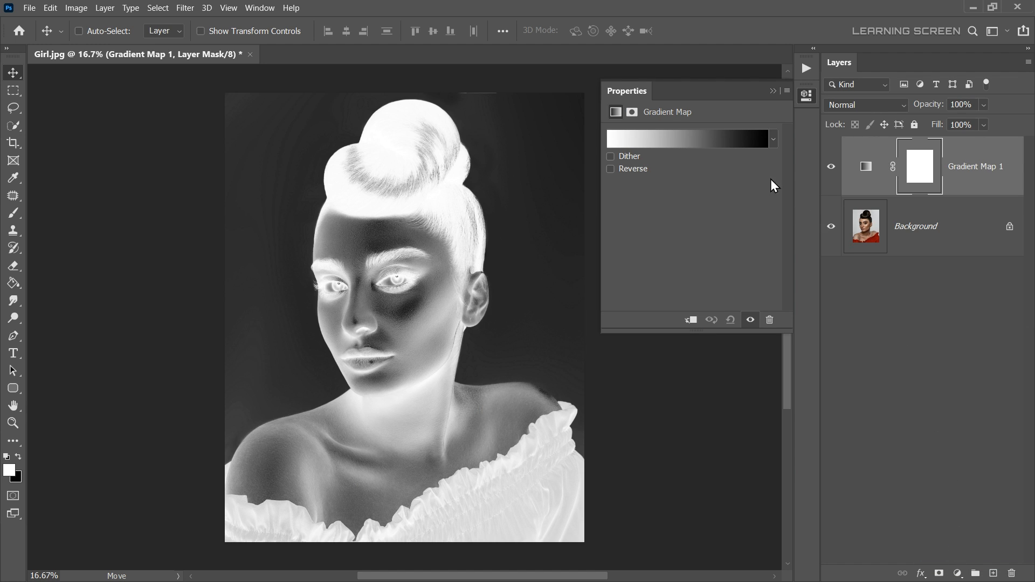
left_click(687, 138)
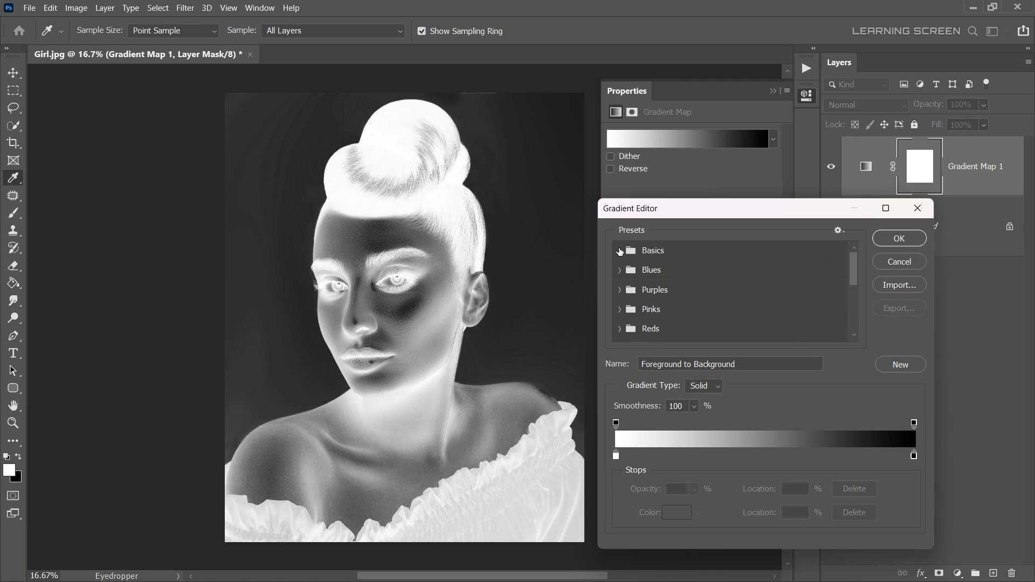
left_click(620, 252)
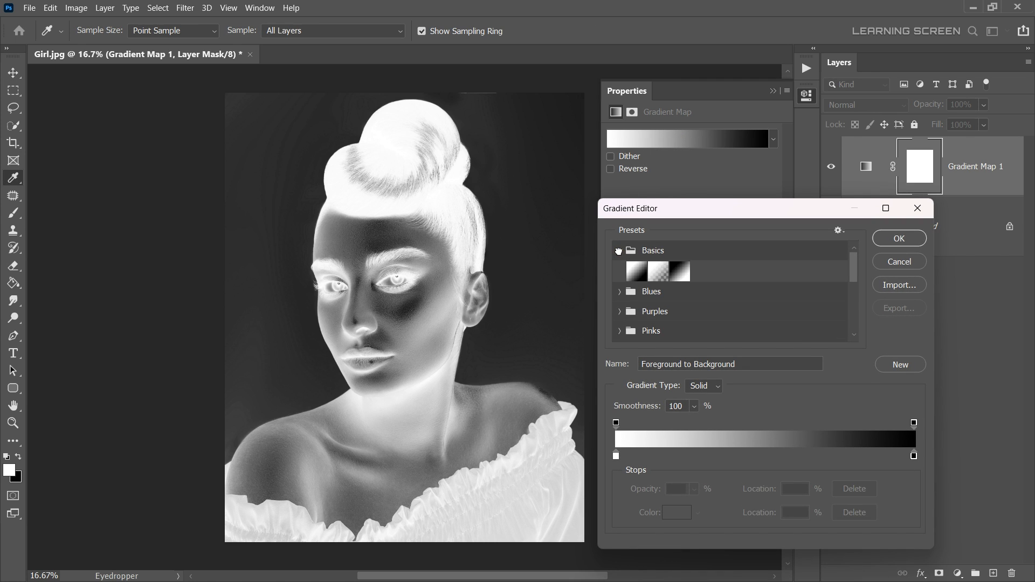
left_click(679, 271)
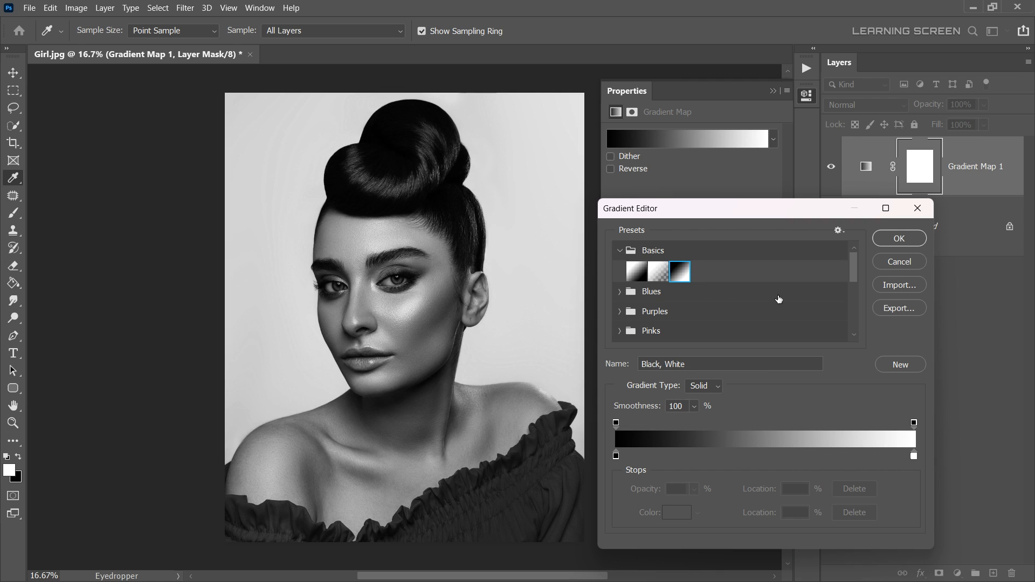
left_click(898, 238)
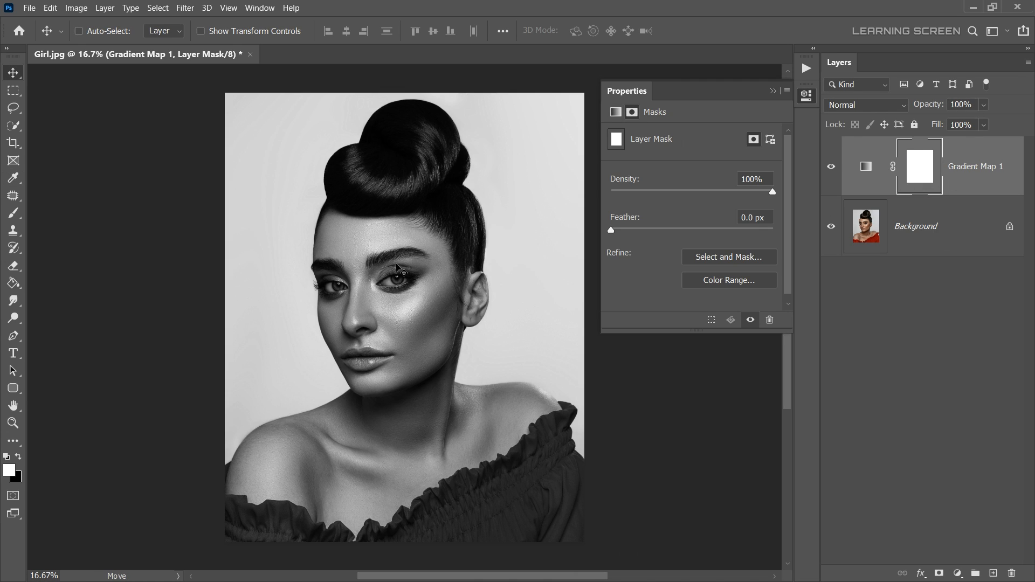
Apply the merged Girl.jpg image to the Gradient Map mask using Multiply at 100% opacity.
left_click(76, 8)
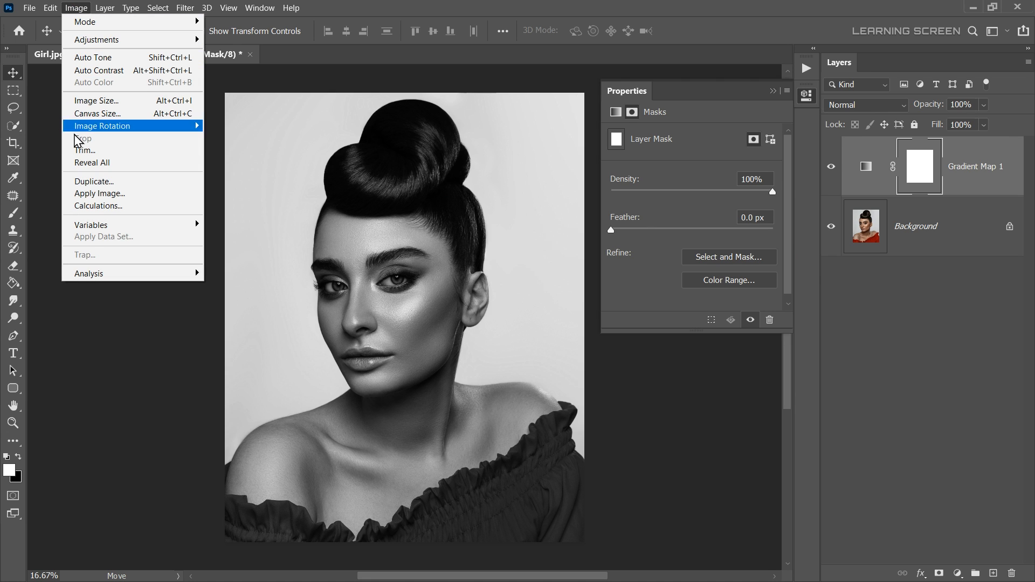
left_click(99, 194)
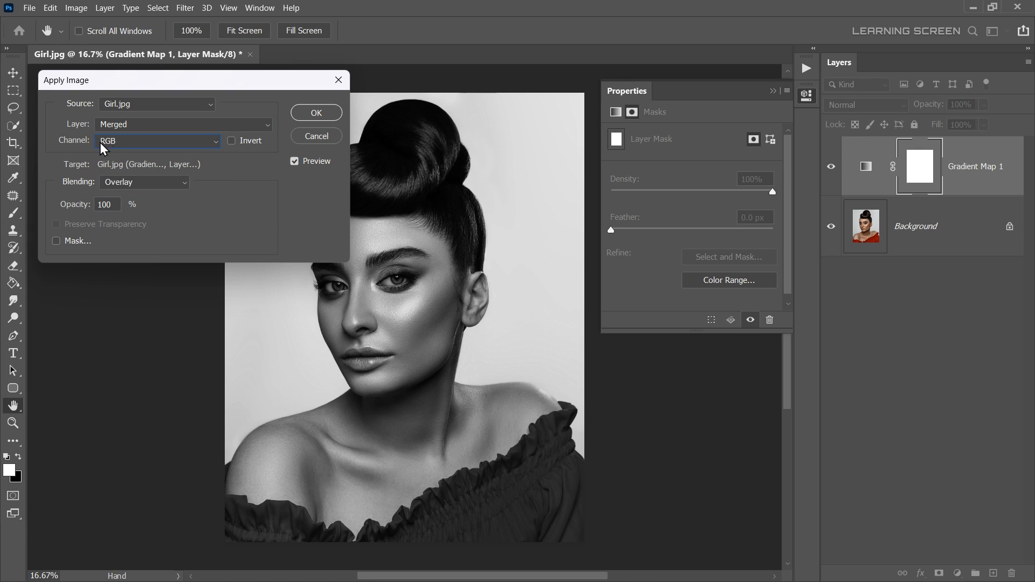
left_click(142, 183)
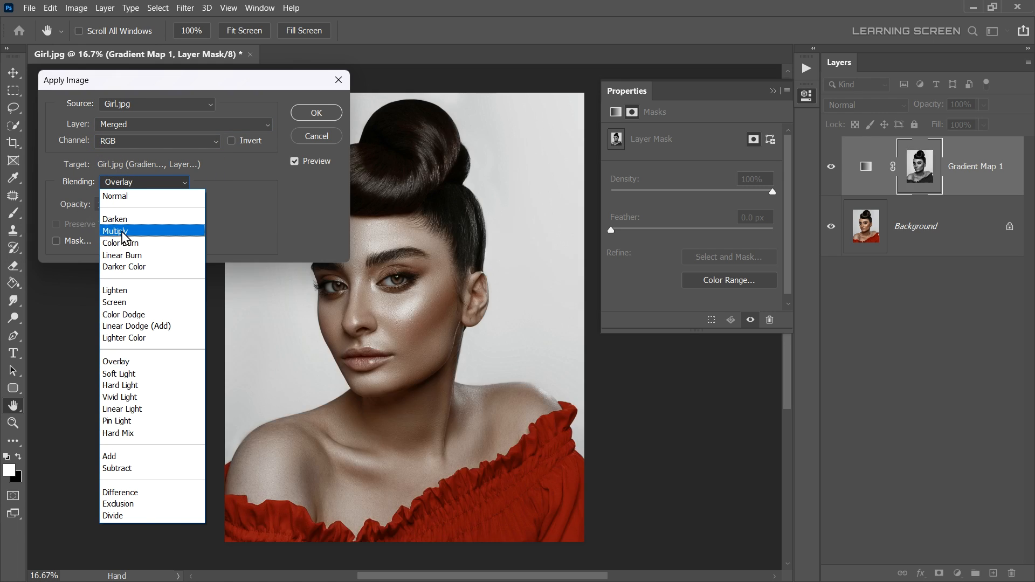
left_click(118, 231)
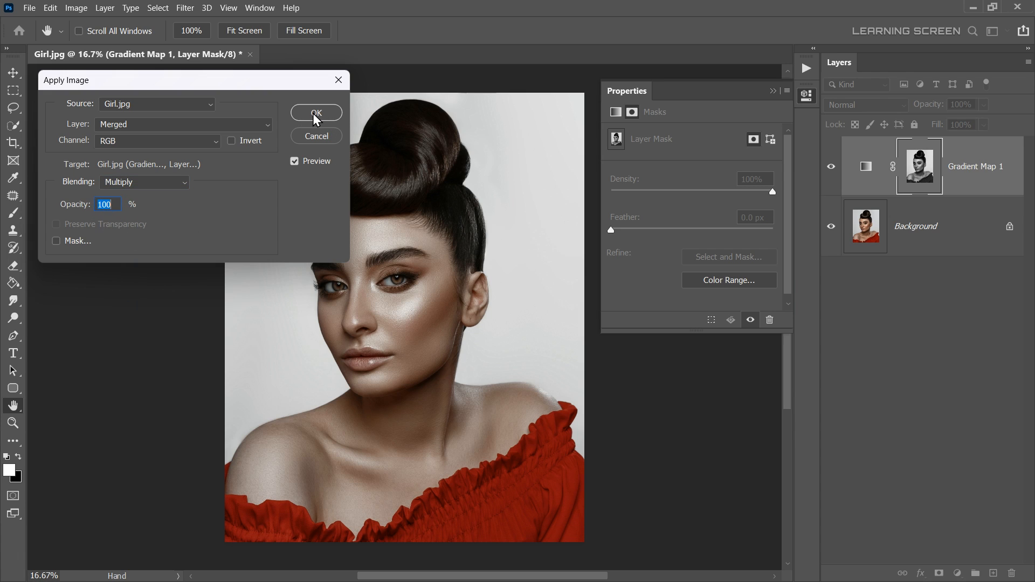
left_click(316, 113)
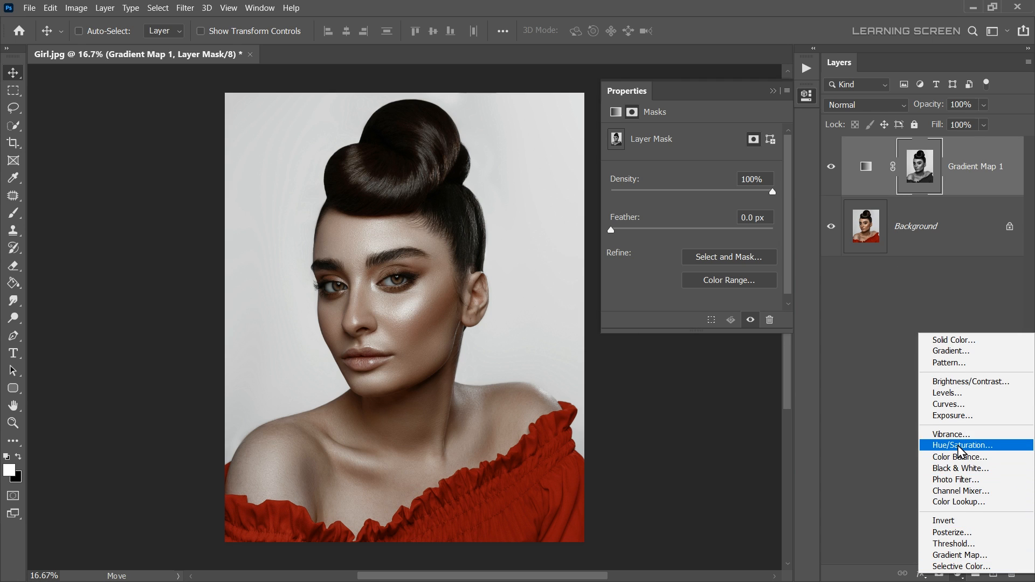
Add a colorized Hue/Saturation adjustment layer with saturation 48 and hue 36.
left_click(961, 445)
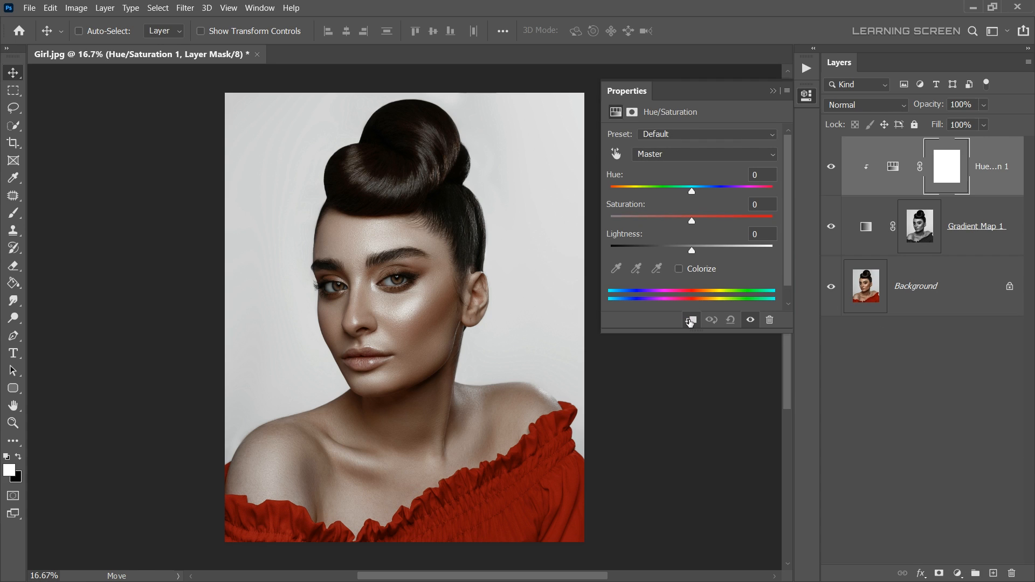
left_click(680, 269)
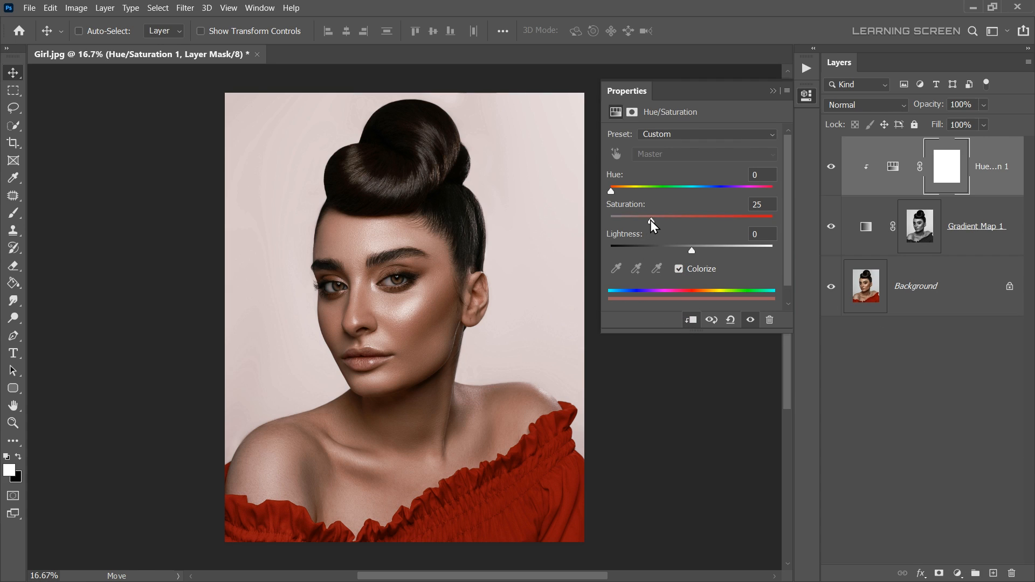
left_click_drag(651, 216, 688, 221)
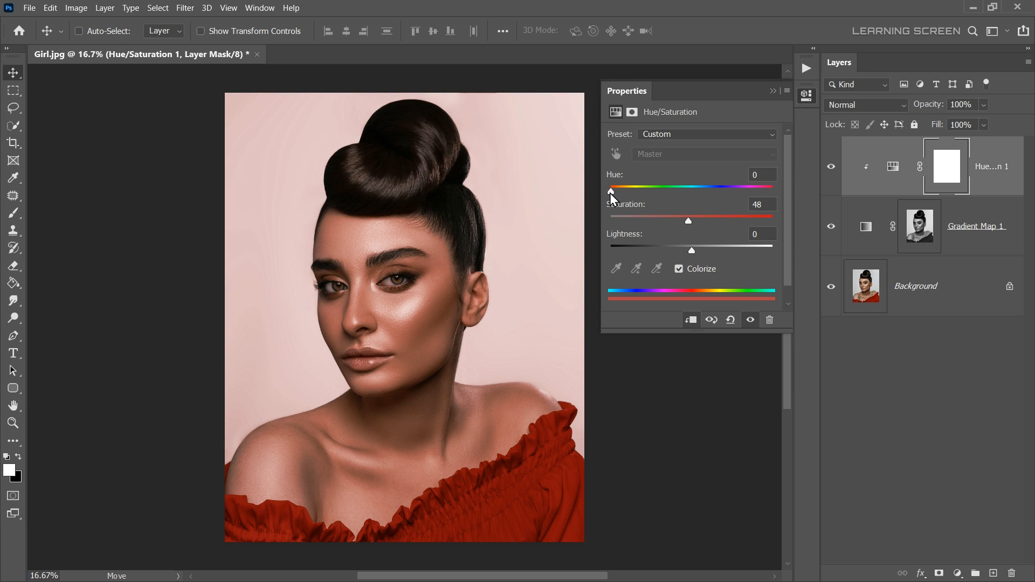
left_click_drag(610, 188, 627, 189)
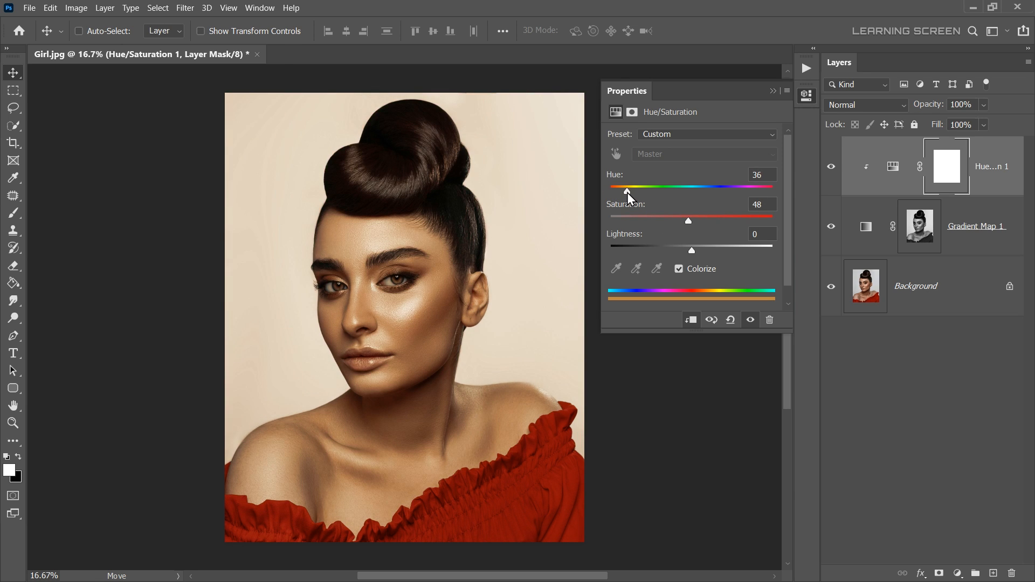
left_click_drag(626, 187, 628, 187)
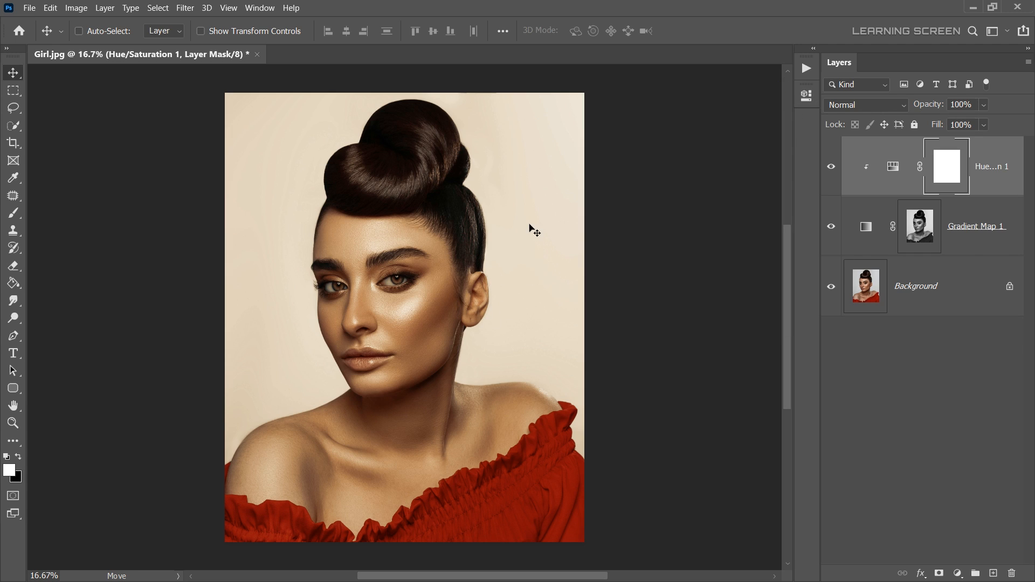
mouse_move(297, 168)
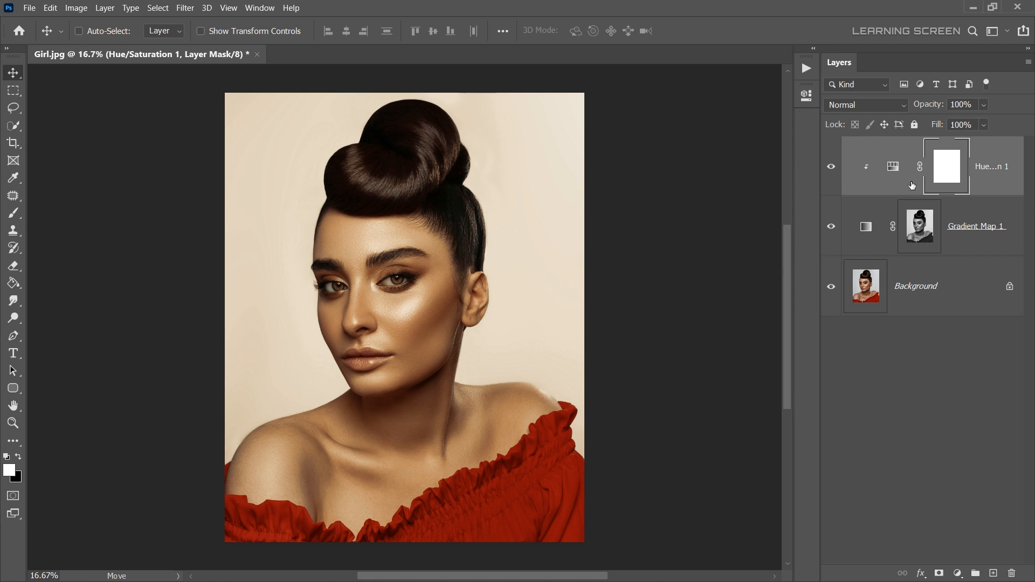
Delete the Hue/Saturation mask, select the woman as subject, and add a layer mask.
left_click(893, 166)
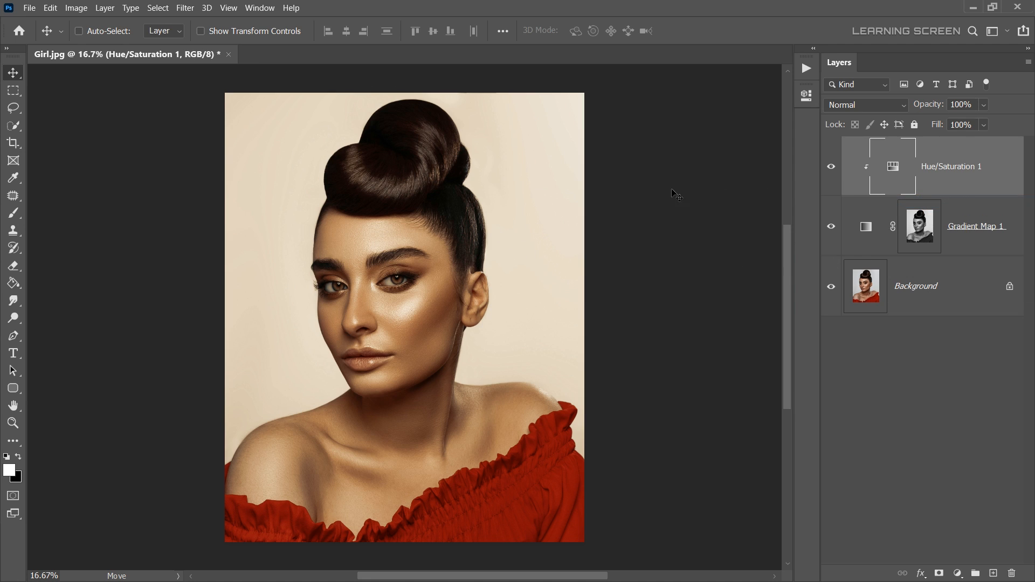
left_click(12, 125)
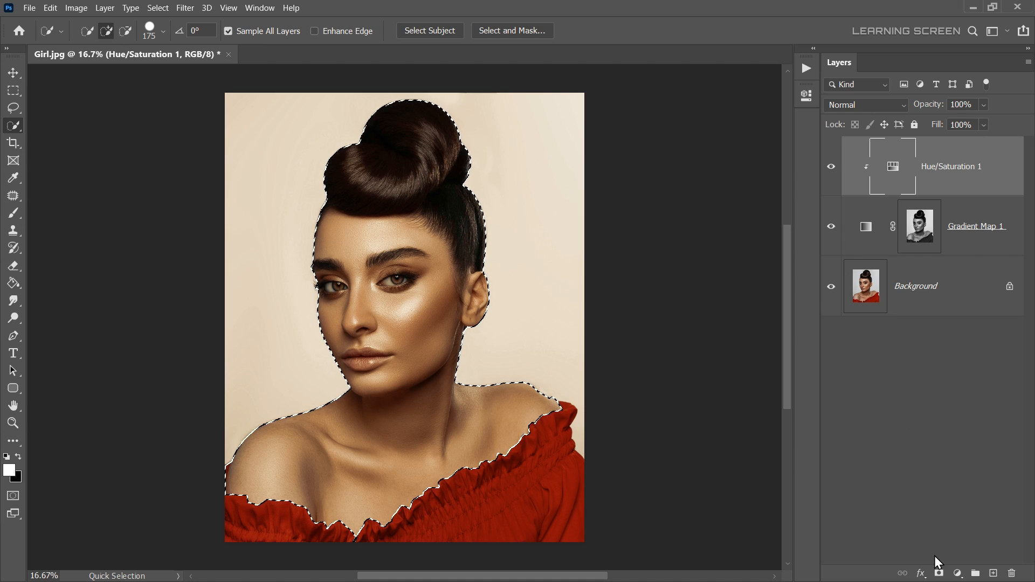
left_click(938, 573)
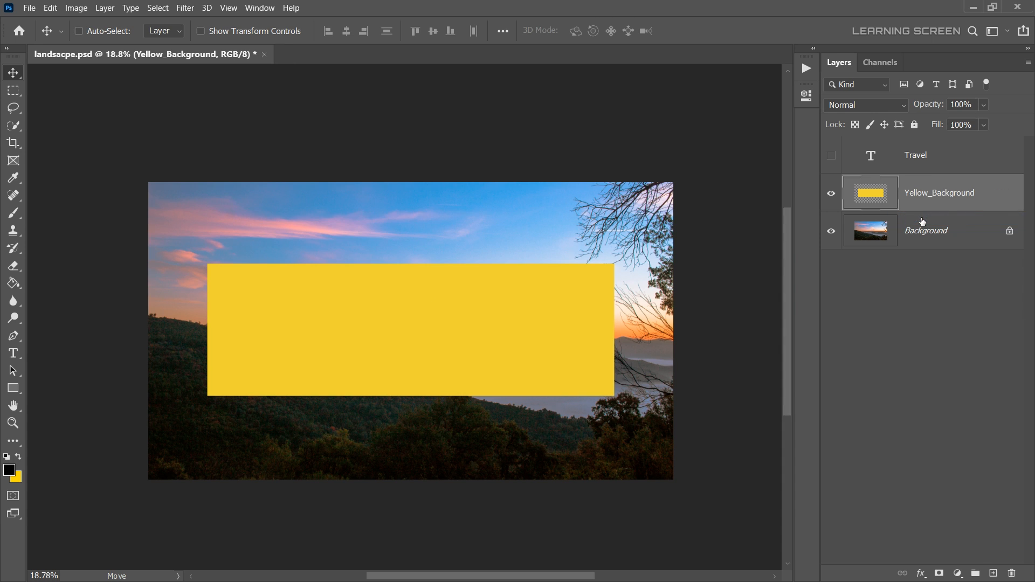
Make the hidden Travel text layer visible and select it.
left_click(832, 156)
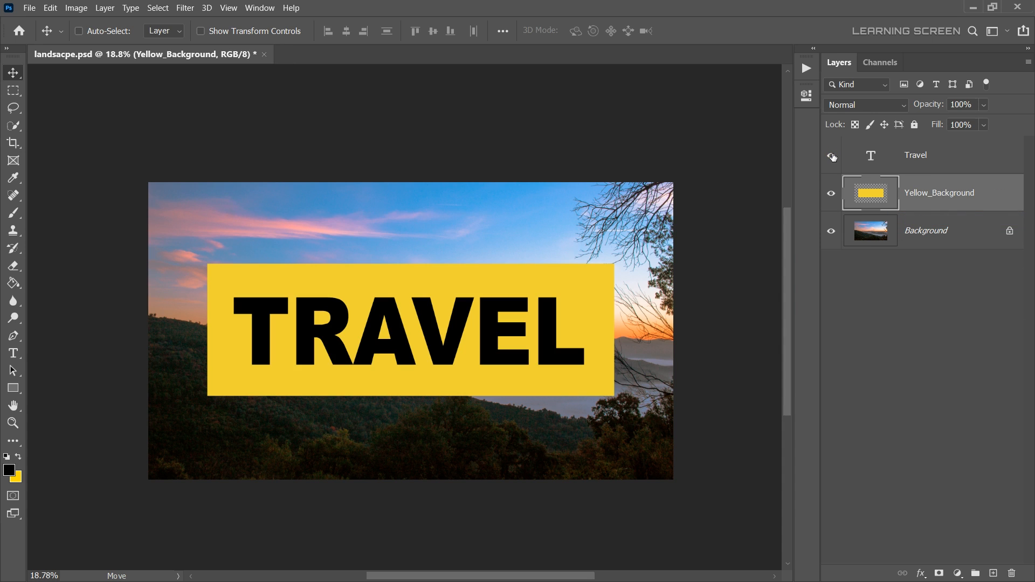
left_click(924, 155)
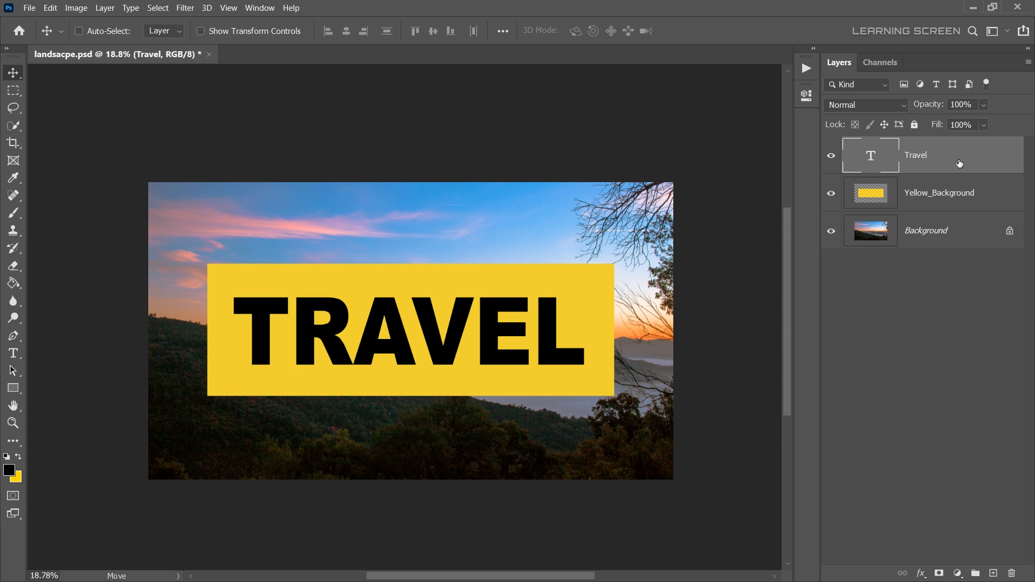
right_click(938, 155)
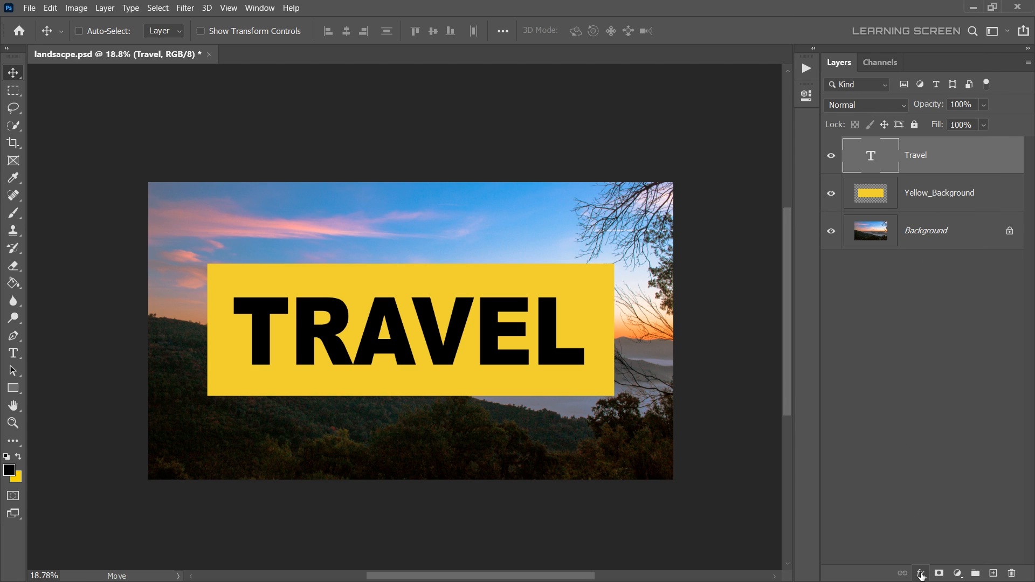
Give the Travel text Shallow knockout with 0% fill, then group the layers as Group 1.
left_click(920, 573)
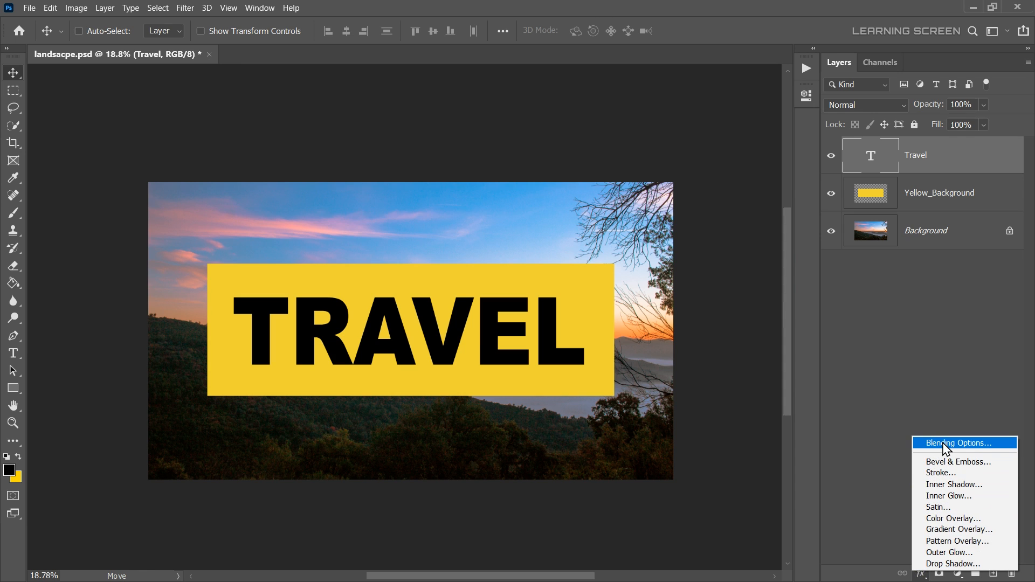
left_click(958, 444)
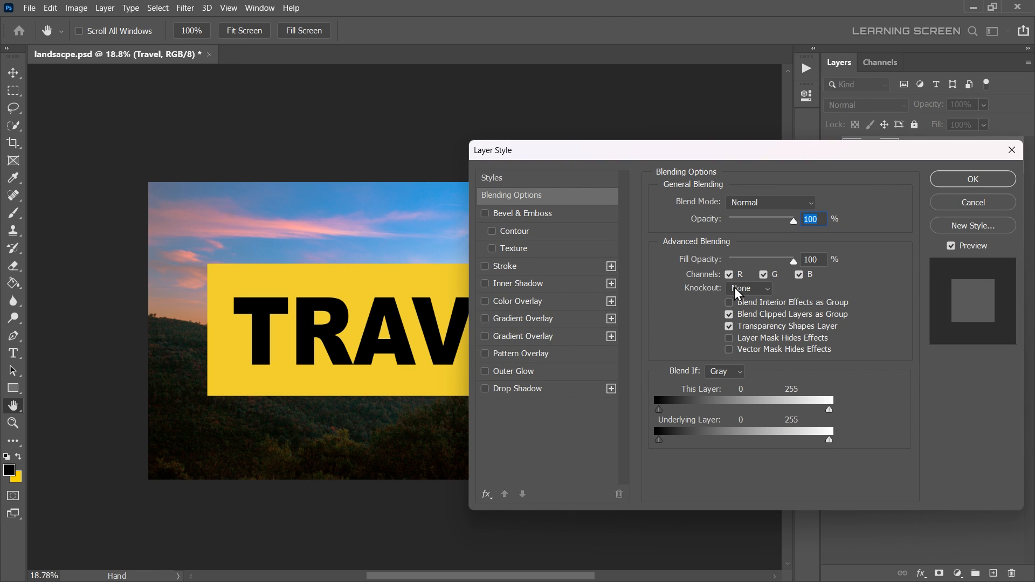
left_click(748, 289)
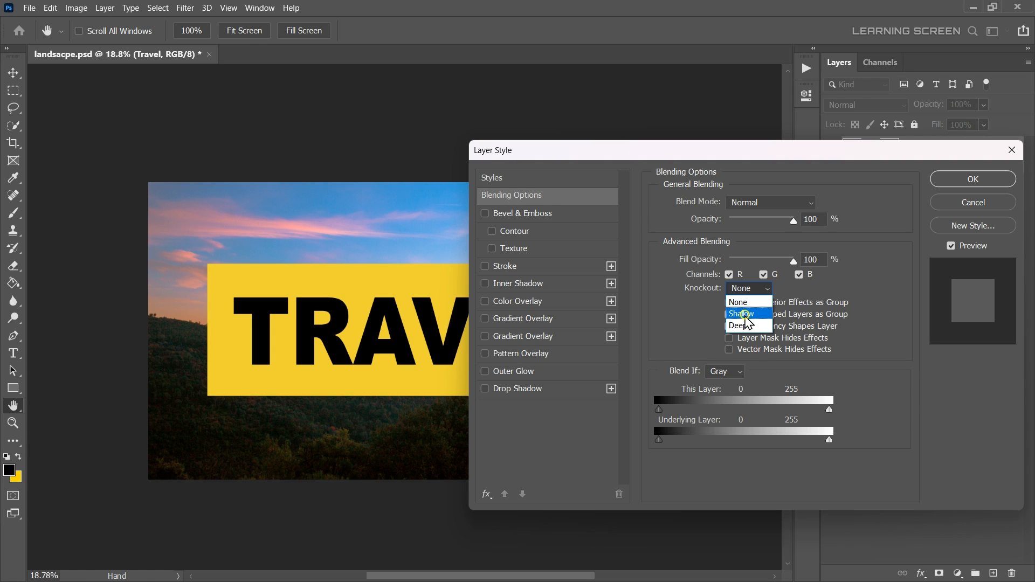
left_click(739, 314)
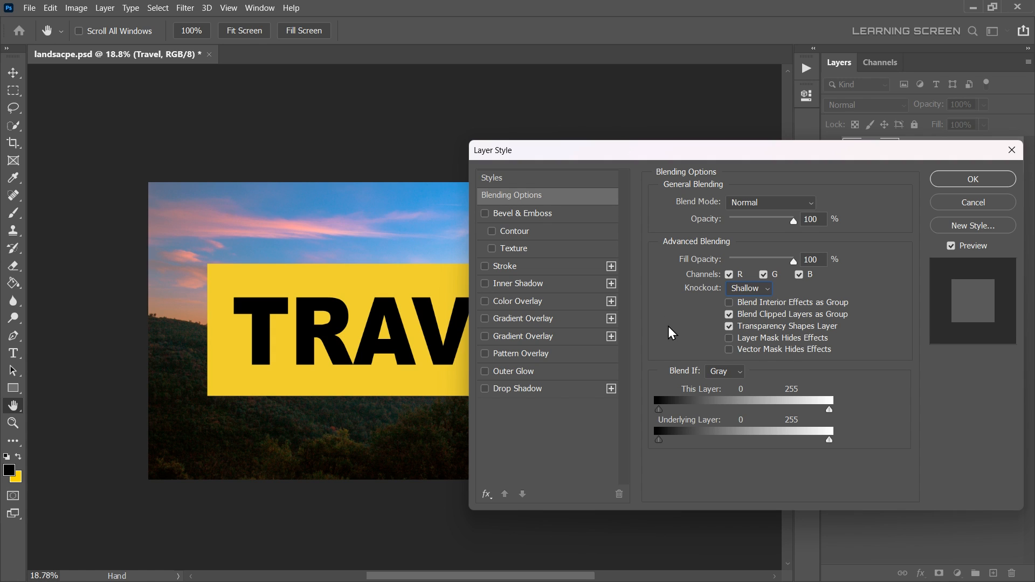
left_click_drag(783, 267, 729, 268)
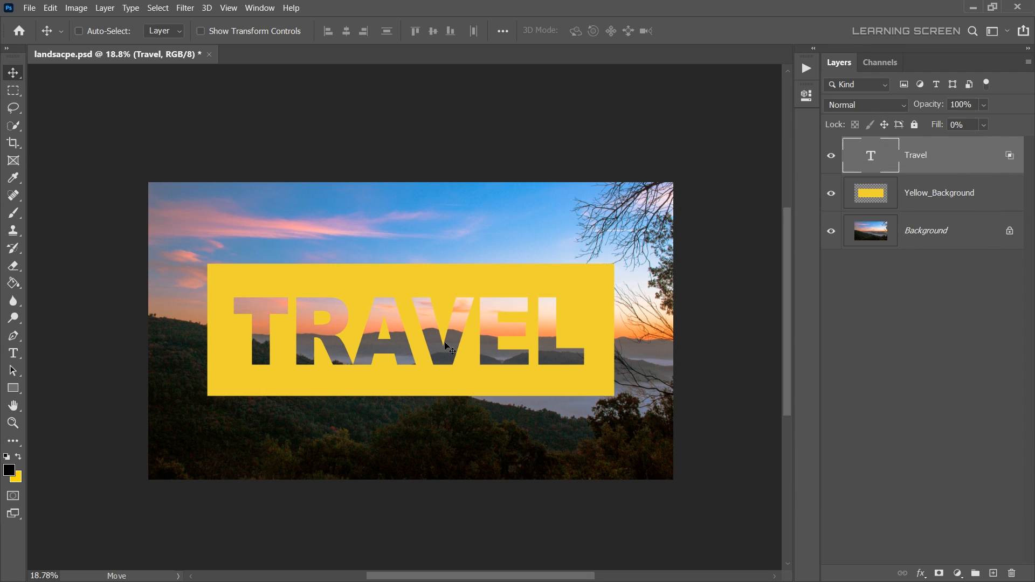
key("ctrl+z")
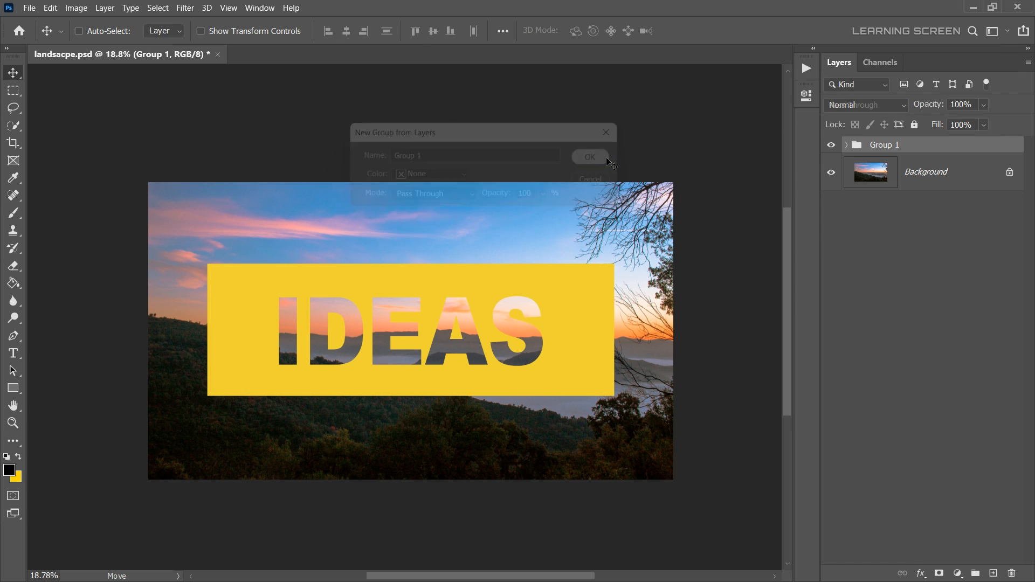
left_click(588, 156)
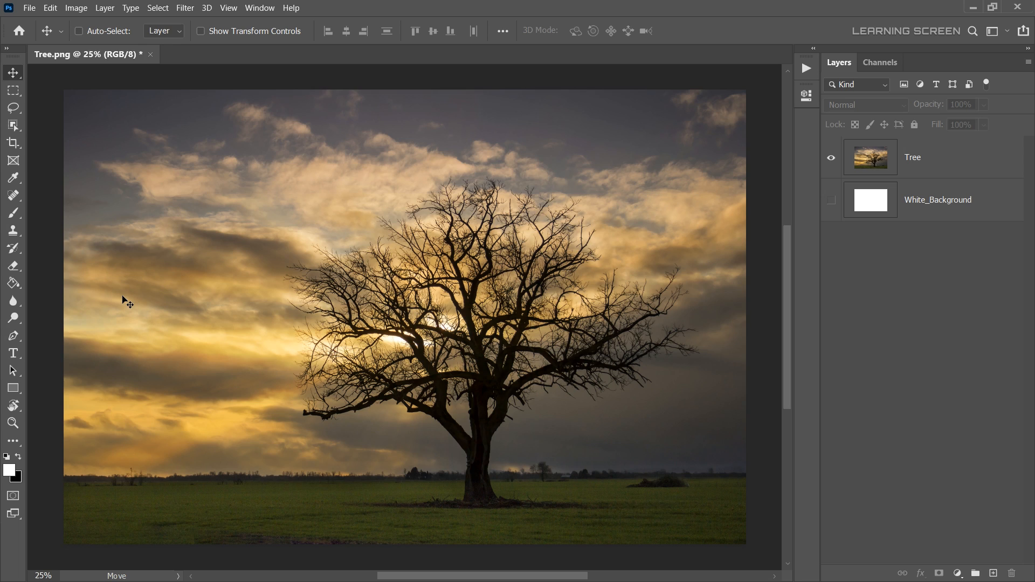
mouse_move(433, 453)
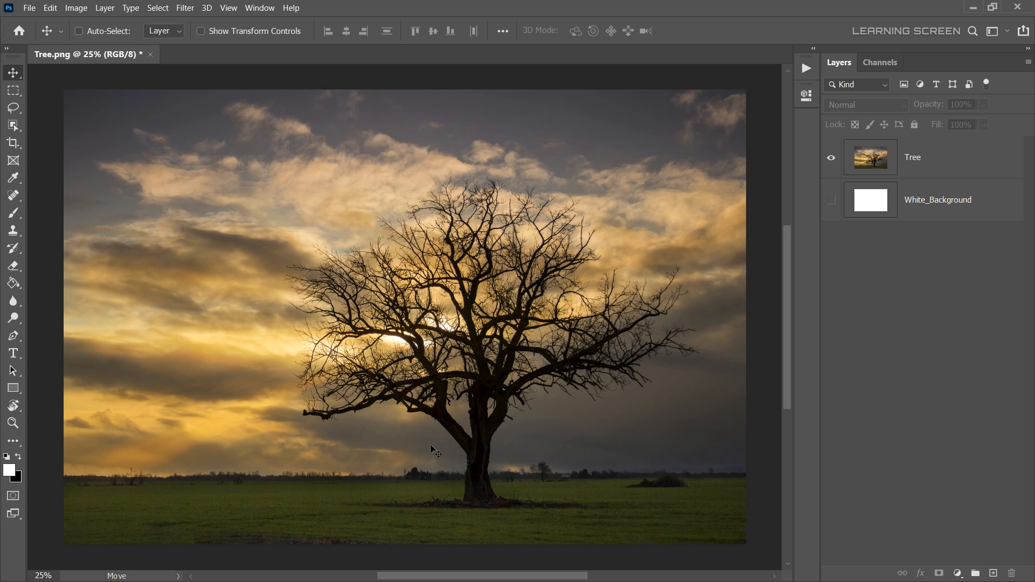
mouse_move(699, 315)
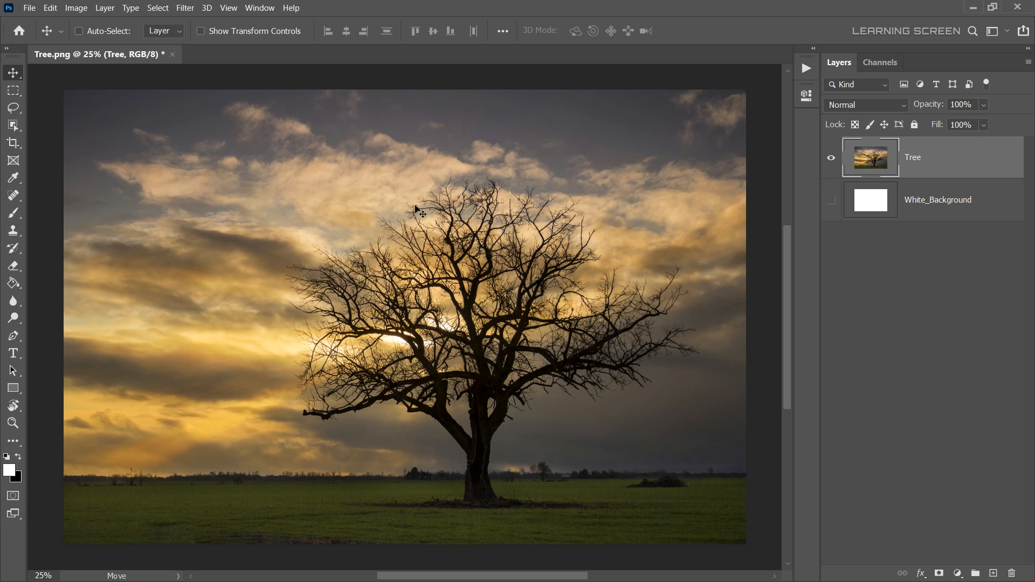
Select the tree with Quick Selection and mask the Tree layer to it.
left_click(13, 125)
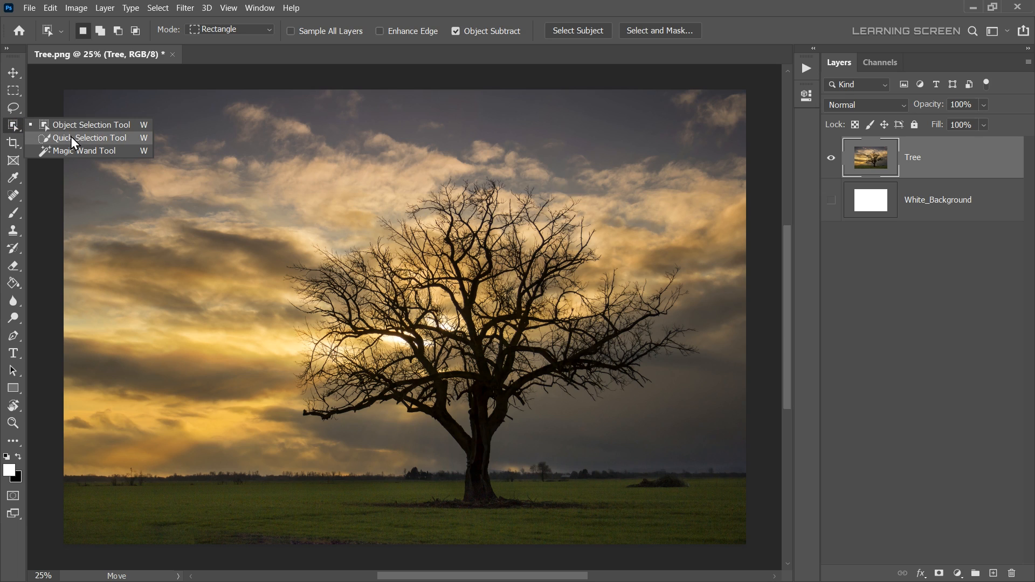
left_click(86, 138)
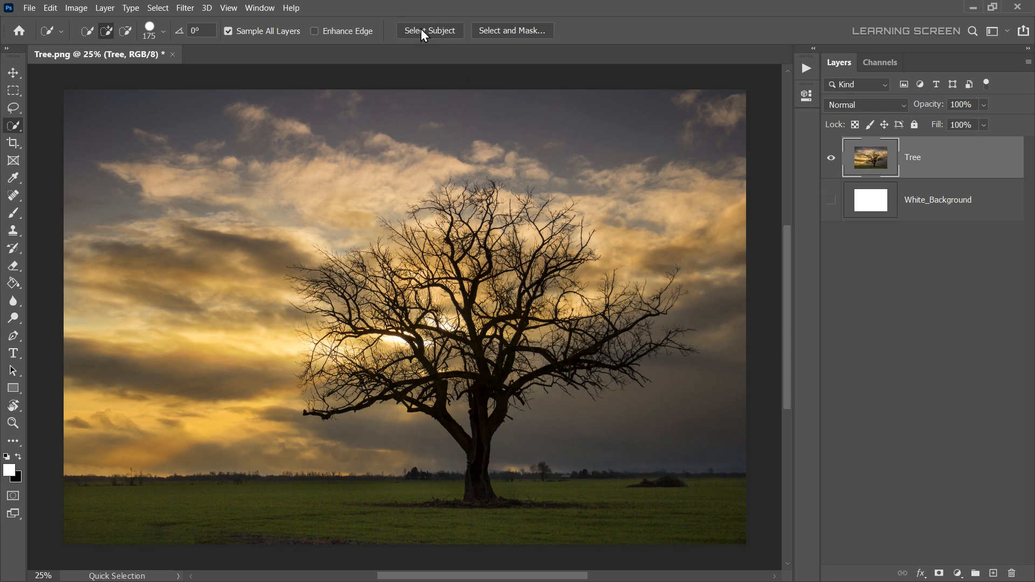
left_click(430, 30)
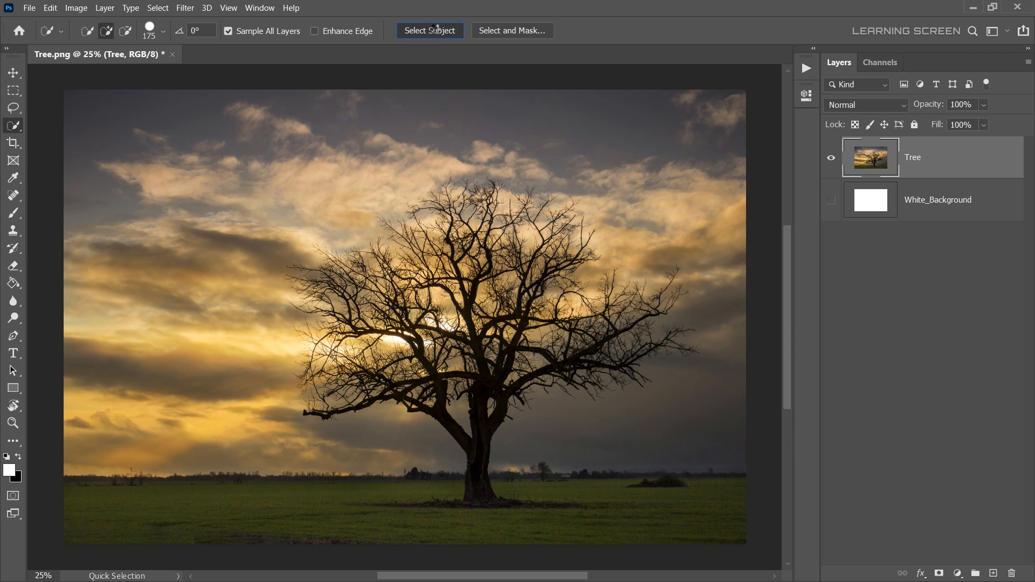
left_click(429, 30)
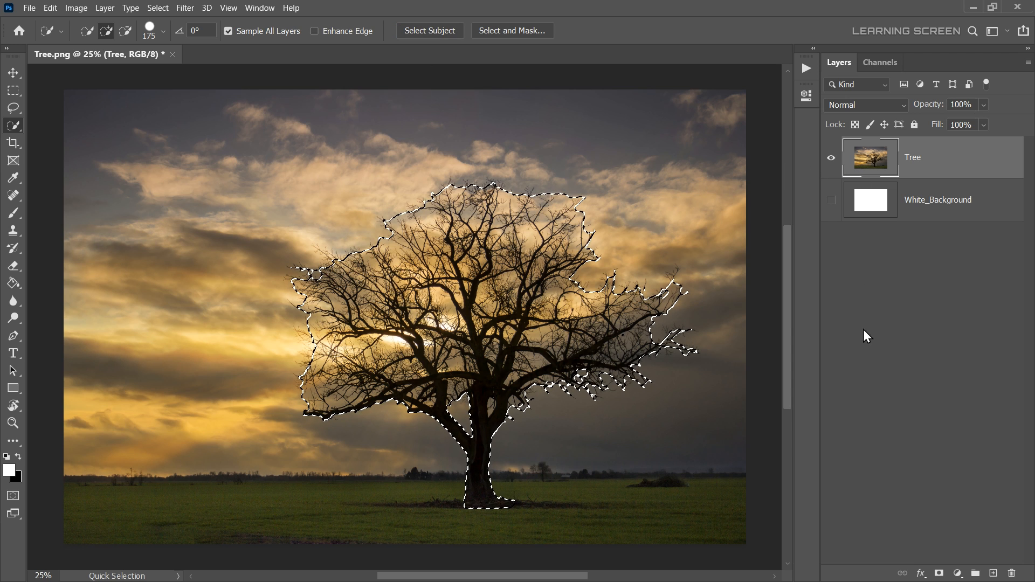
left_click(938, 573)
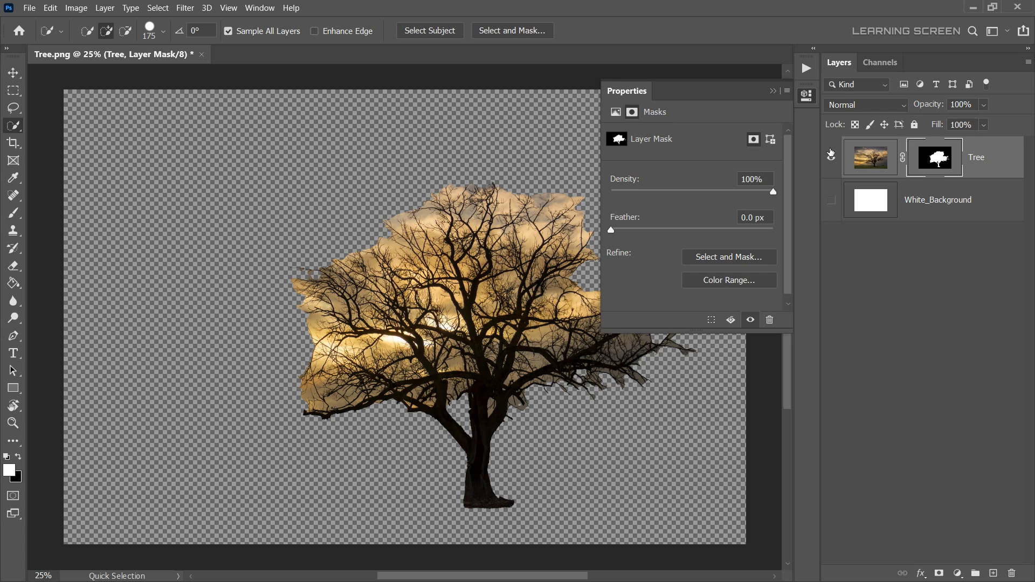
Refine the tree mask in Select and Mask, brushing the crown to recover fine branches.
left_click(512, 30)
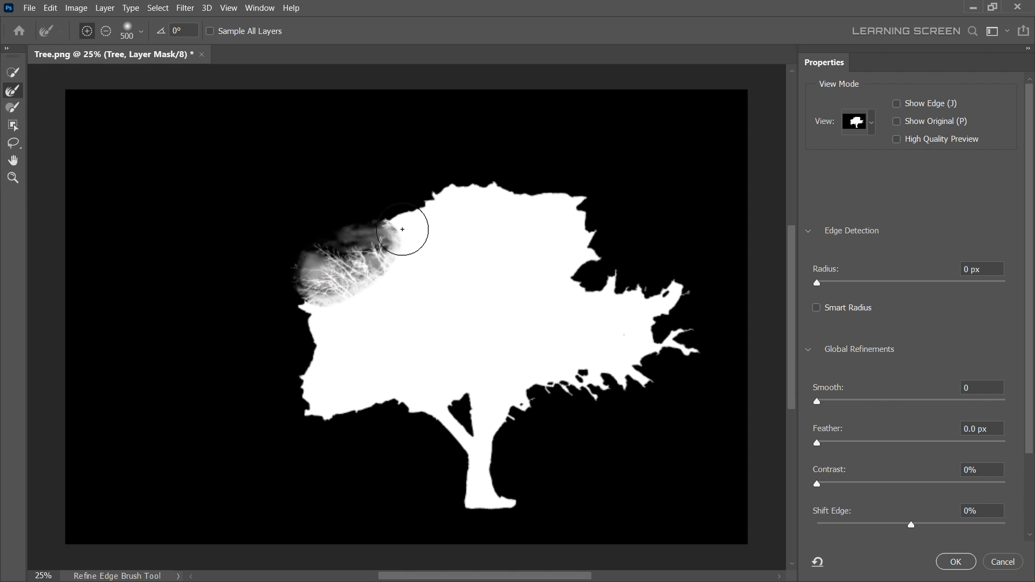
left_click_drag(401, 229, 667, 323)
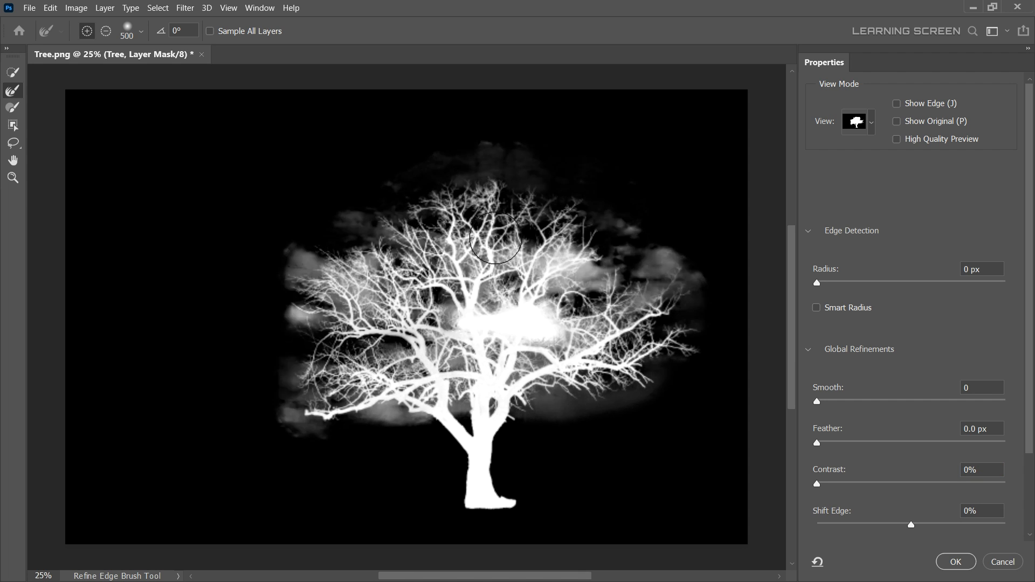
left_click_drag(495, 238, 553, 359)
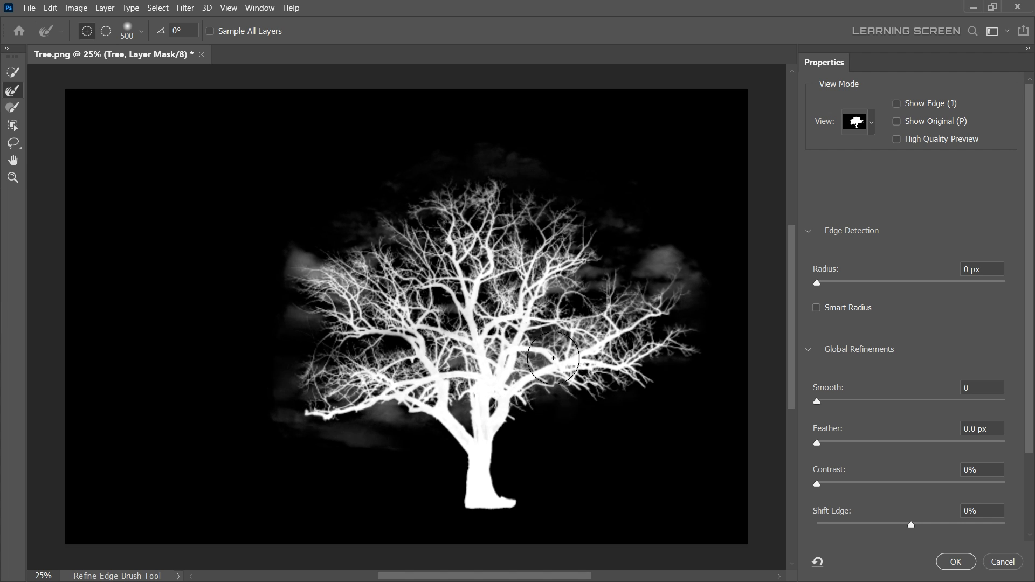
left_click_drag(553, 359, 302, 271)
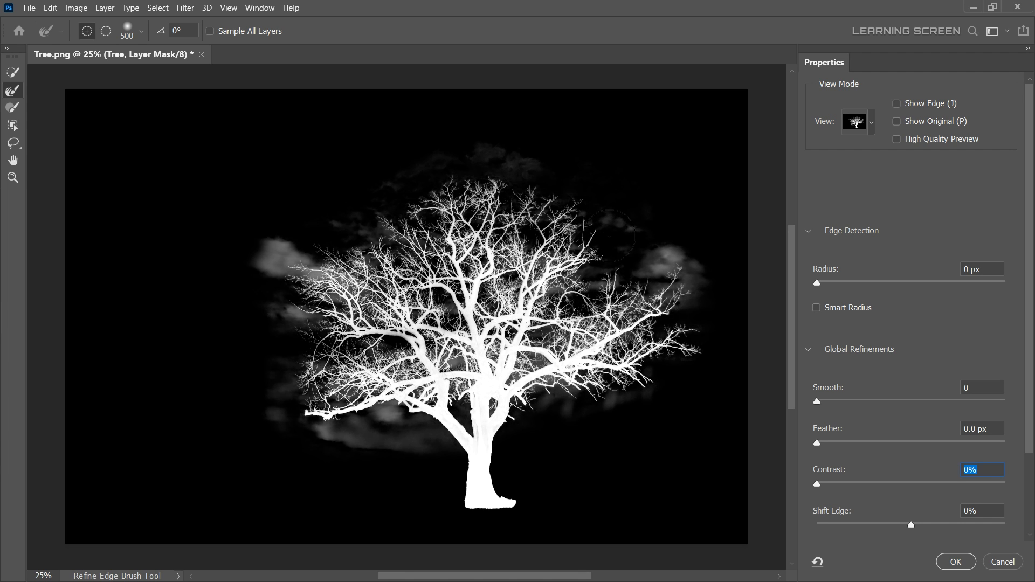
left_click(955, 562)
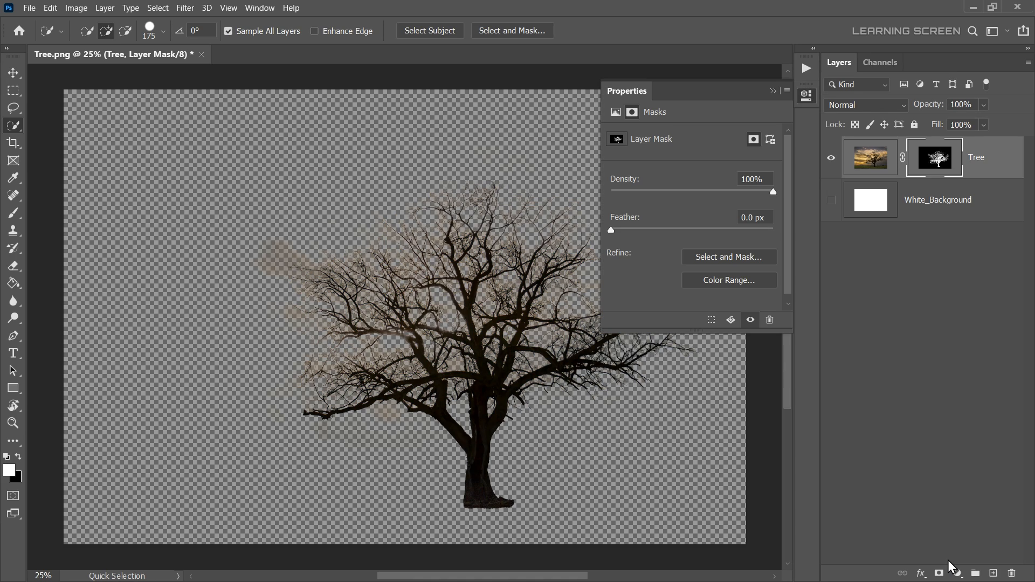
left_click(773, 91)
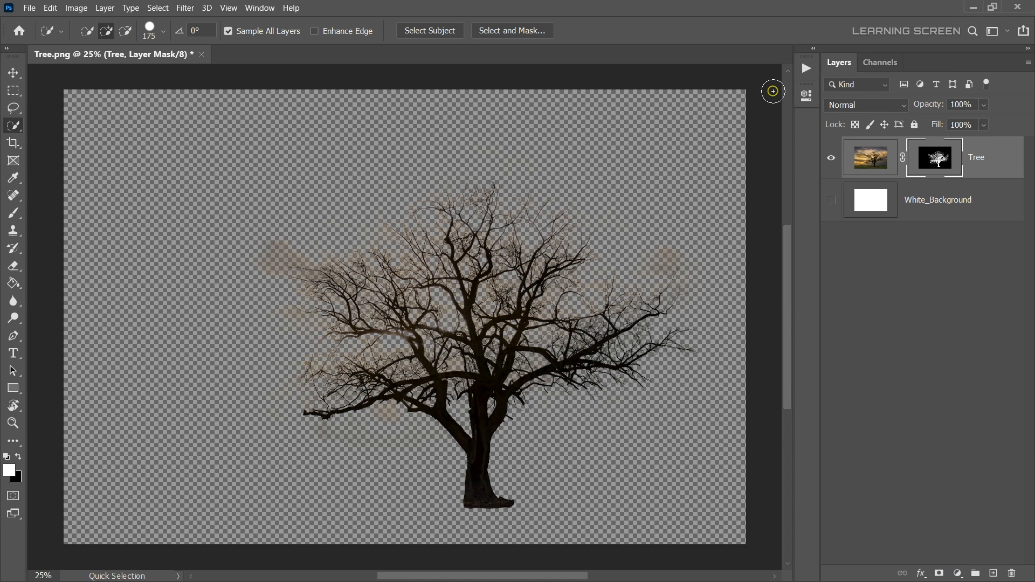
Show White_Background beneath the tree, zoom in, and view the mask on its own.
left_click(832, 202)
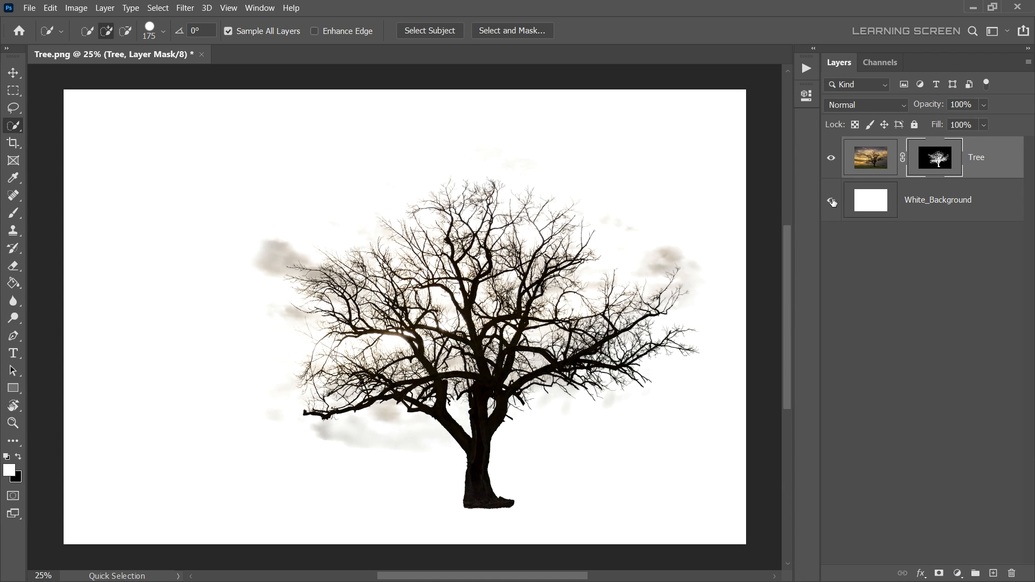
left_click(832, 201)
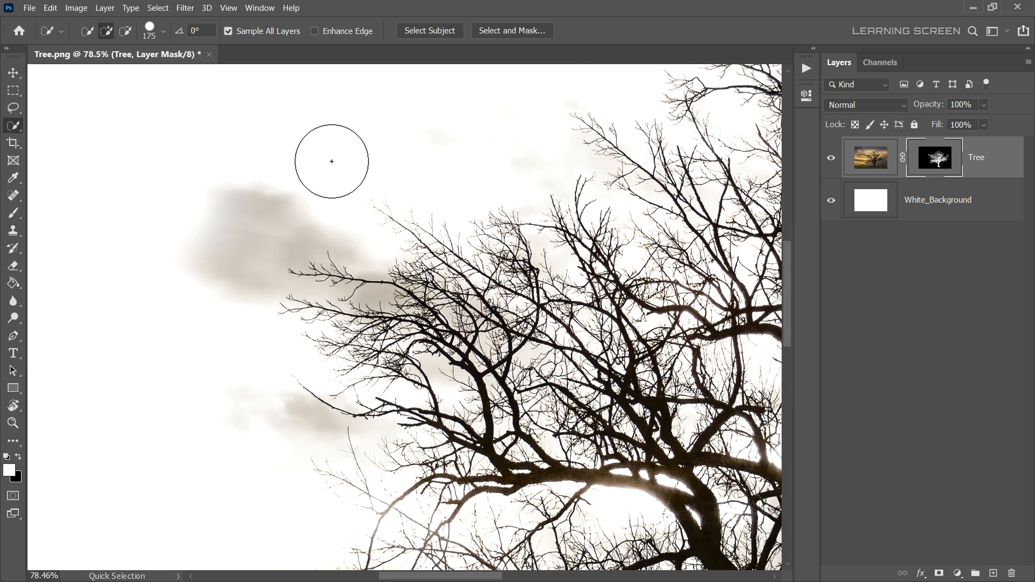
left_click(13, 212)
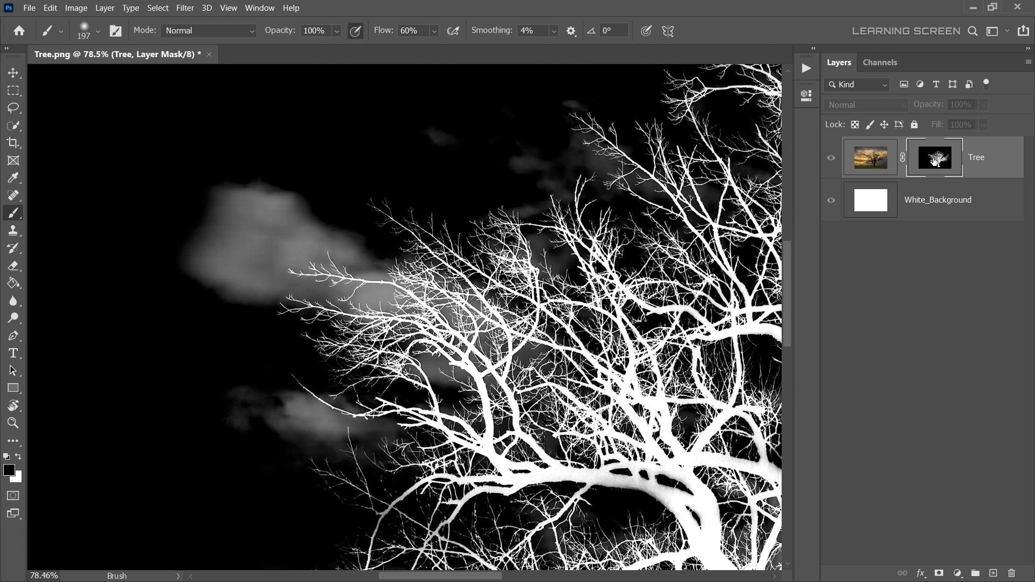
mouse_move(259, 202)
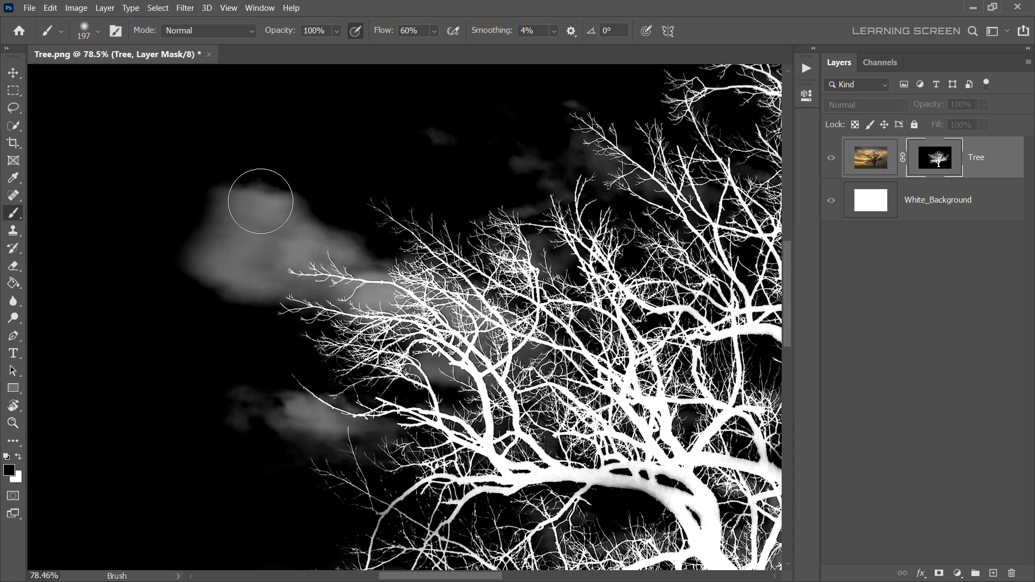
Paint black over the cloud haze on the mask, undo it, and open brush blend modes.
left_click_drag(260, 200, 392, 232)
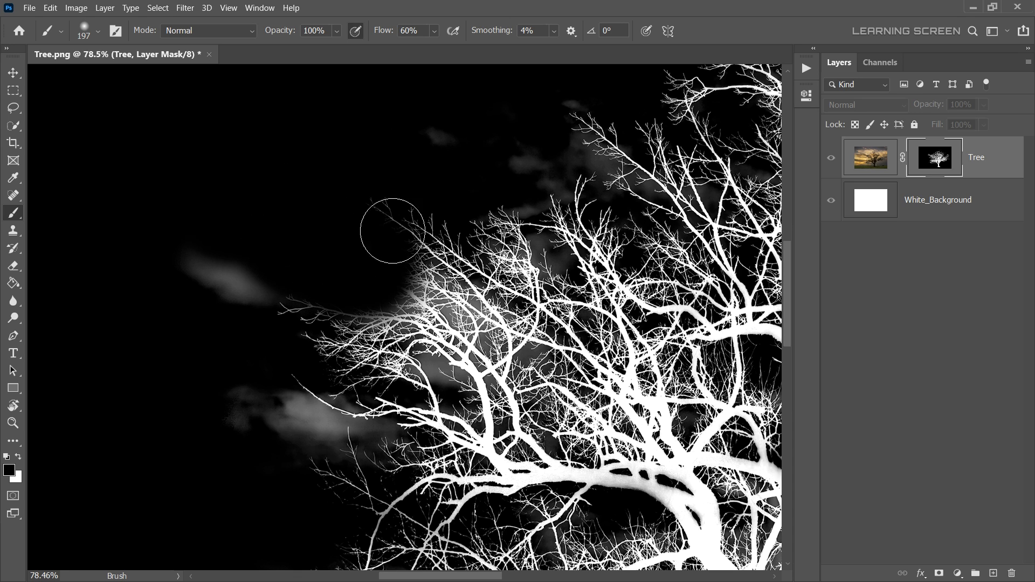
left_click_drag(391, 231, 396, 294)
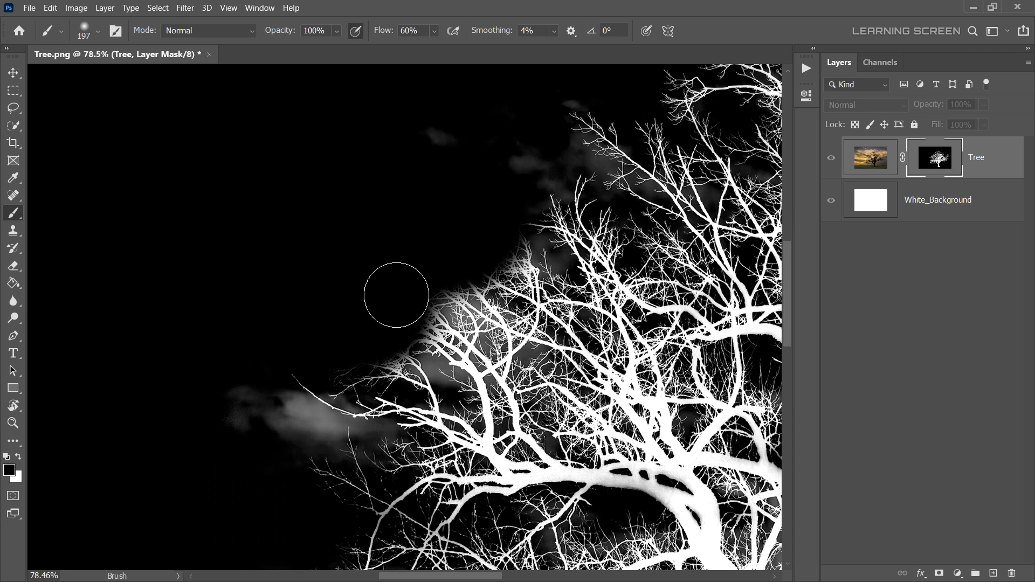
mouse_move(391, 271)
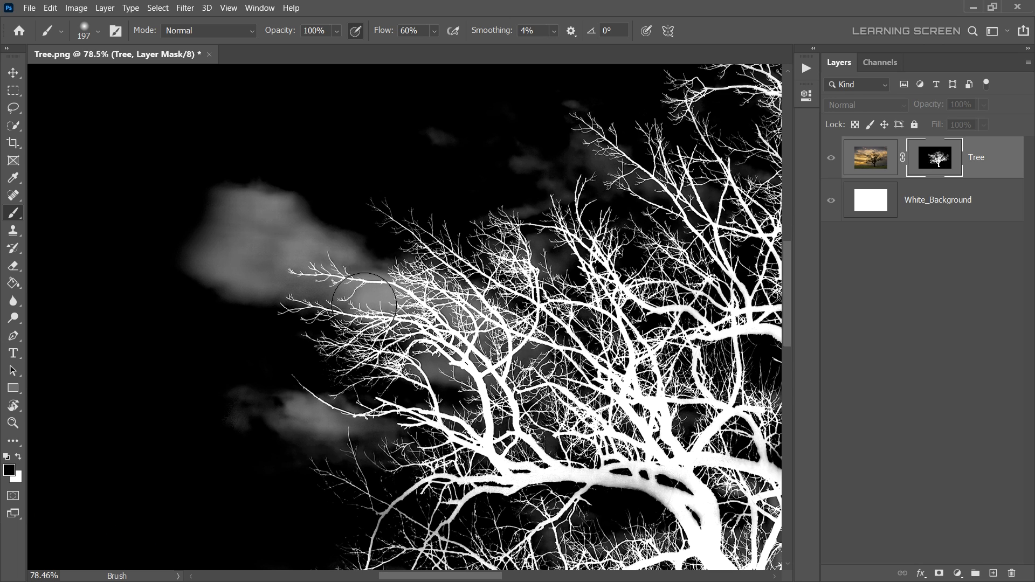
left_click(207, 30)
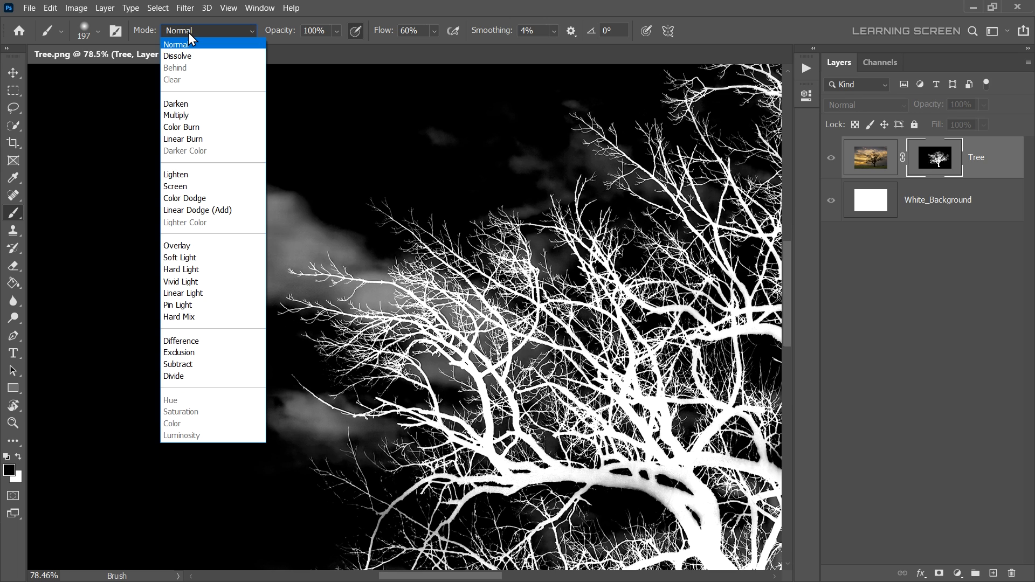
Set the brush to Overlay and paint black over the haze beside the branches.
left_click(177, 246)
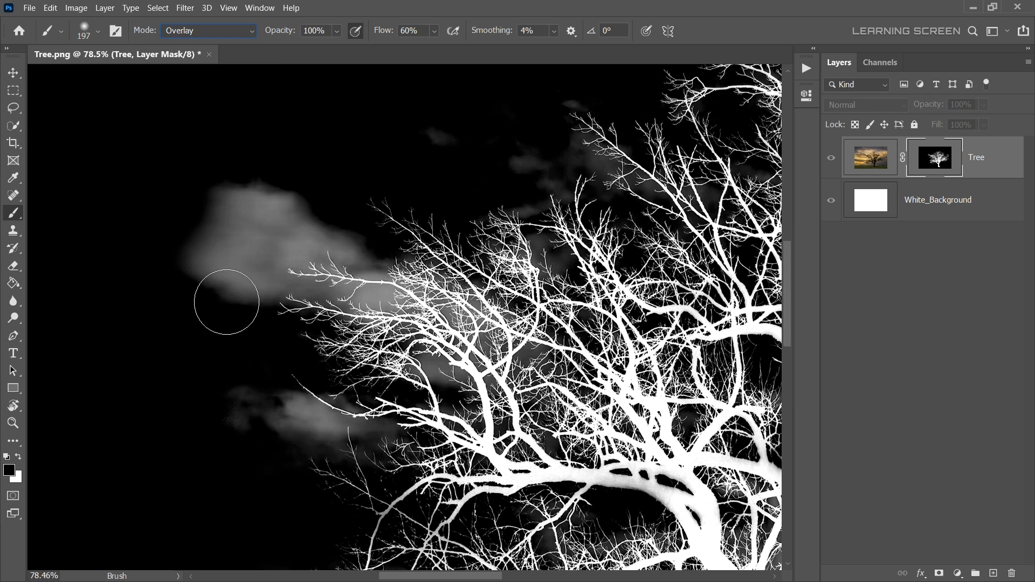
mouse_move(341, 296)
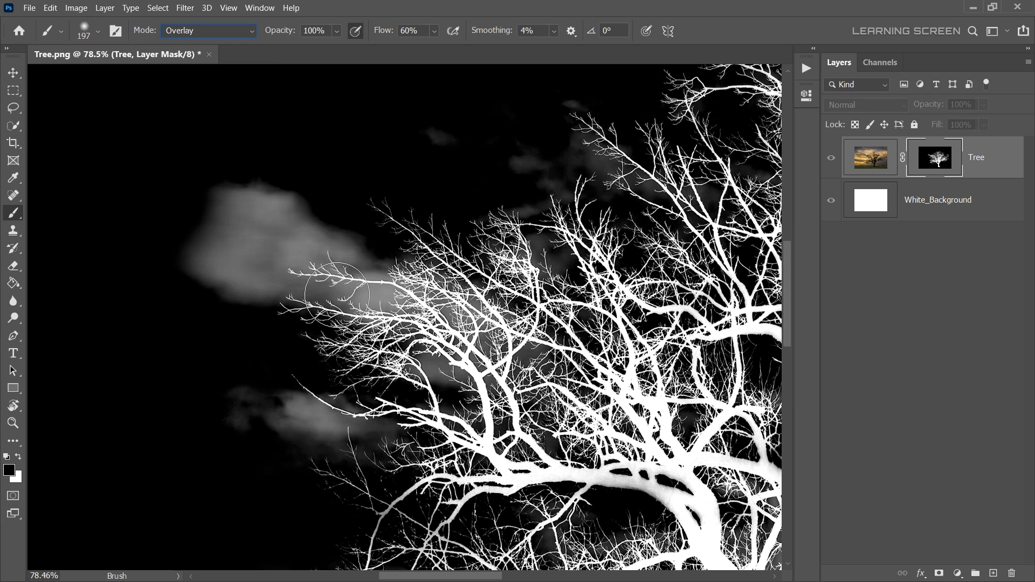
left_click_drag(330, 284, 280, 321)
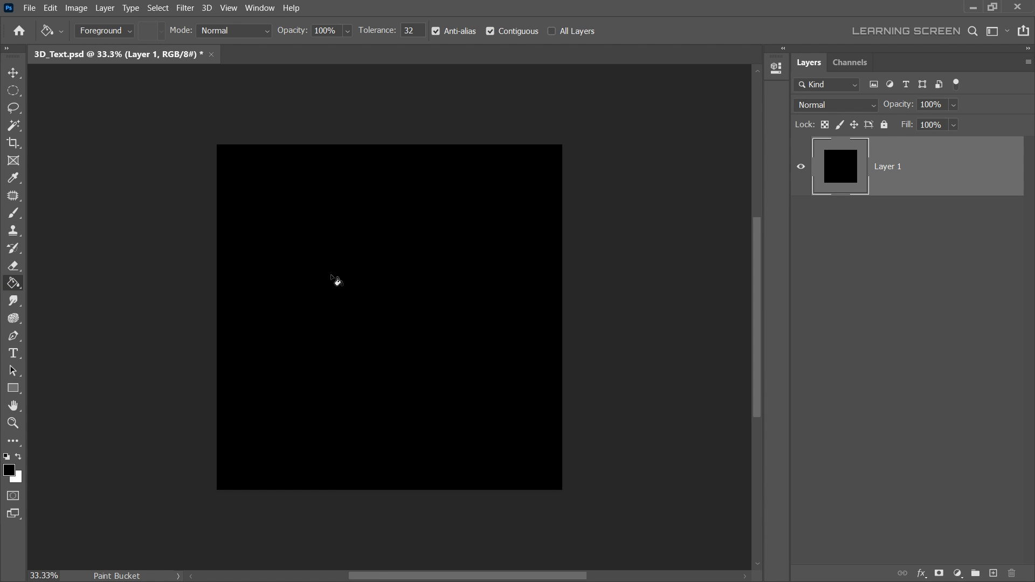
Fill Layer 1 of 3D_Text.psd with black using the Paint Bucket.
left_click(13, 353)
type("HELLO")
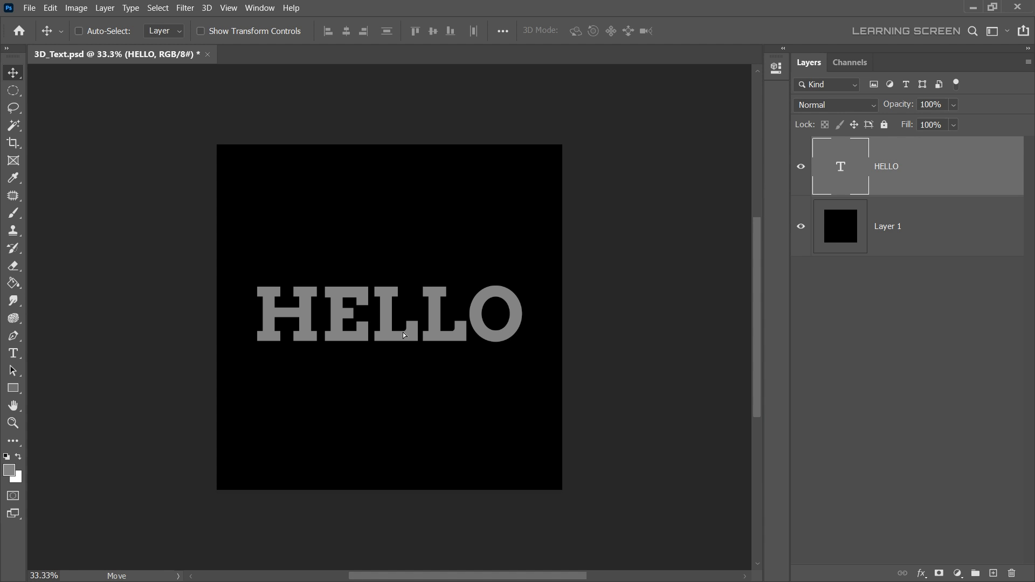
mouse_move(668, 313)
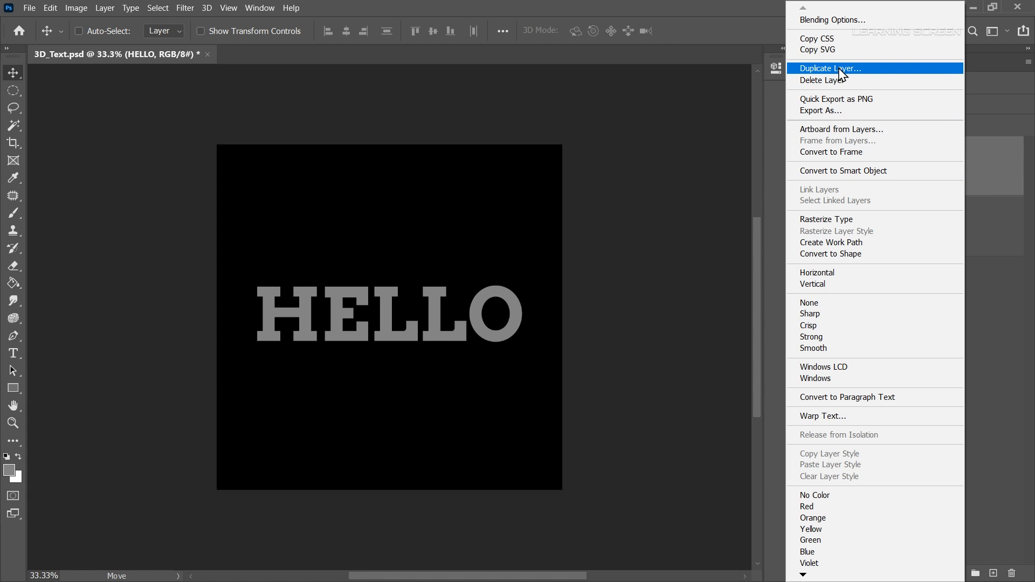
Duplicate the HELLO text layer as 'HELLO copy' and hide the copy.
left_click(833, 68)
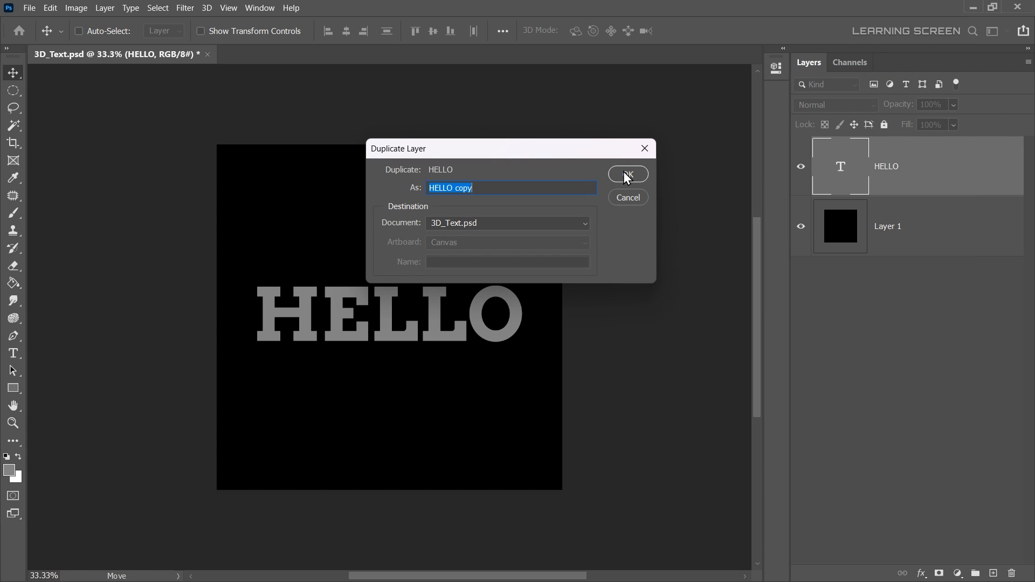
left_click(627, 174)
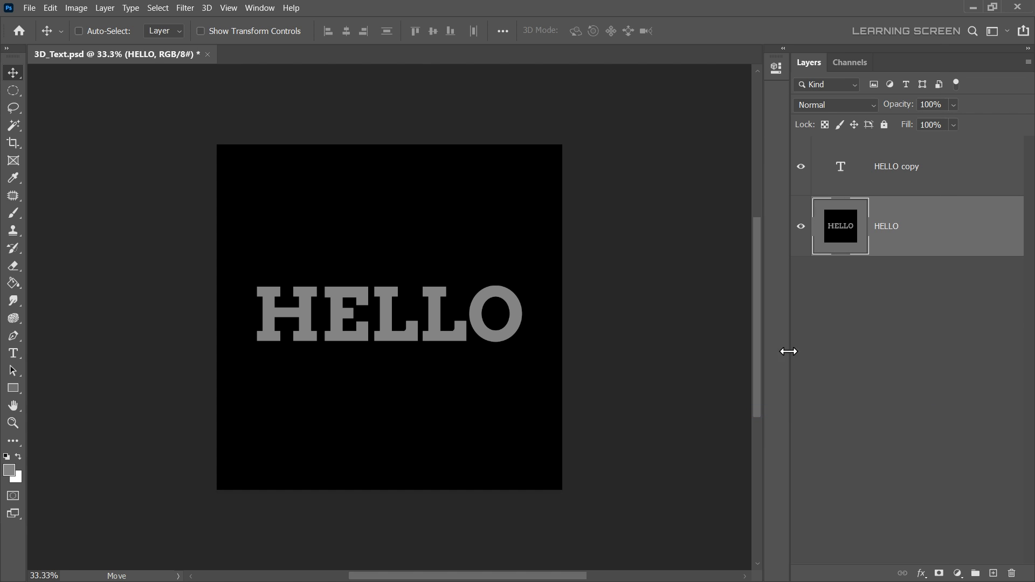
left_click(801, 166)
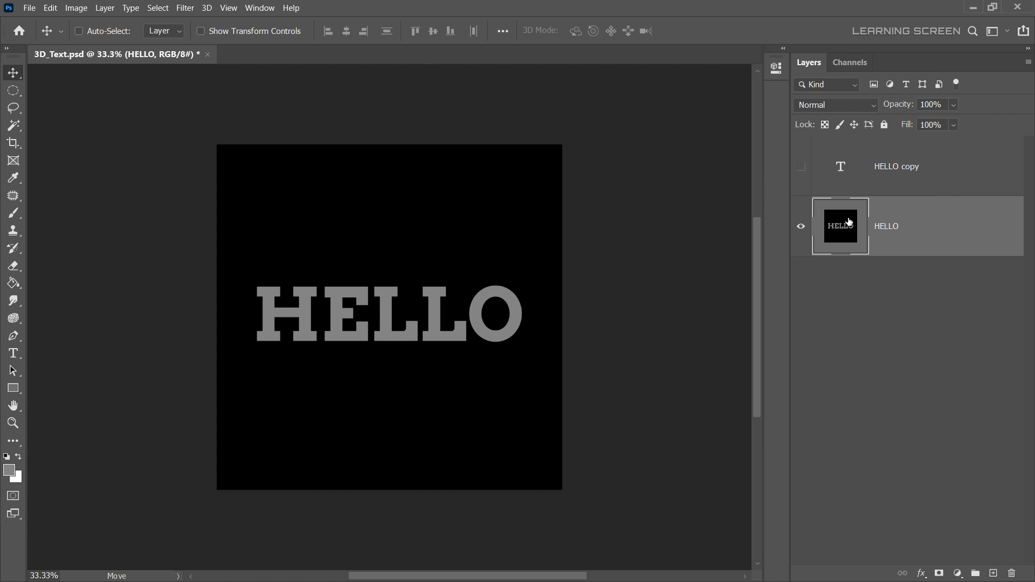
mouse_move(185, 7)
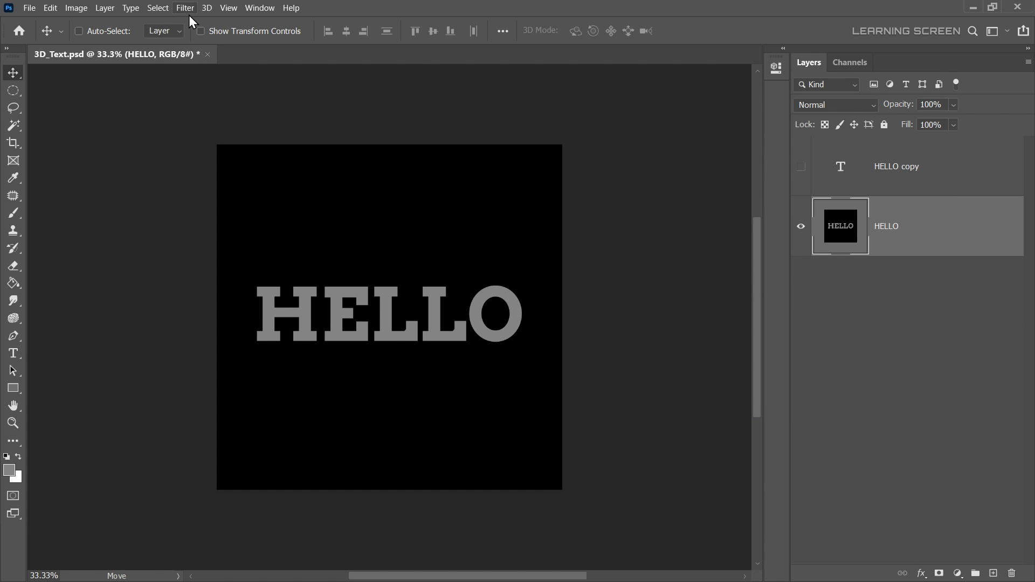
Apply Polar Coordinates with Polar to Rectangular to the HELLO layer.
left_click(185, 7)
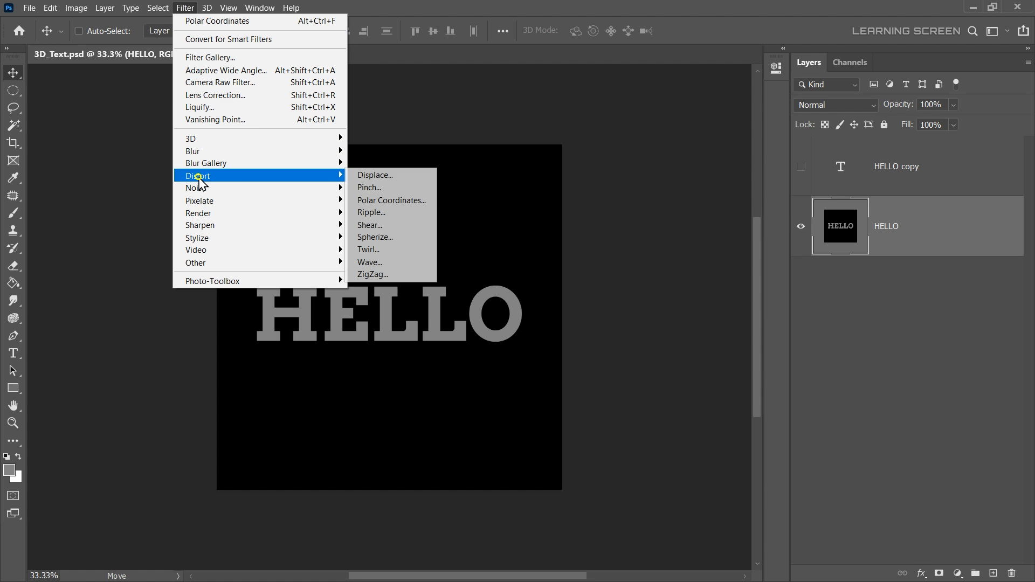
mouse_move(392, 200)
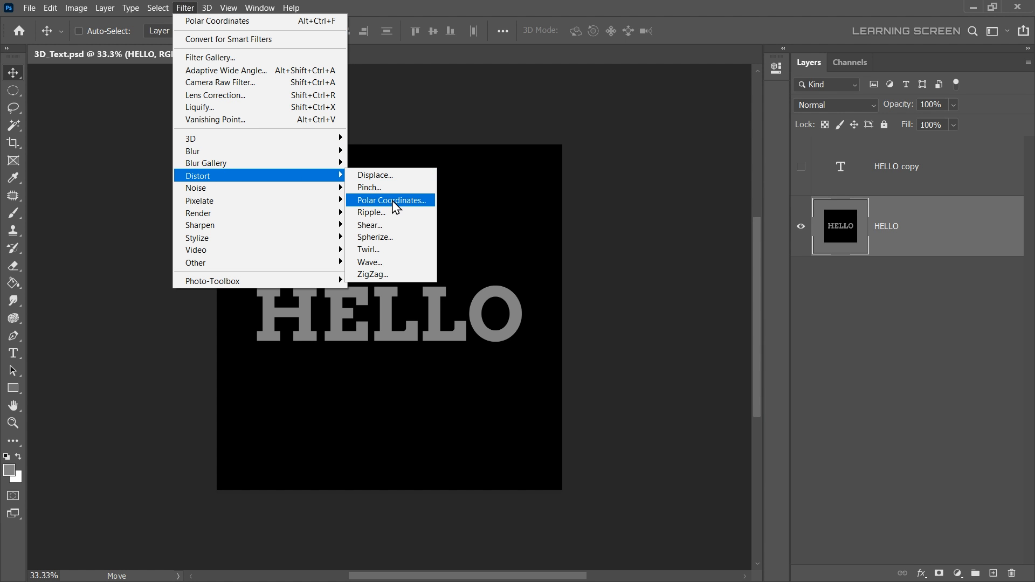
left_click(391, 200)
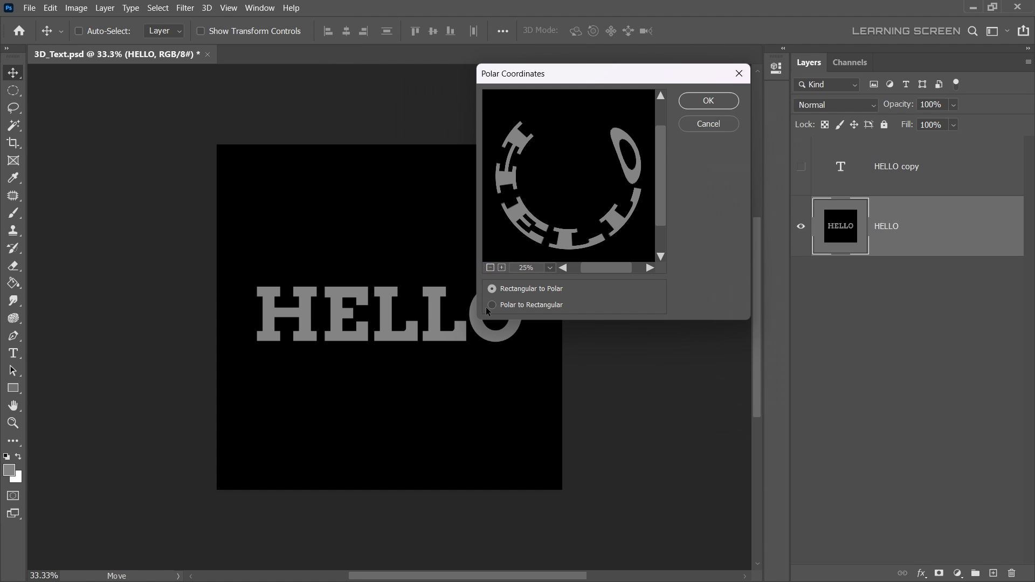
left_click(492, 304)
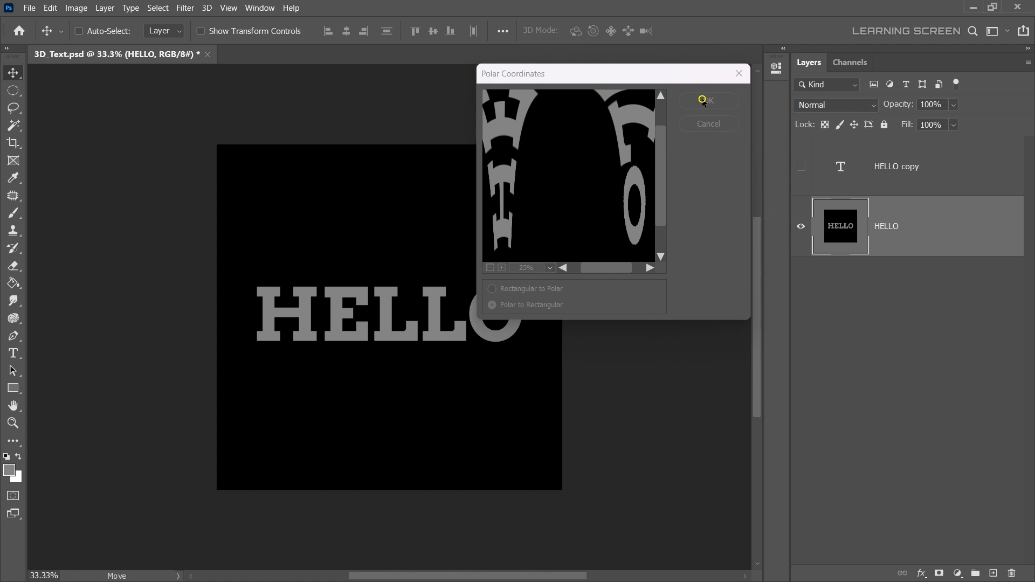
Rotate the canvas 90° clockwise.
left_click(75, 8)
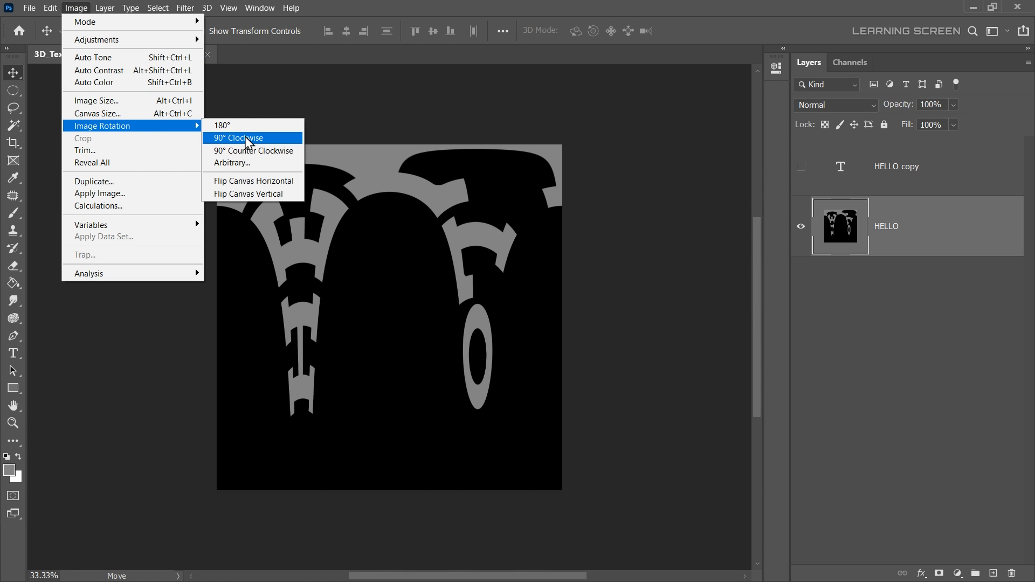
left_click(238, 138)
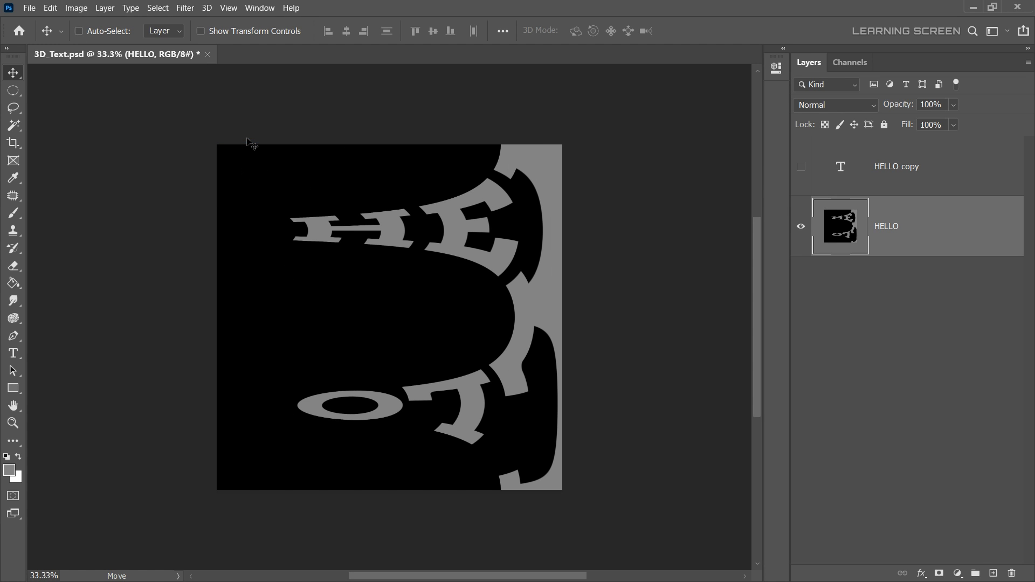
left_click(185, 7)
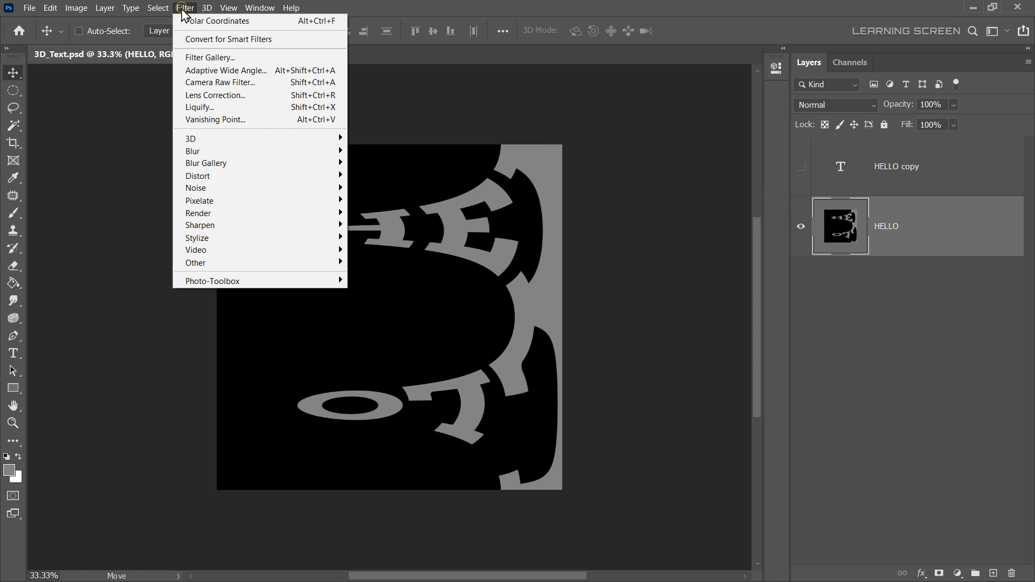
mouse_move(197, 238)
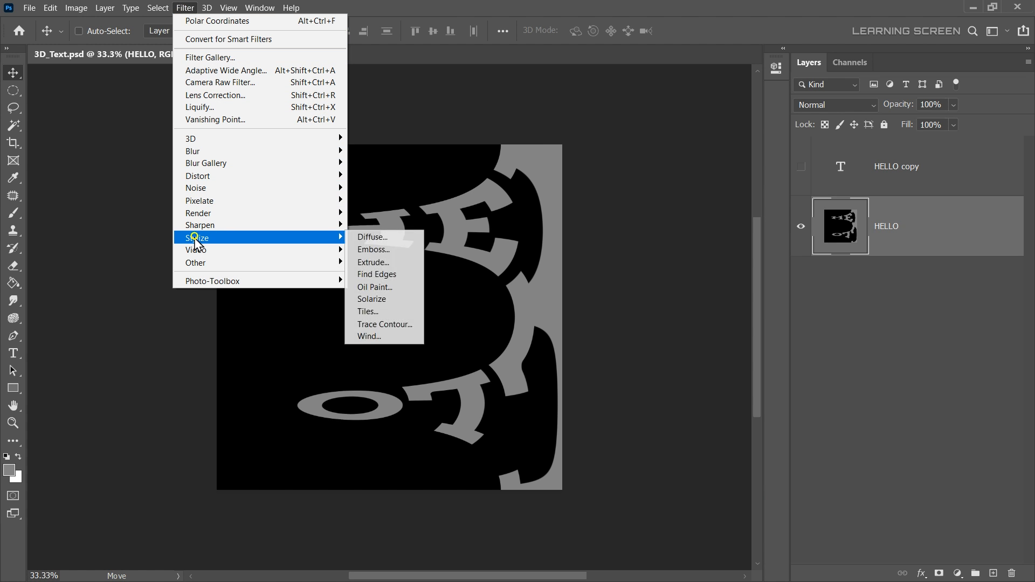
Apply the Wind filter from the left three times for long streaks.
left_click(369, 336)
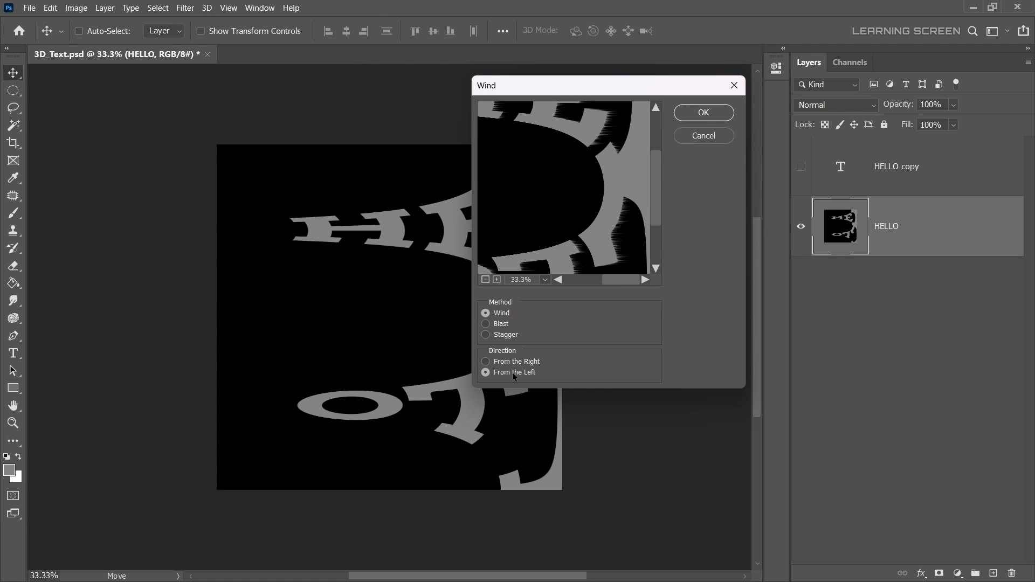
left_click(703, 112)
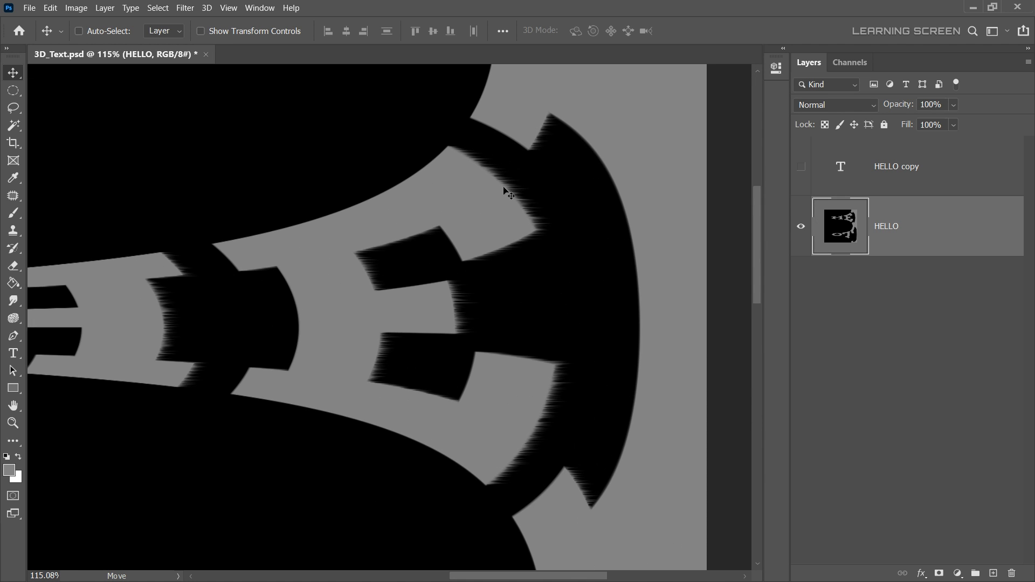
left_click(185, 7)
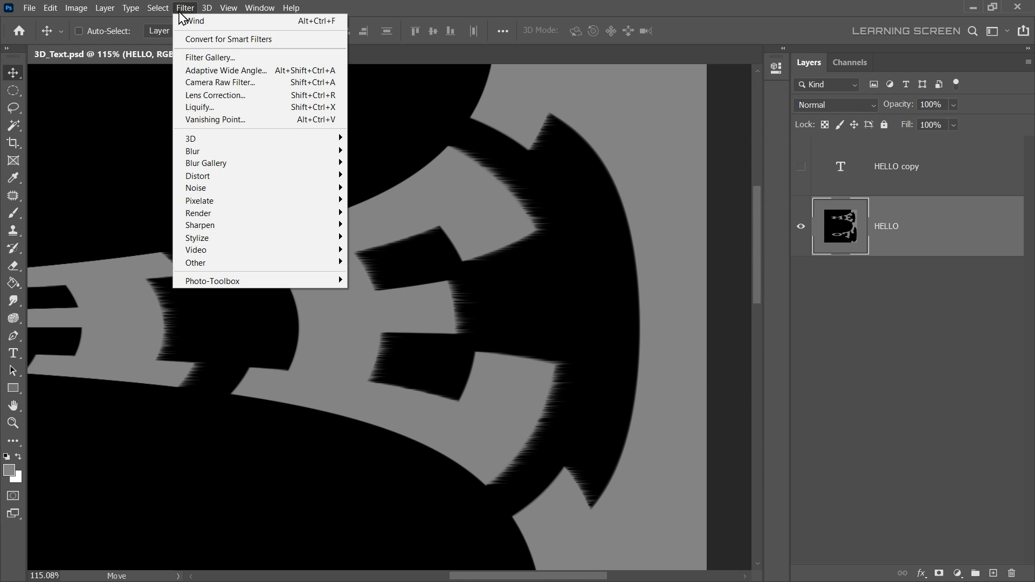
left_click(194, 21)
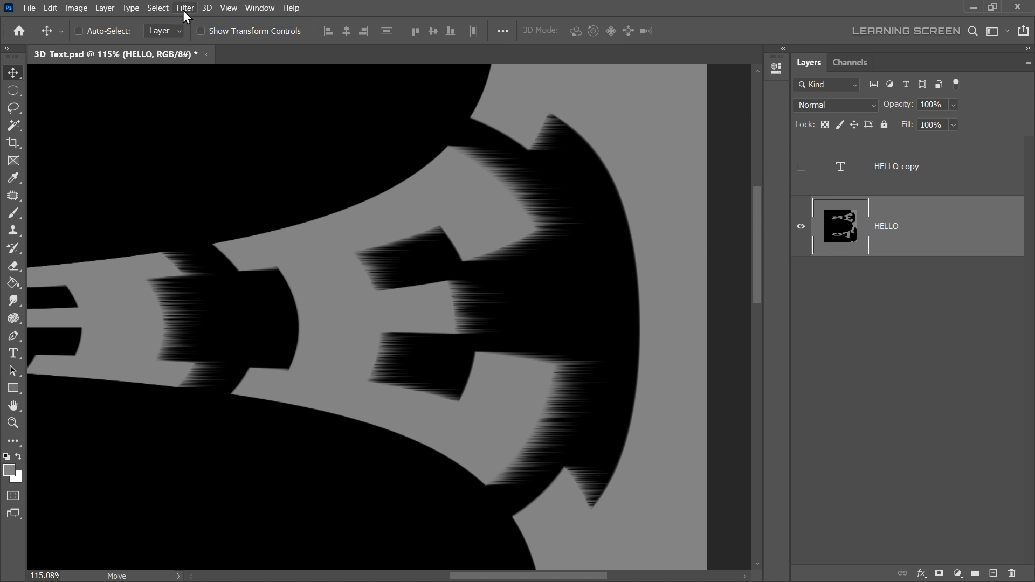
left_click(185, 7)
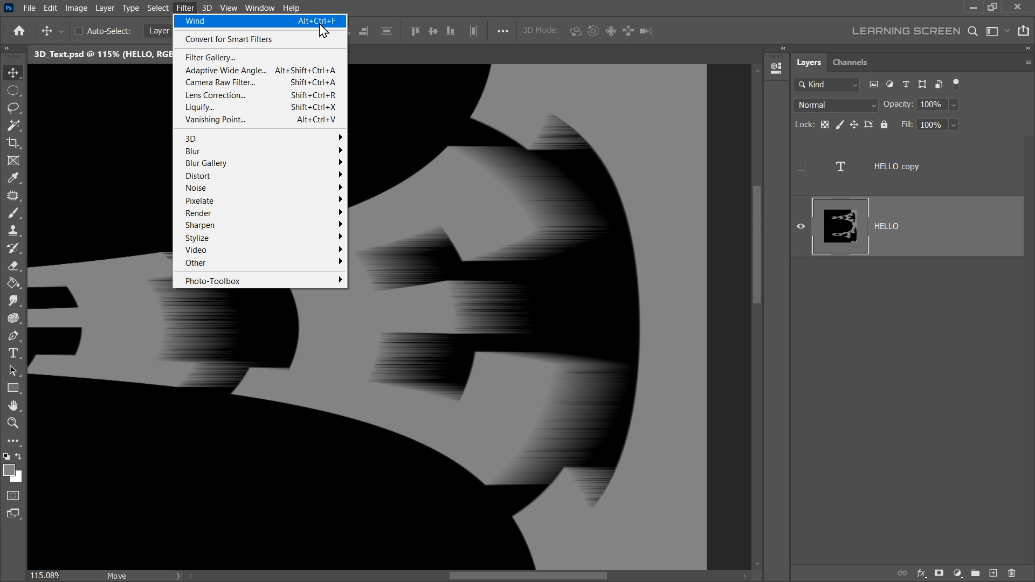
left_click(195, 20)
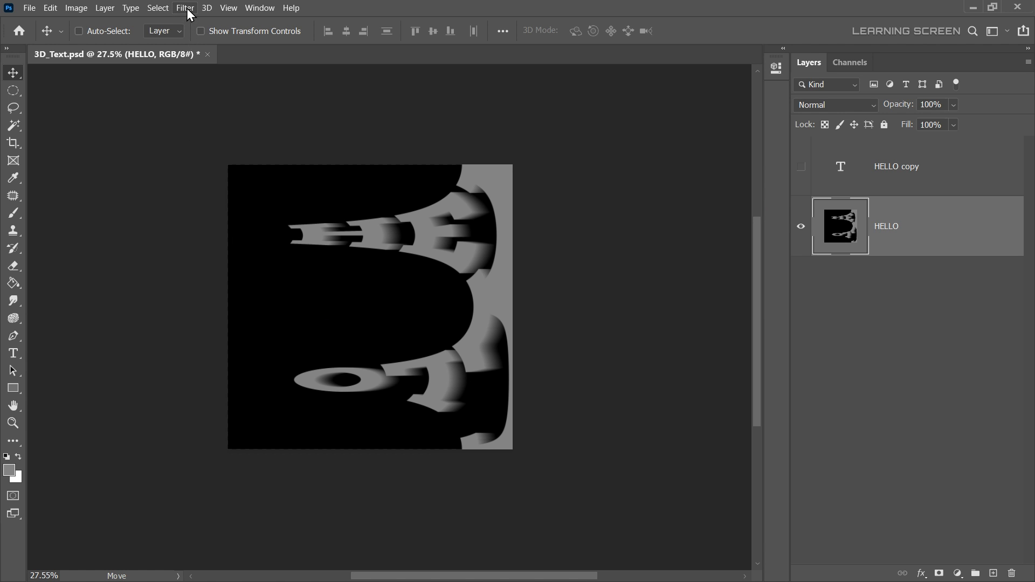
Rotate the canvas 90° counter-clockwise and apply Polar Coordinates, Rectangular to Polar.
left_click(76, 7)
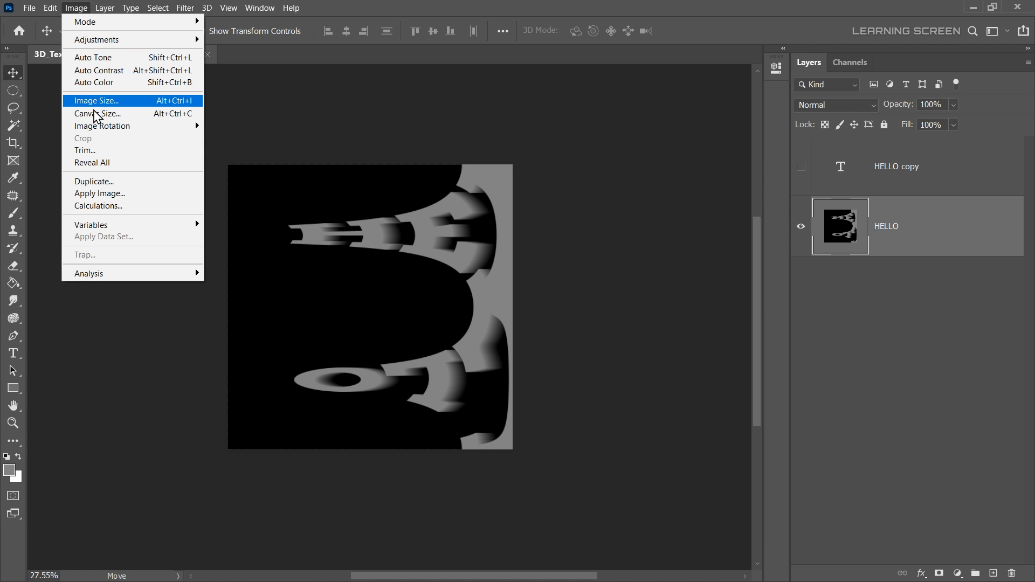
mouse_move(103, 126)
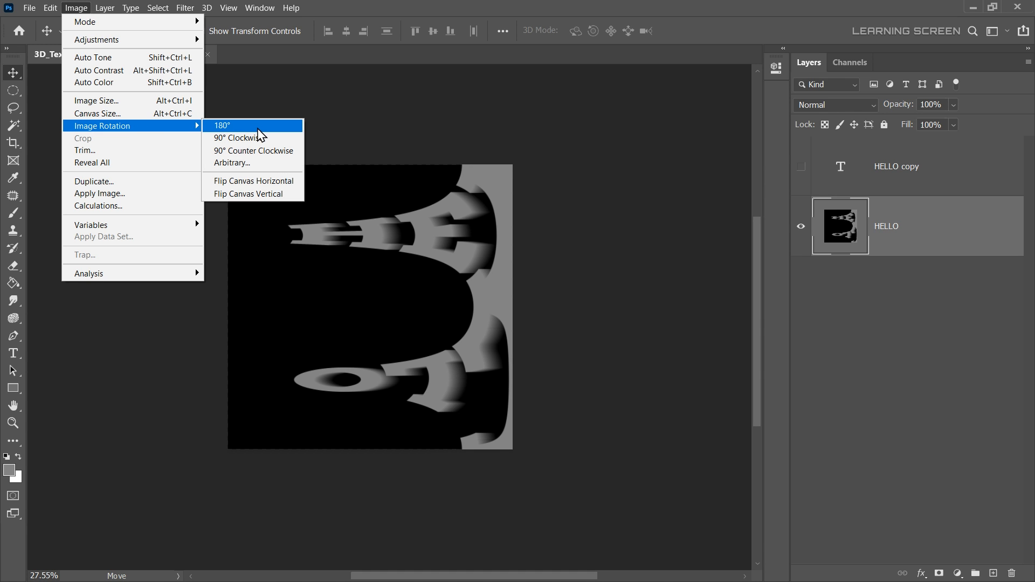
mouse_move(275, 154)
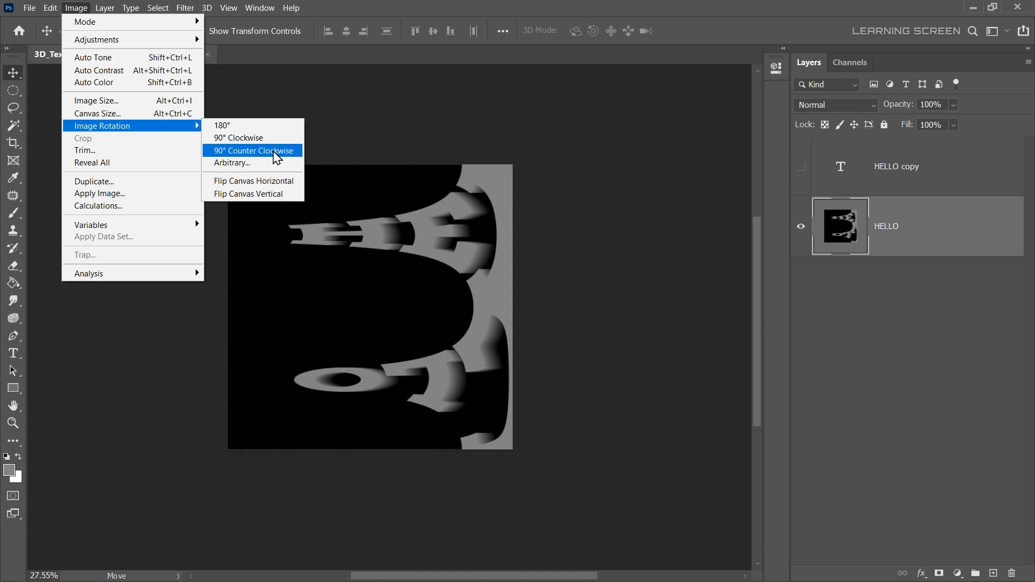
left_click(252, 151)
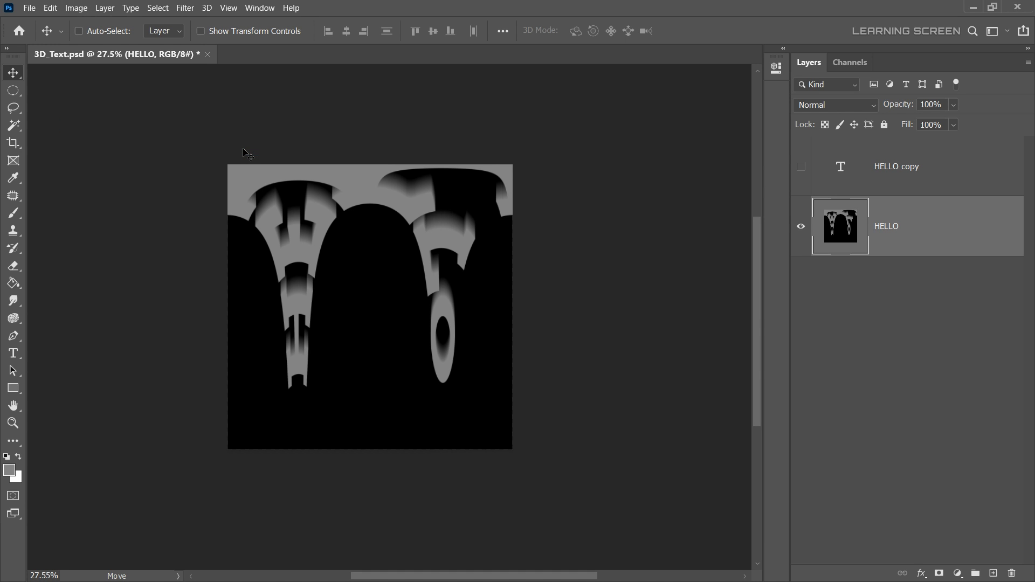
left_click(184, 7)
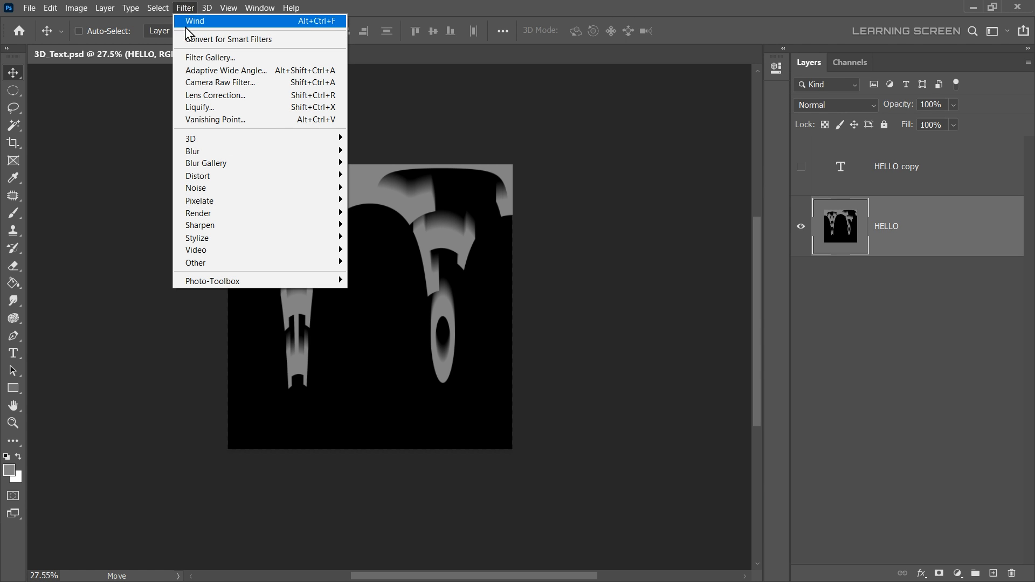
mouse_move(198, 176)
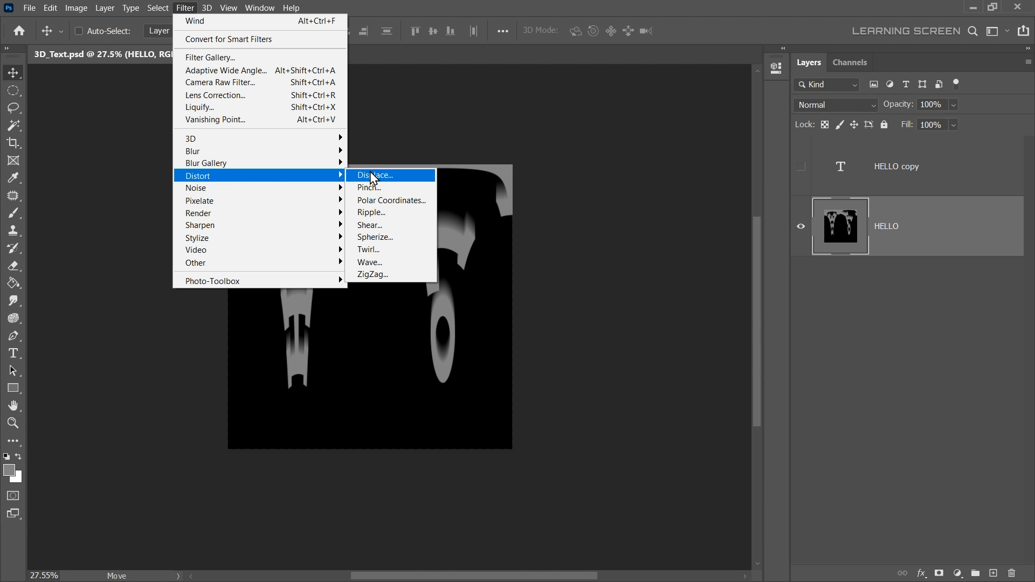
left_click(392, 200)
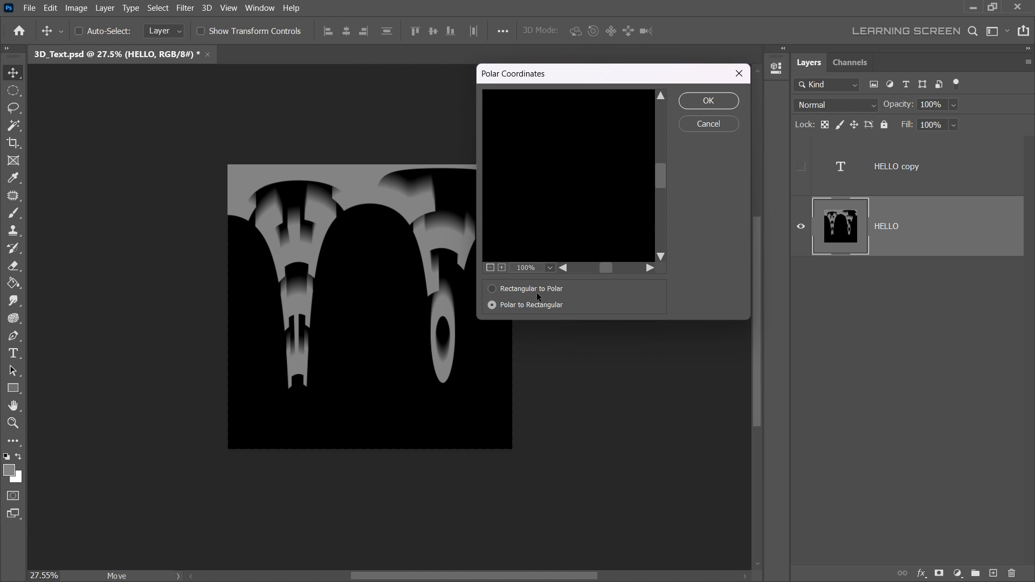
left_click(492, 289)
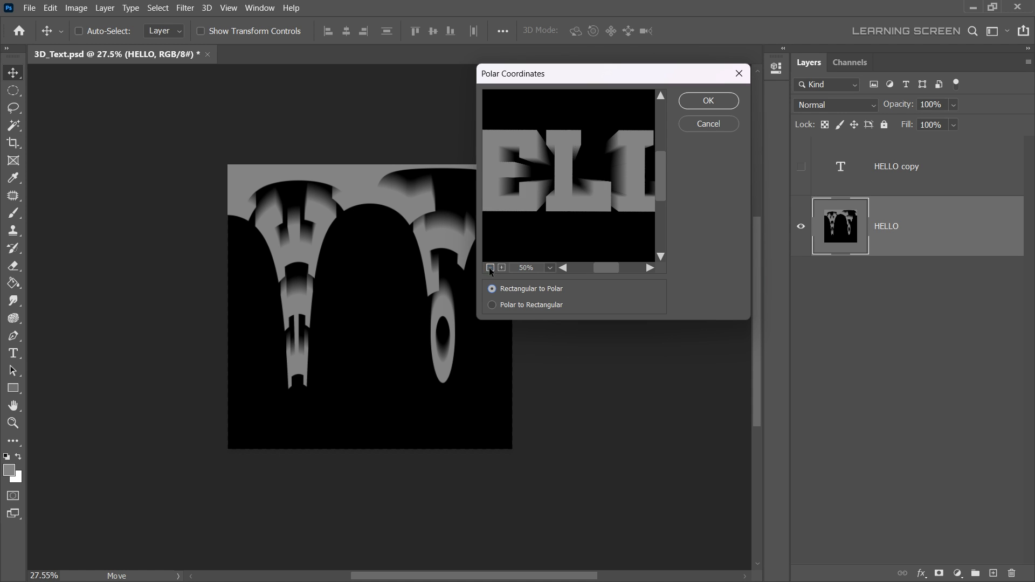
left_click(707, 124)
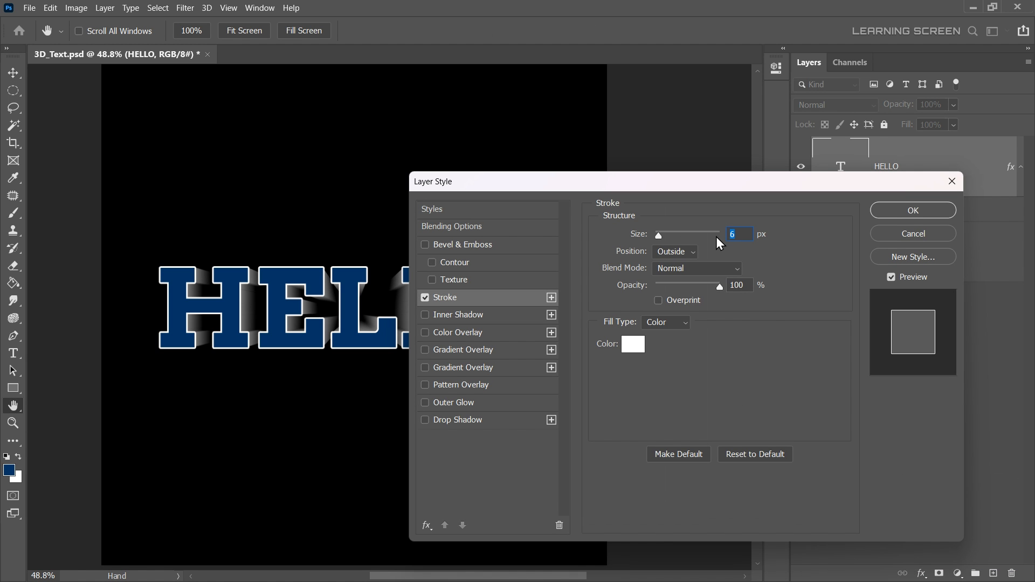
Confirm the 6 px white stroke and add a Hue/Saturation layer with hue 0.
left_click(912, 210)
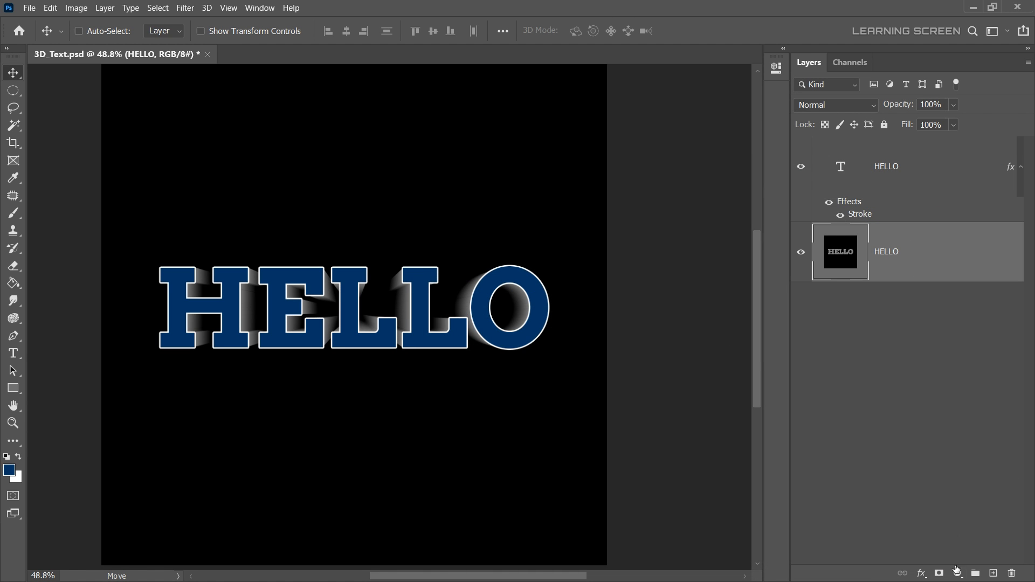
left_click(957, 573)
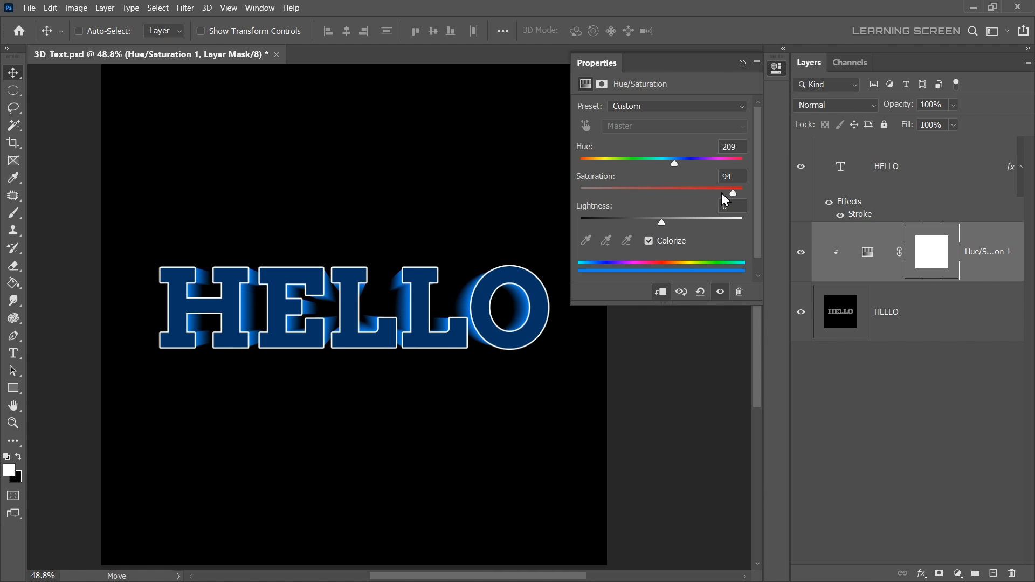
left_click_drag(674, 163, 581, 163)
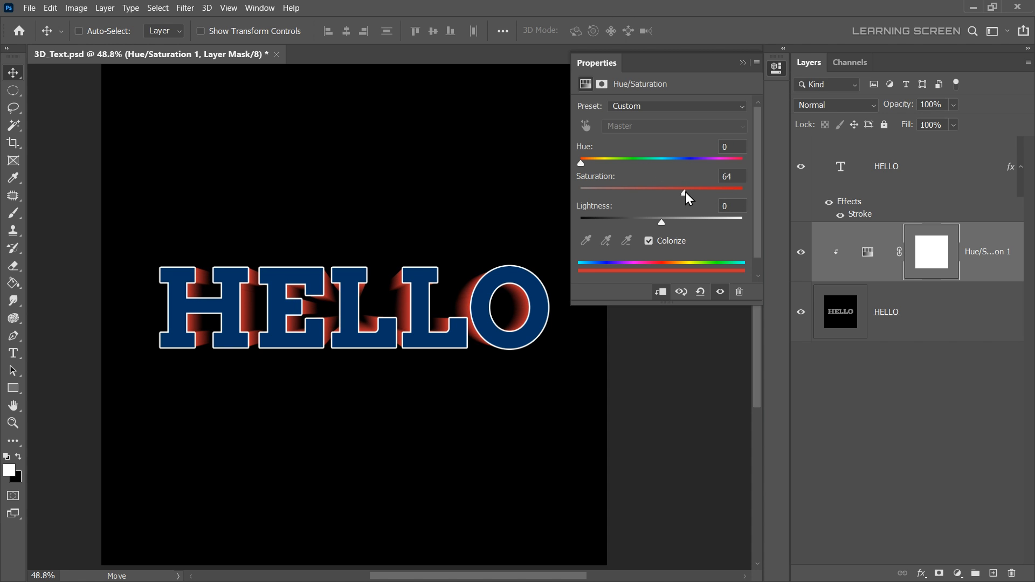